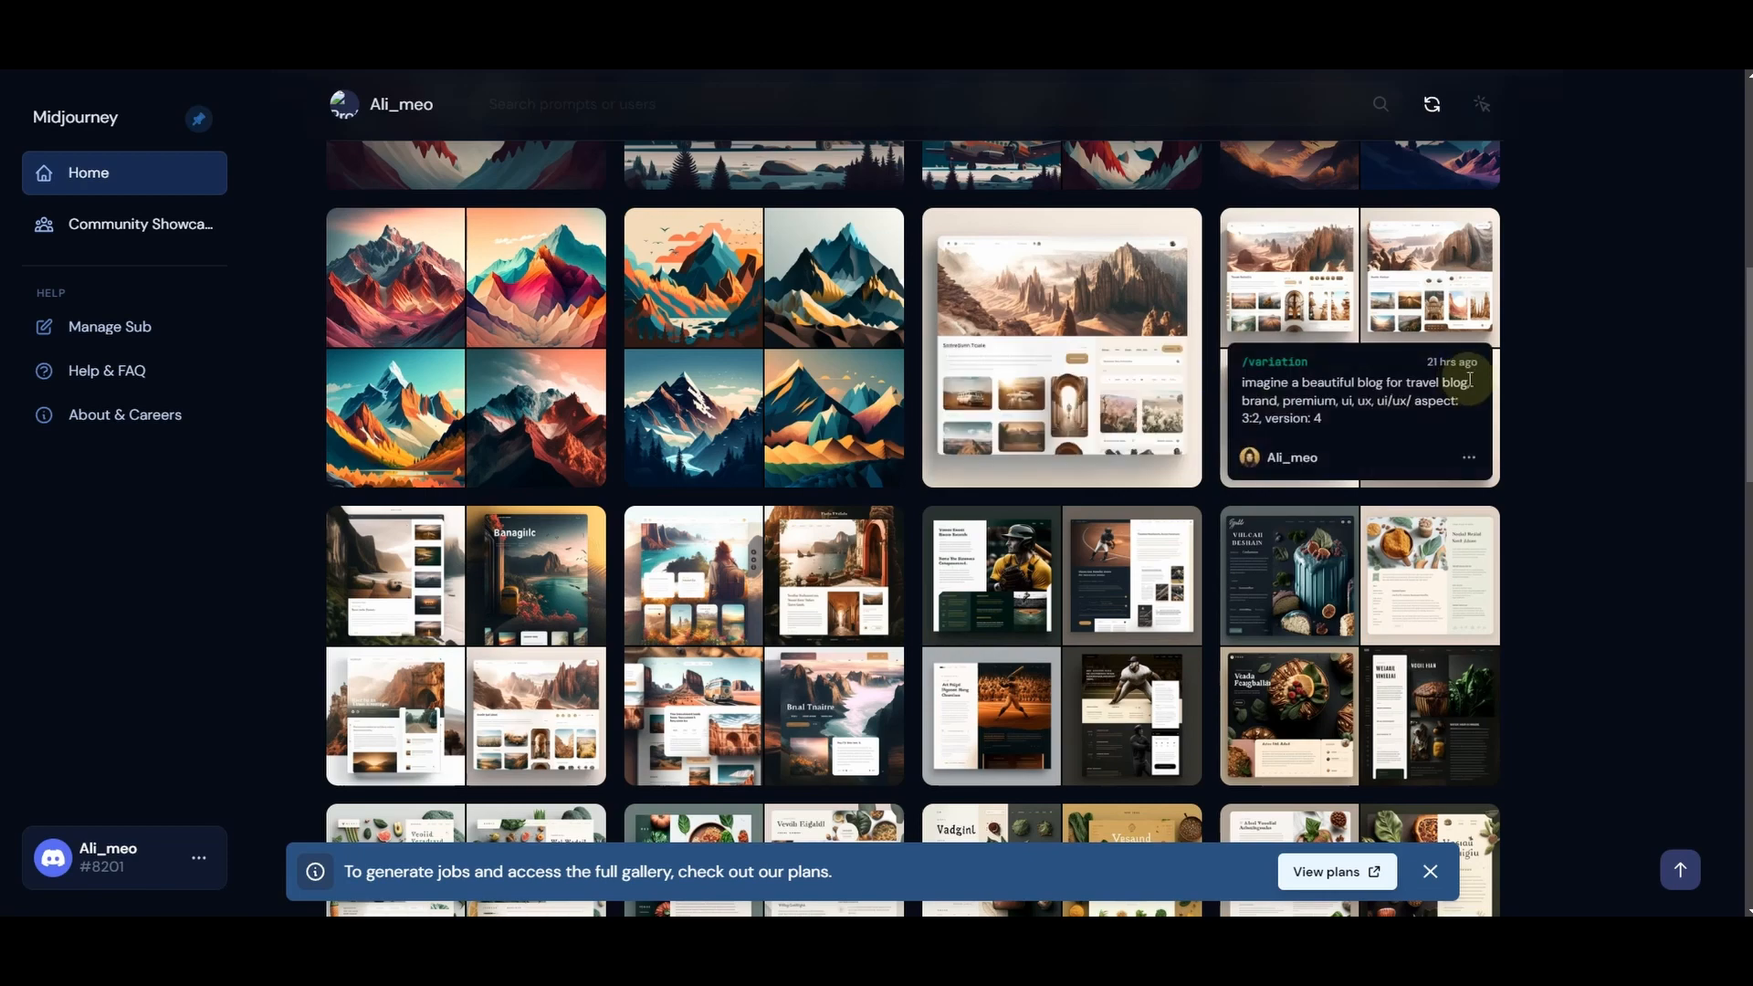
# Scroll down the Discord channel to the latest messages
pyautogui.scroll(-3)
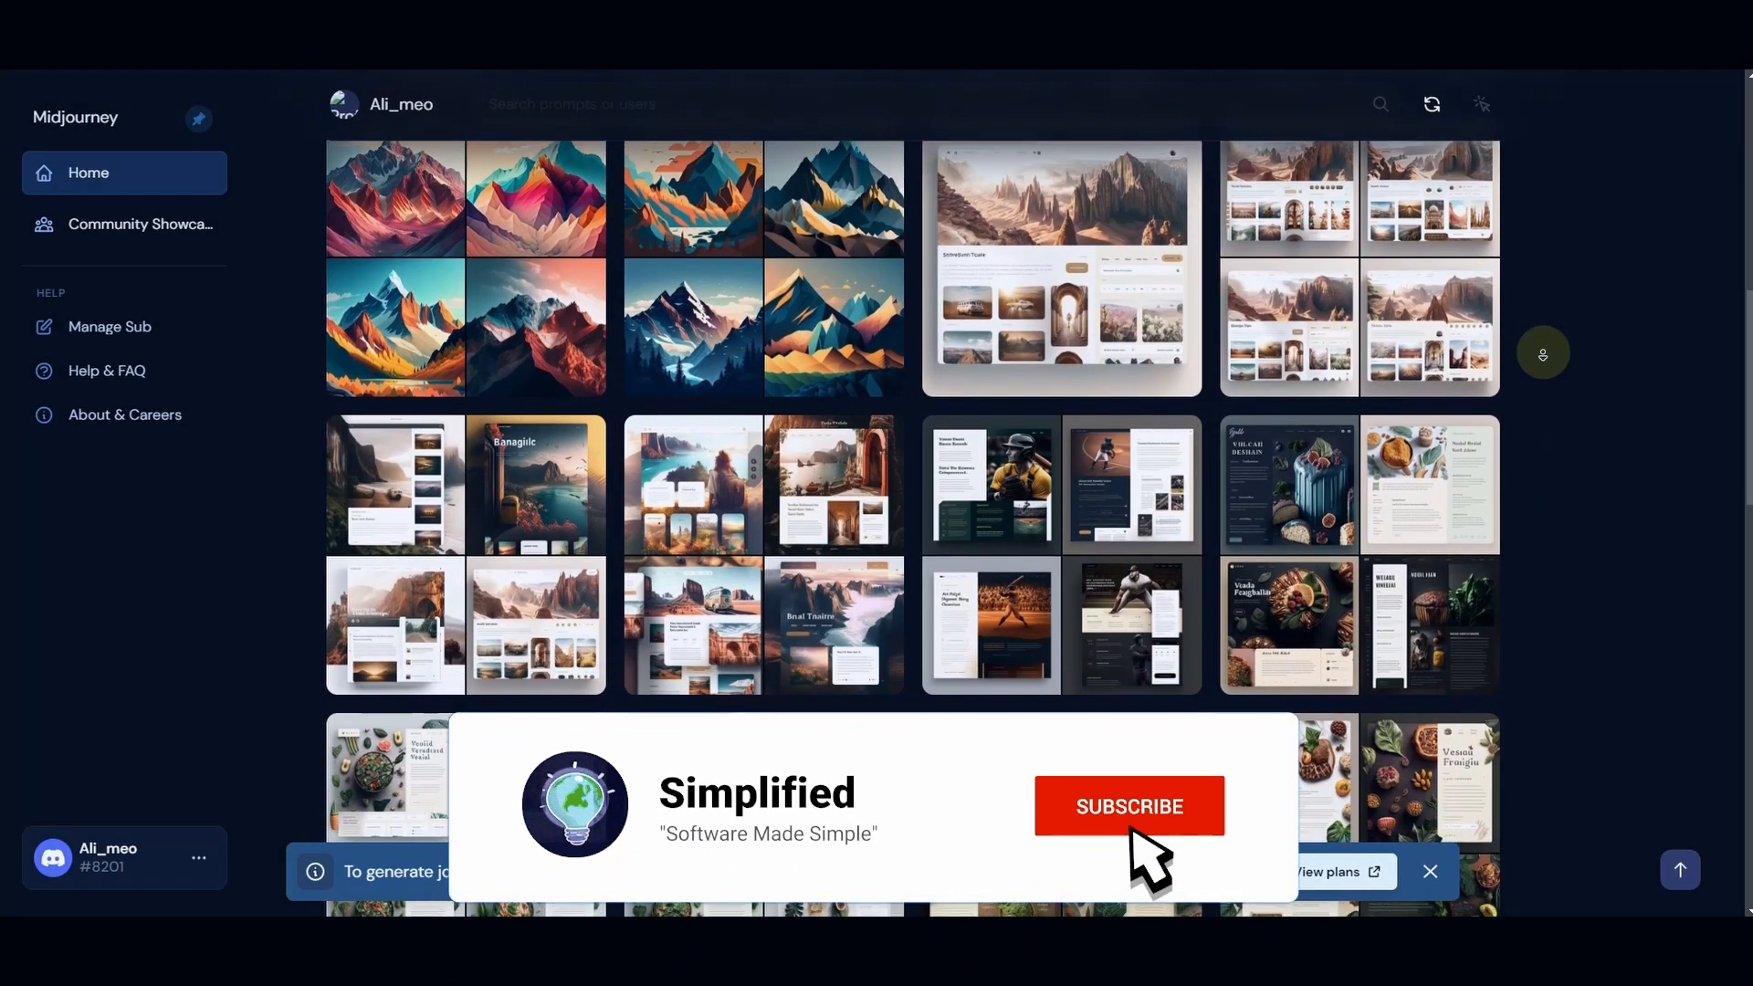
pyautogui.click(1129, 805)
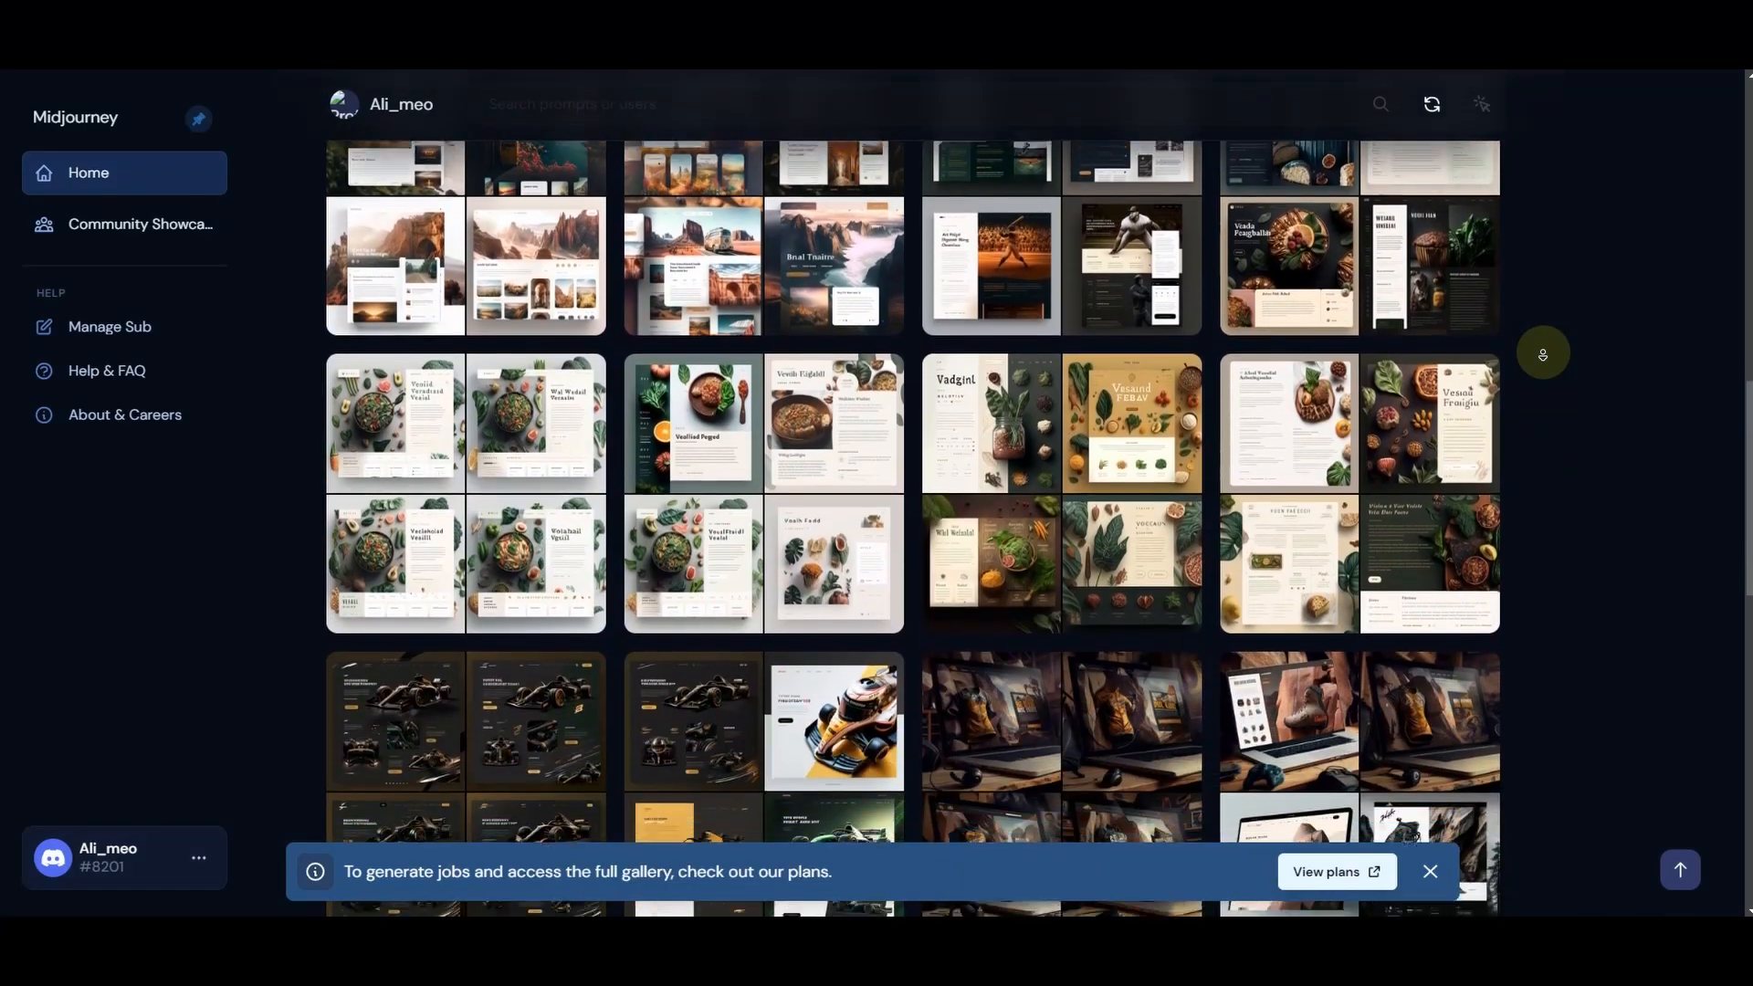
pyautogui.scroll(-3)
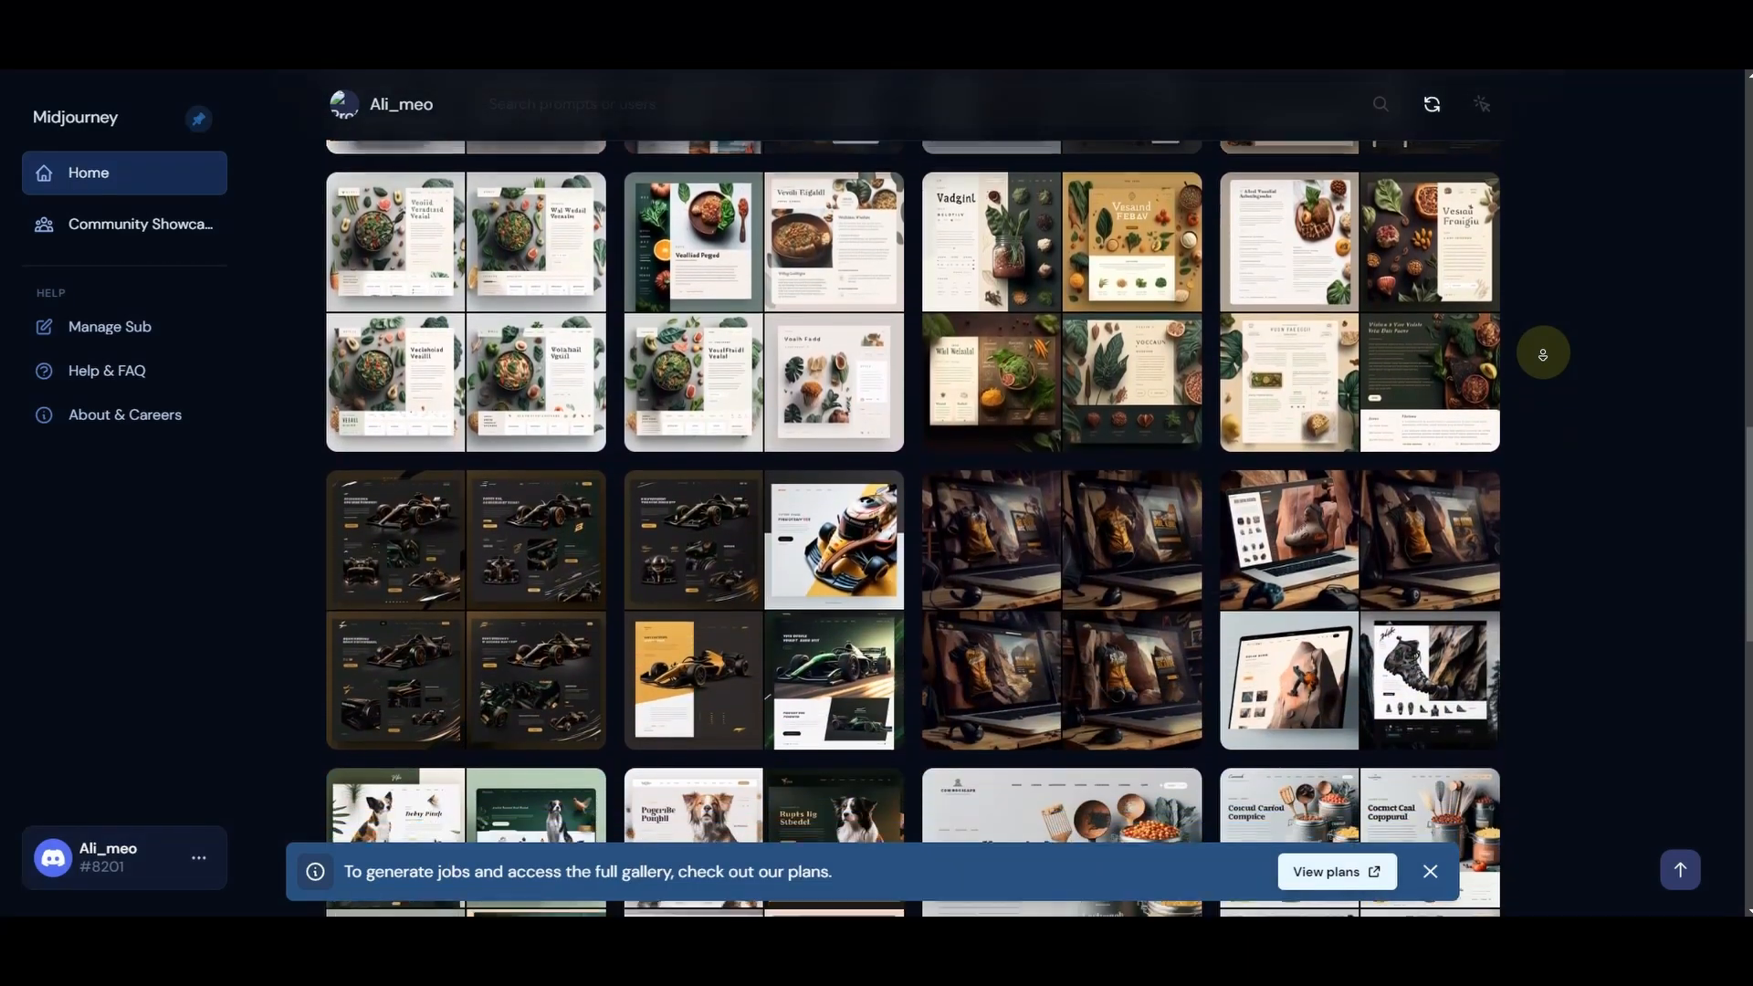
pyautogui.scroll(-3)
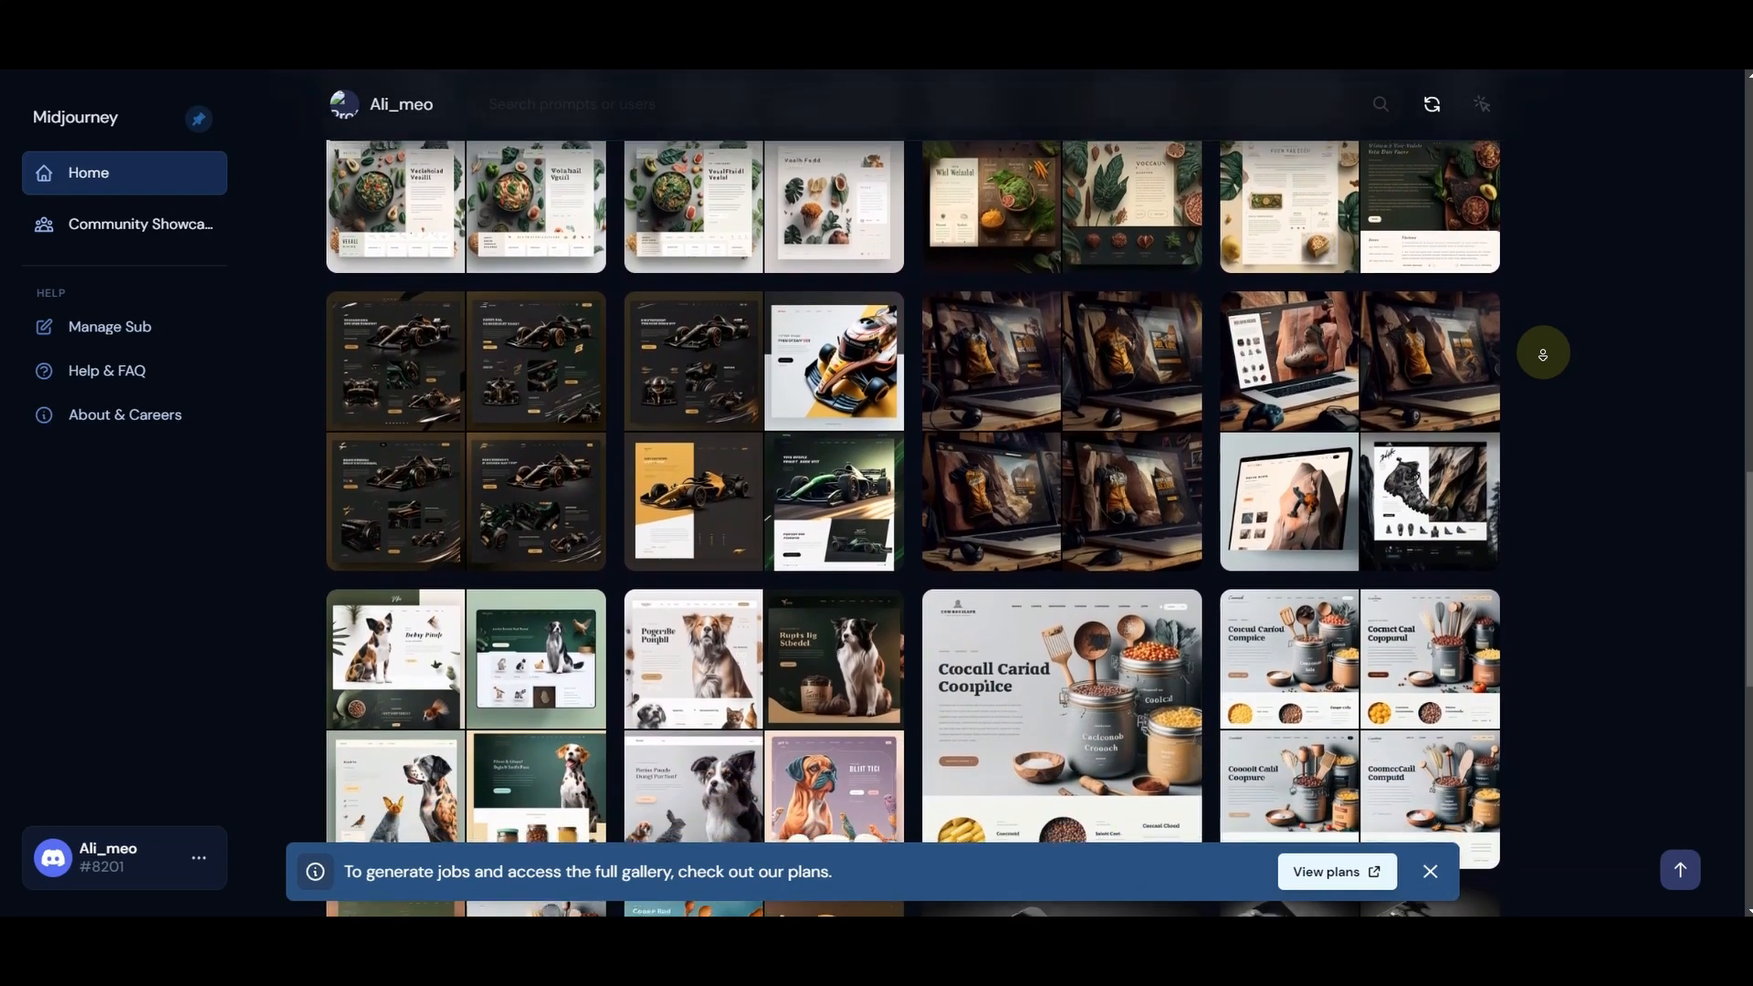
pyautogui.scroll(-3)
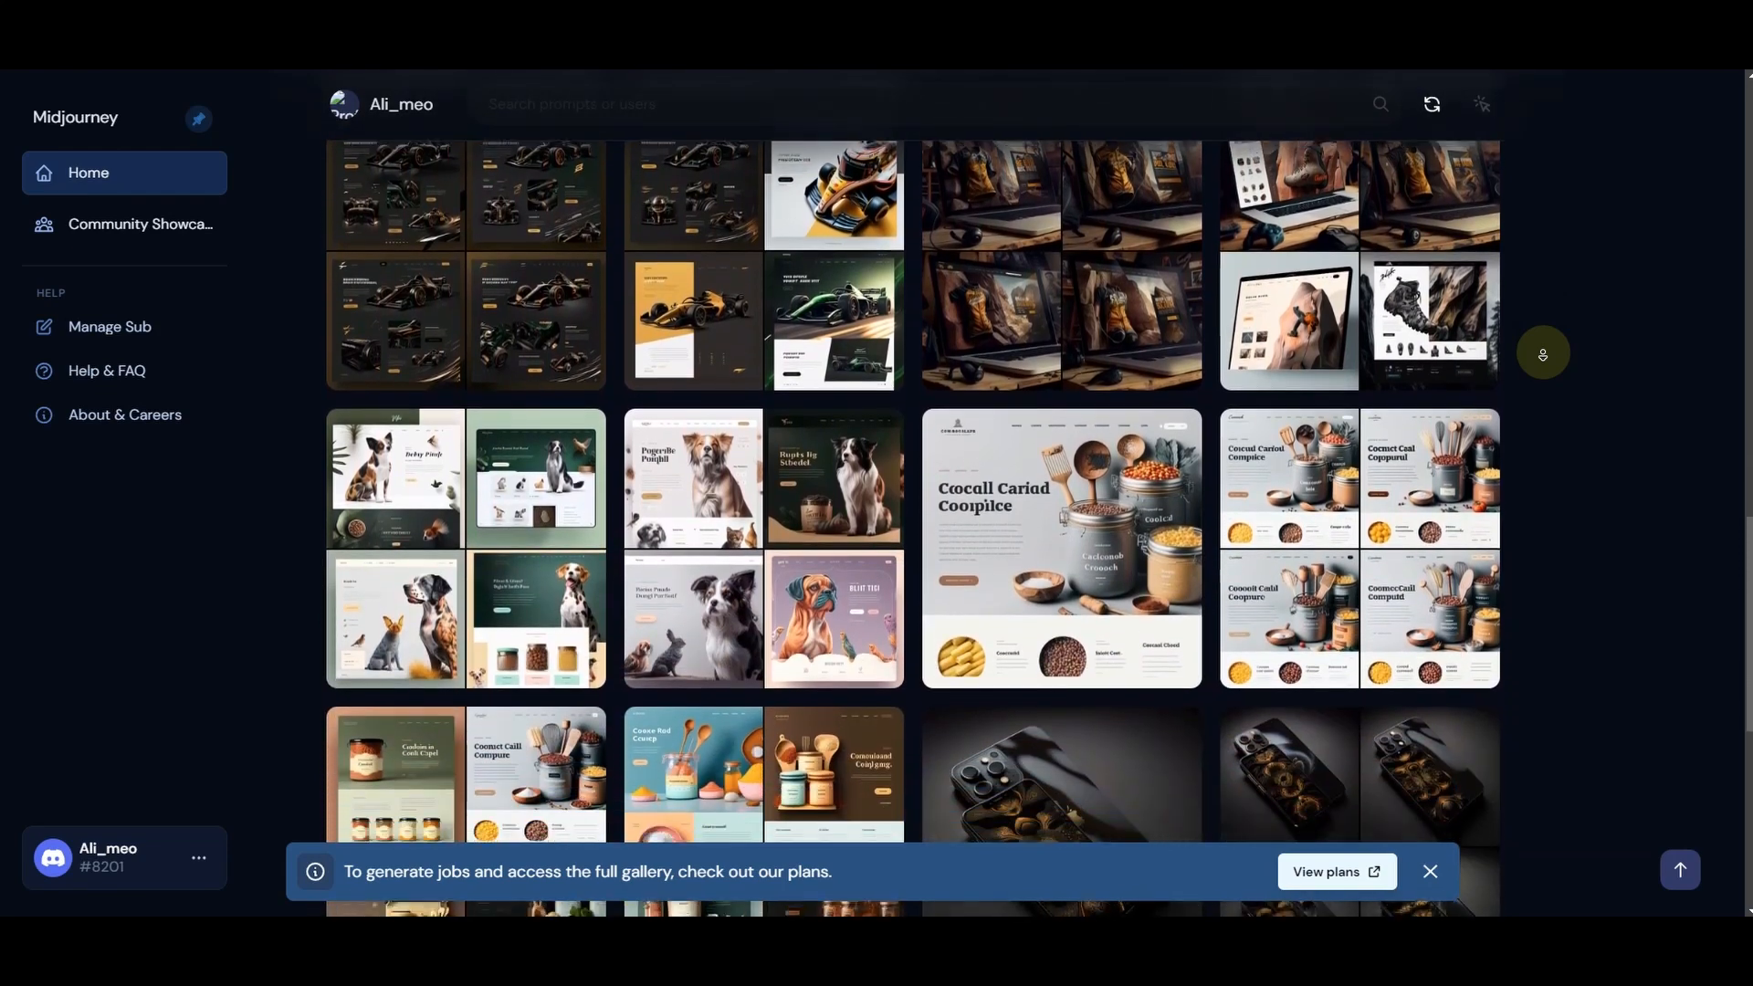
pyautogui.scroll(-3)
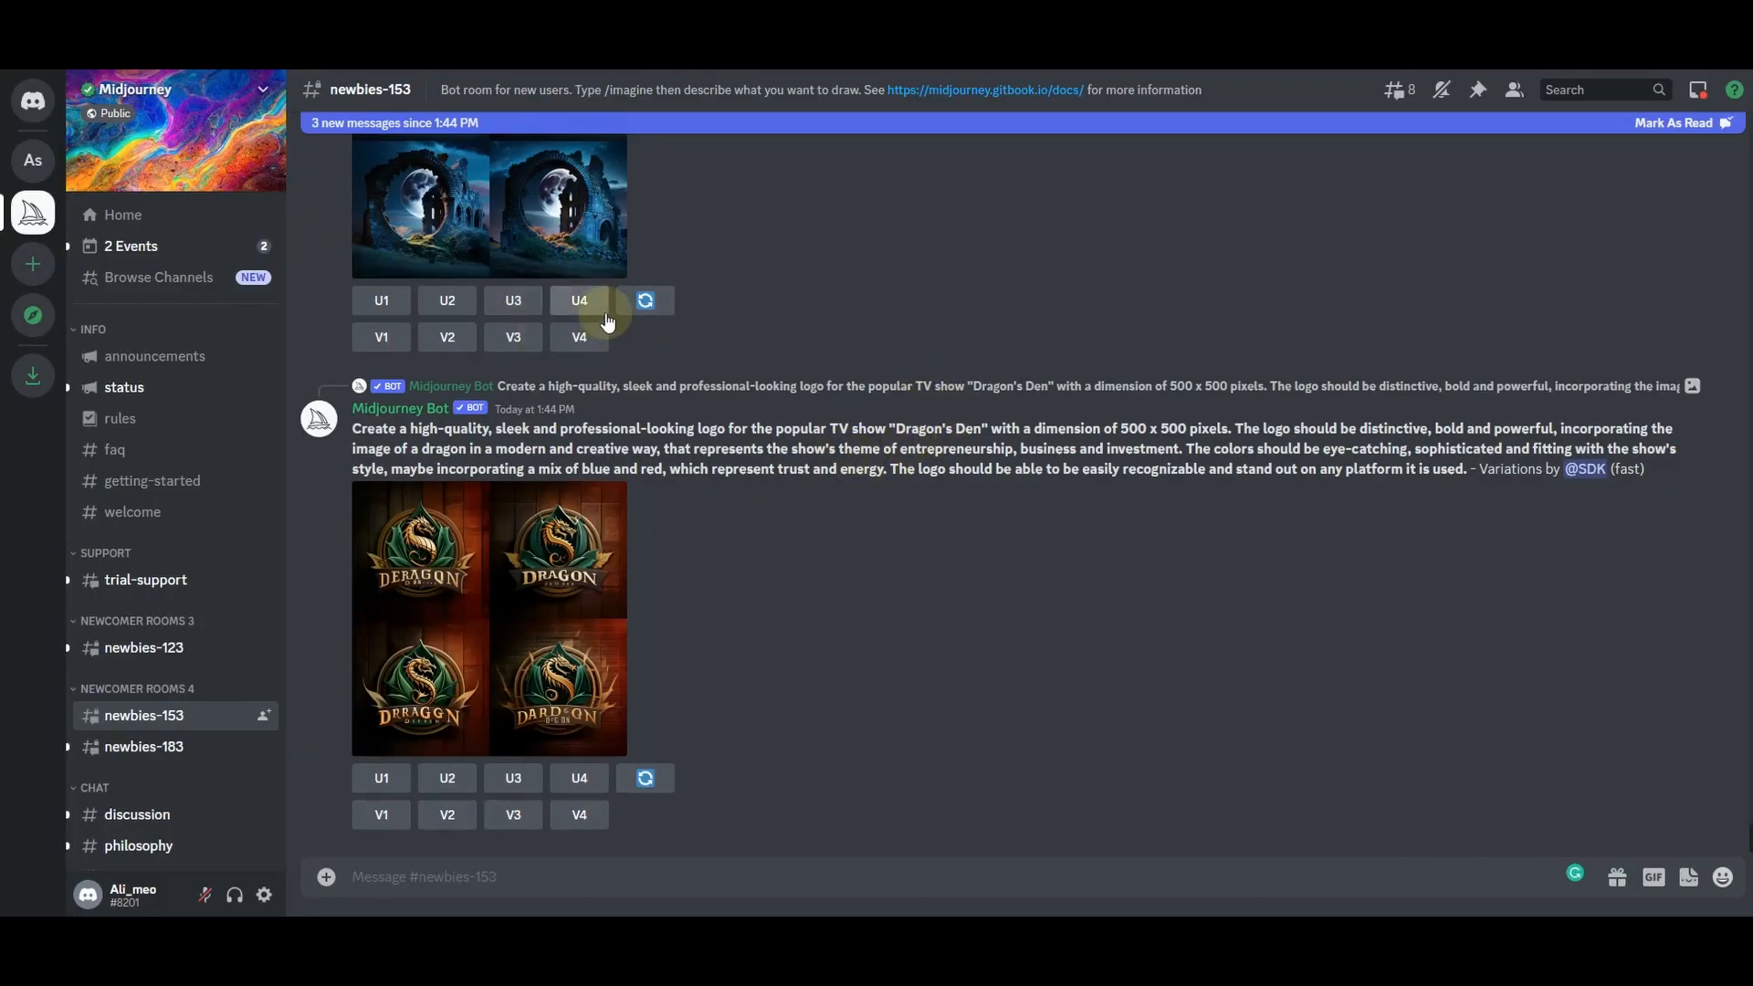
pyautogui.moveTo(766, 304)
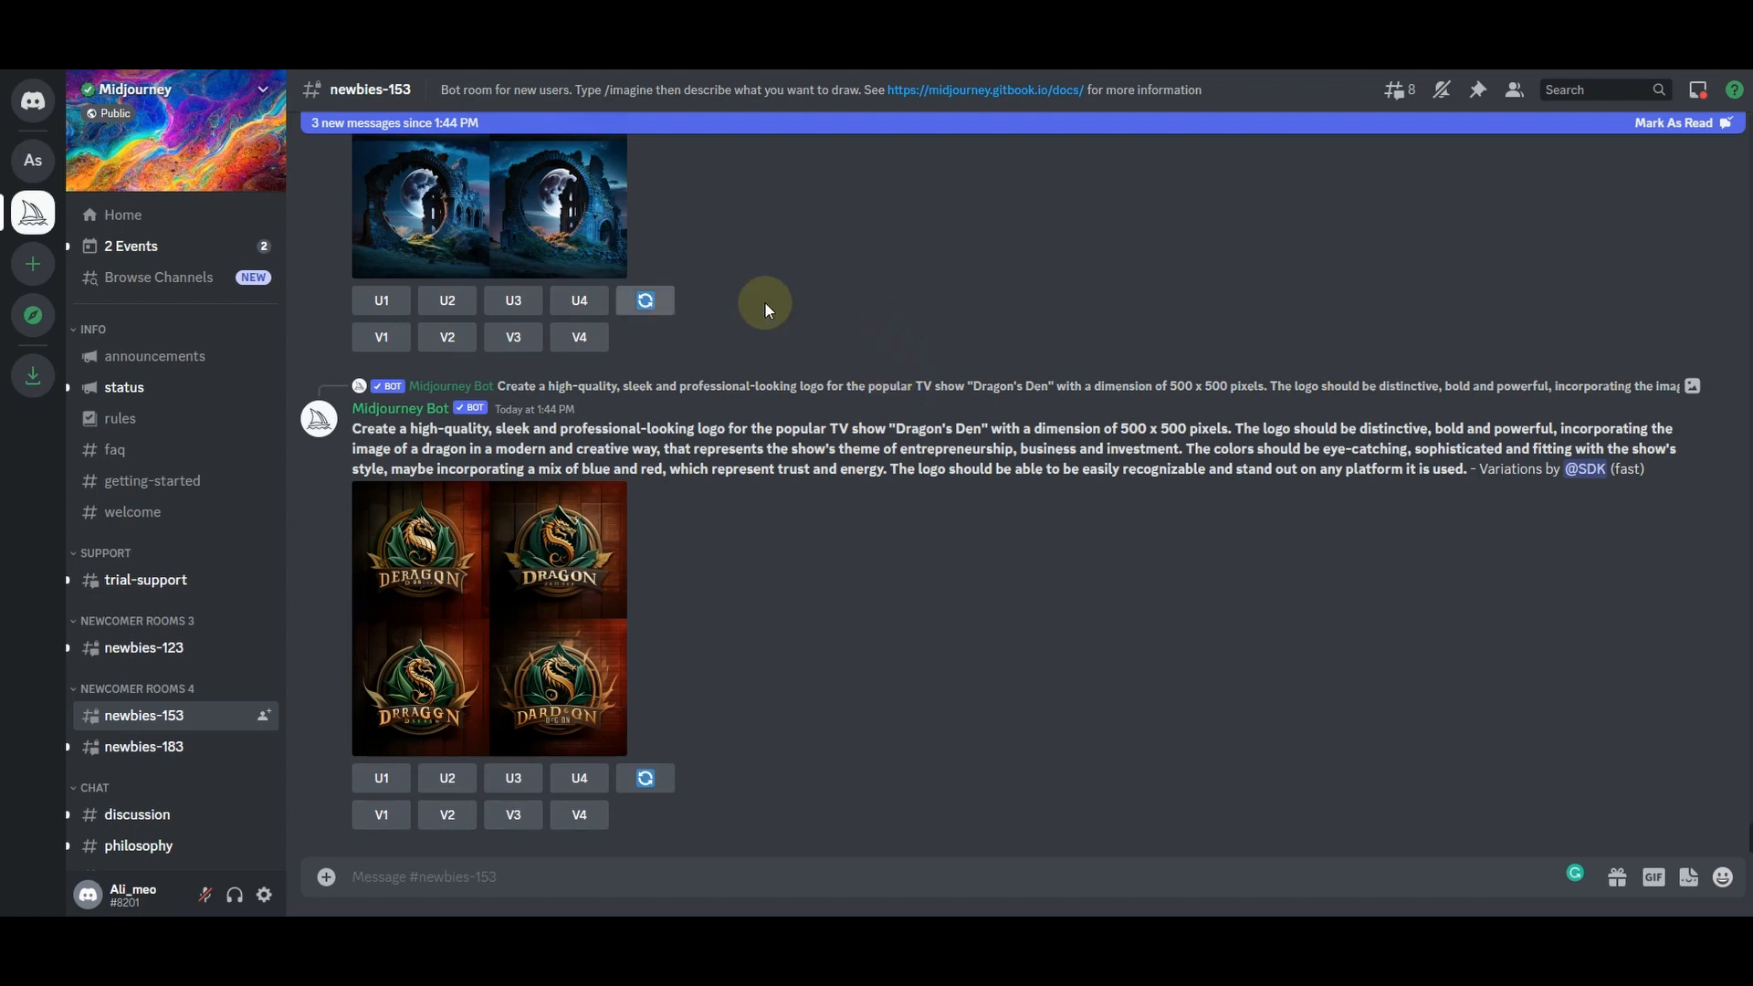
pyautogui.moveTo(1023, 327)
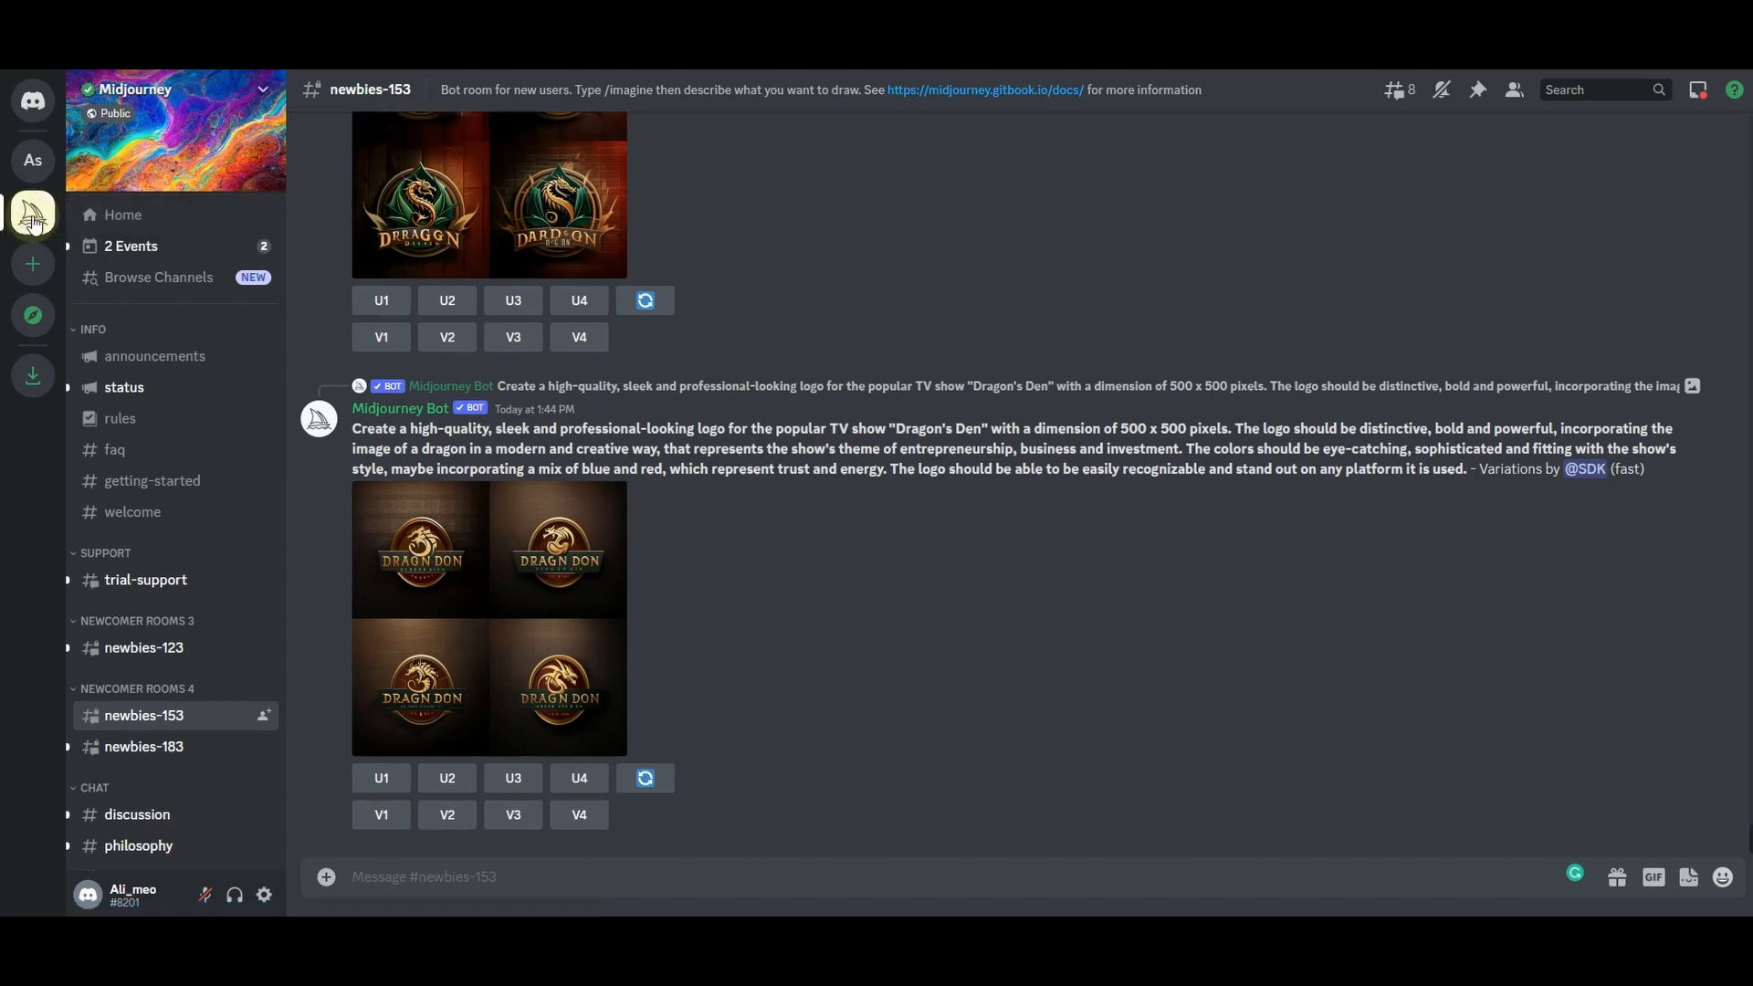
pyautogui.moveTo(154, 769)
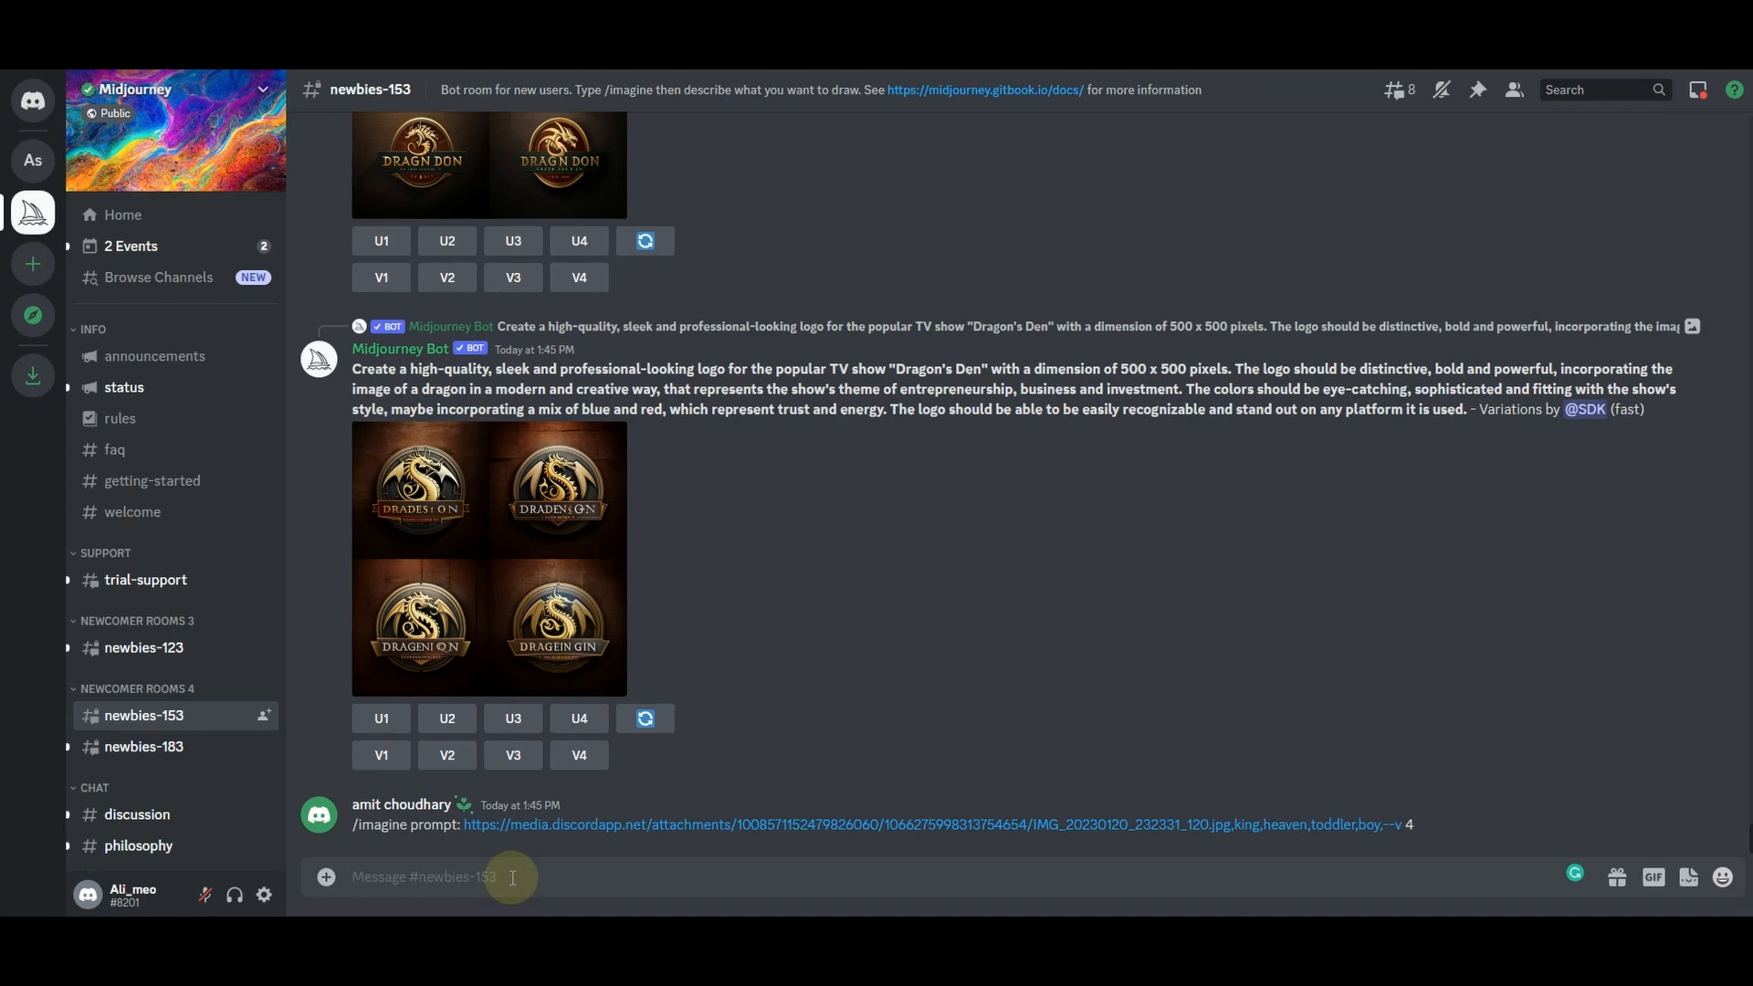
# Submit an /imagine prompt for a beautiful Squarespace website landing page UI/UX, aspect 3:2
pyautogui.write('/')
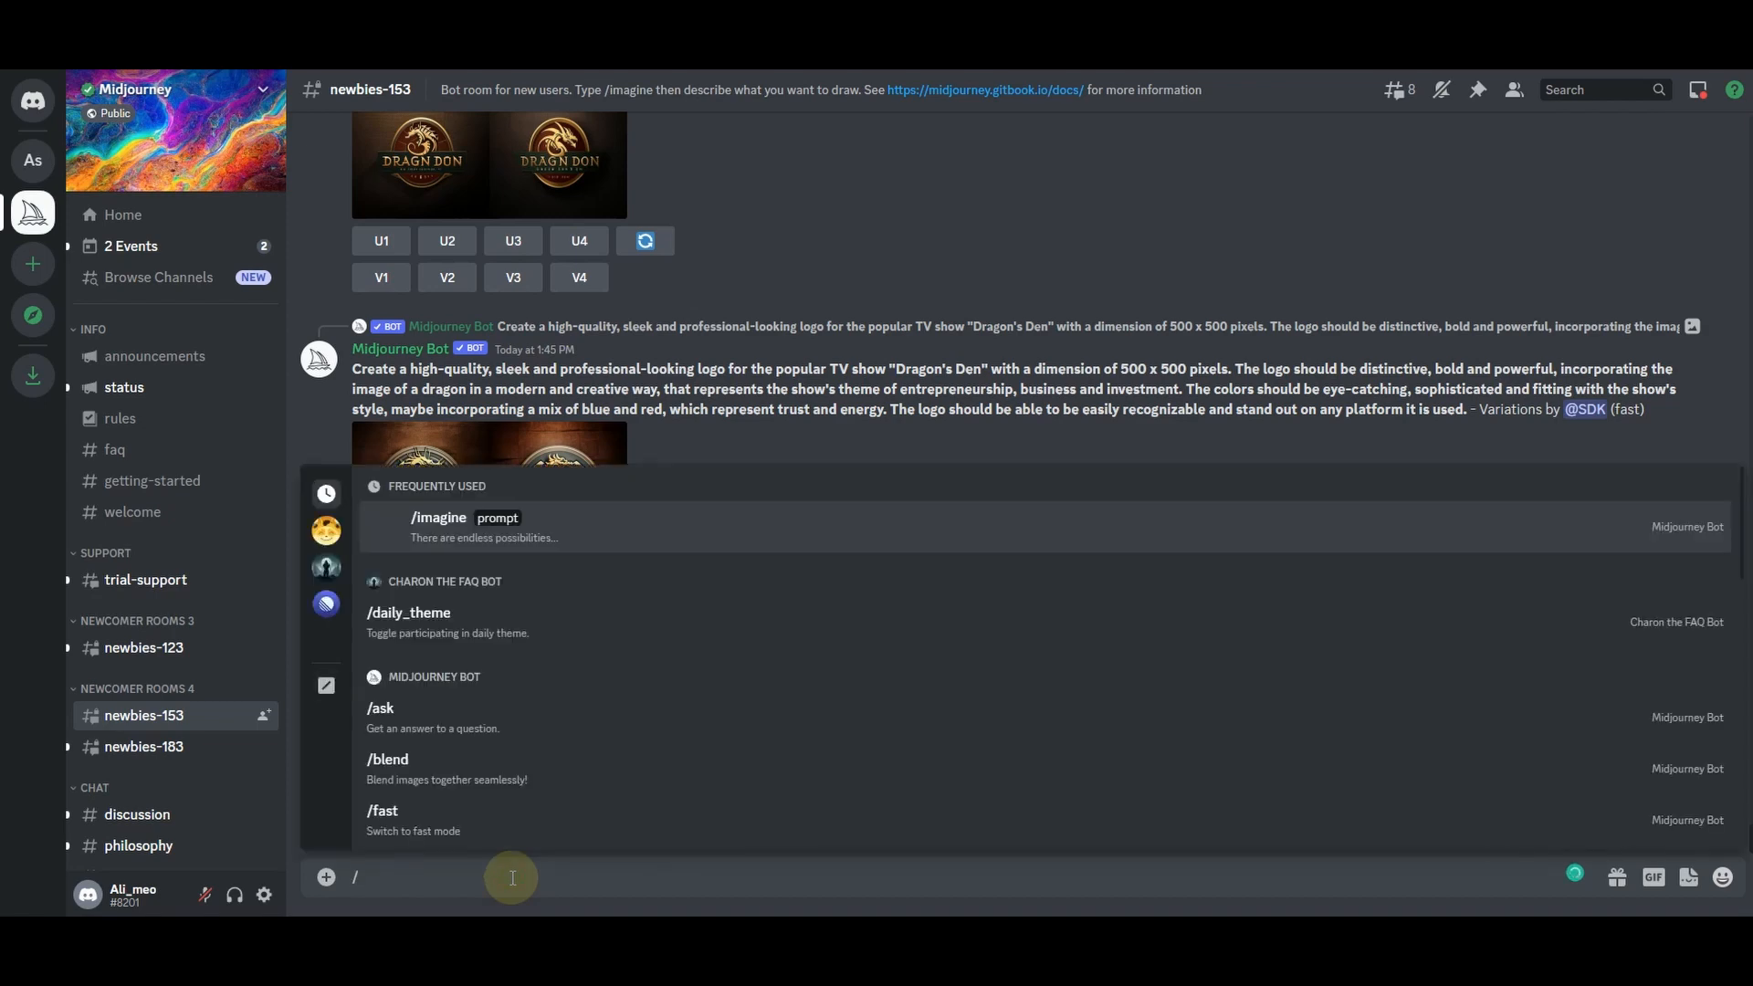
pyautogui.click(439, 517)
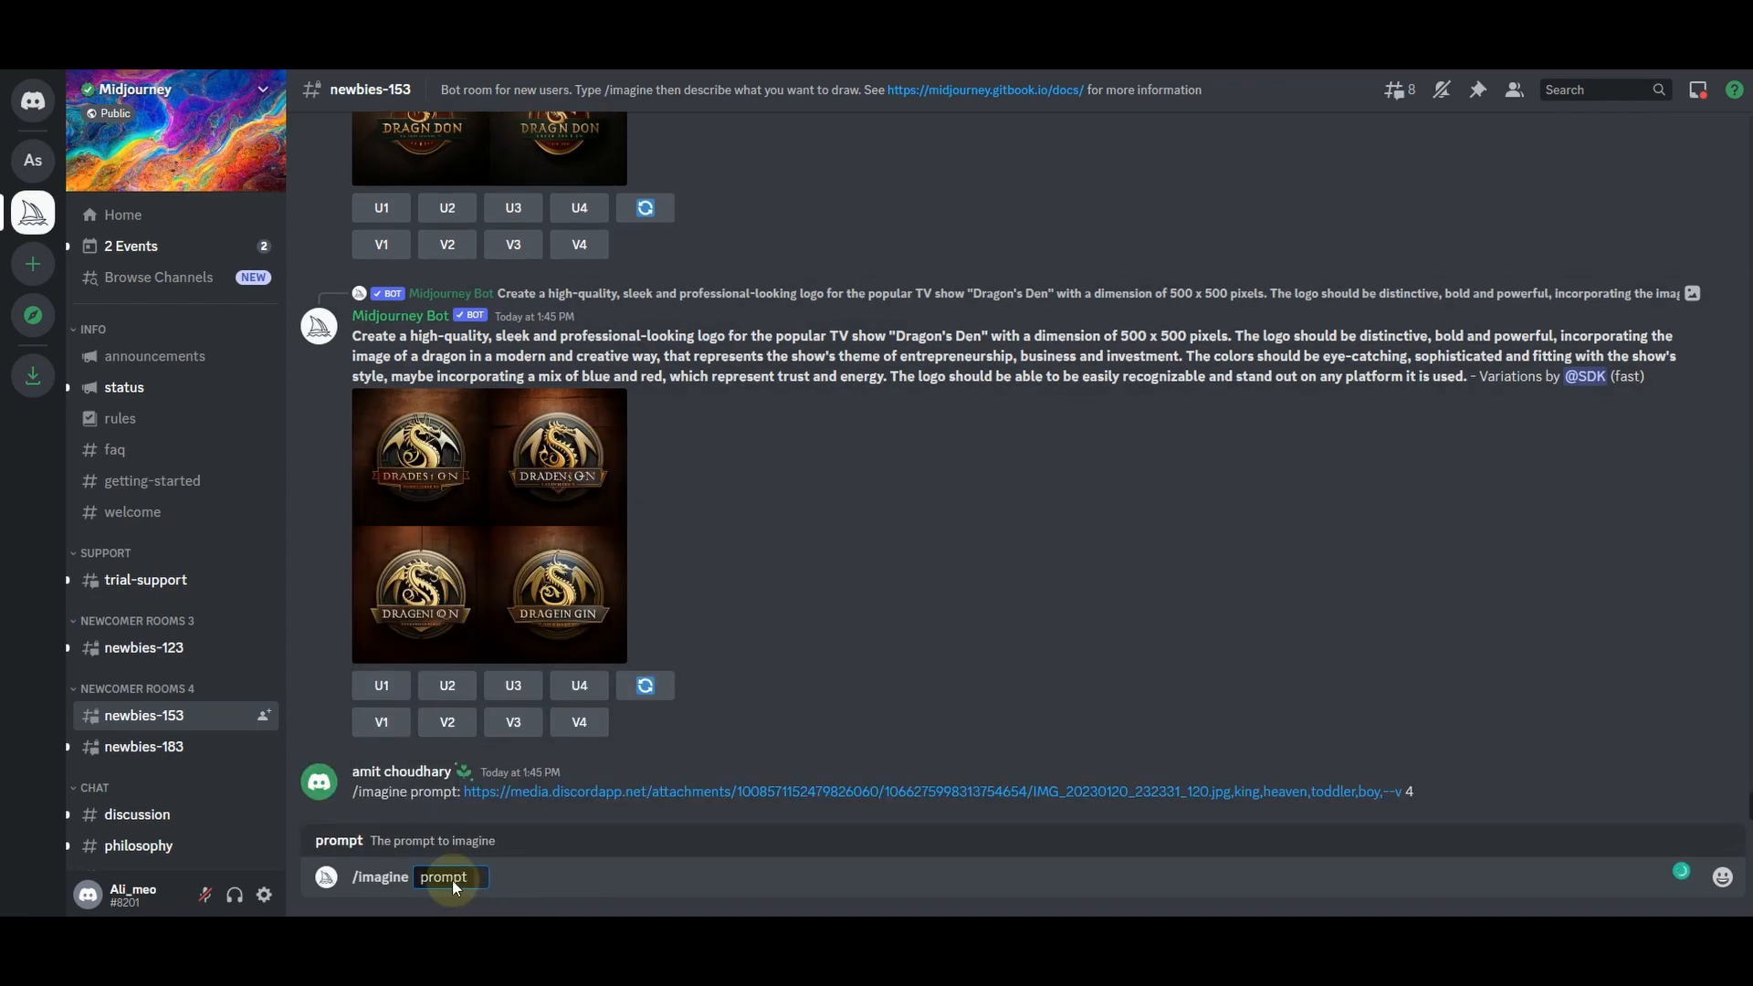
pyautogui.moveTo(467, 882)
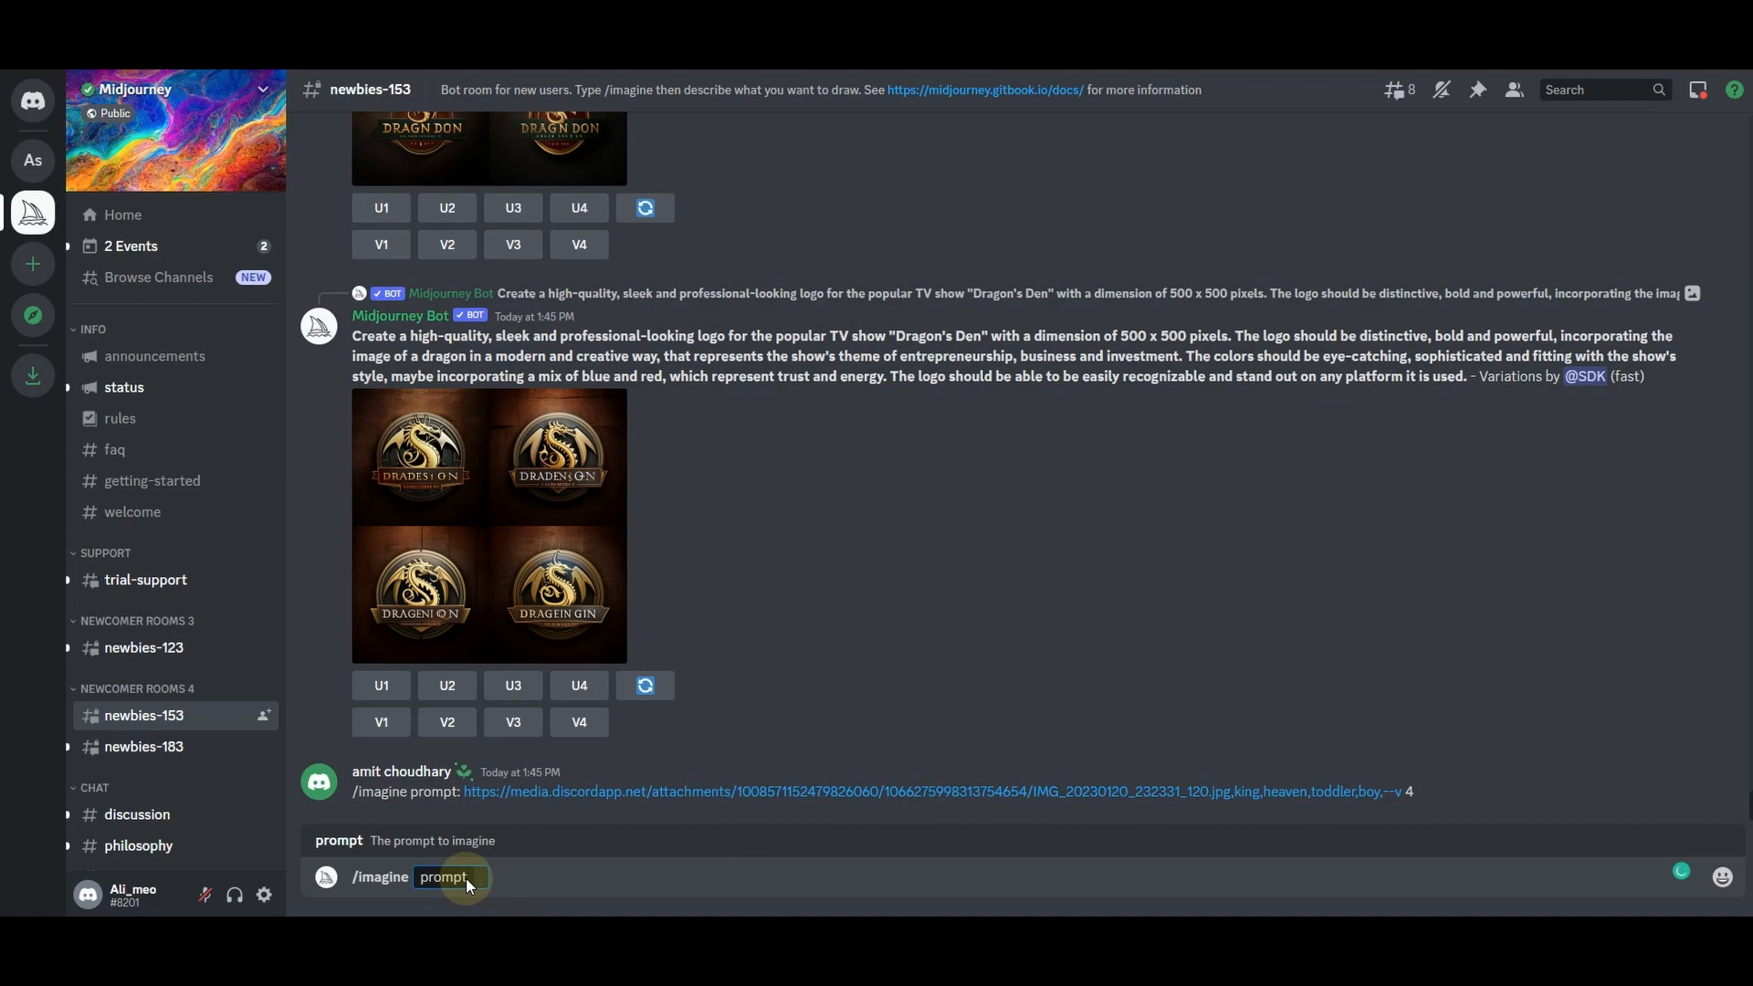
pyautogui.write('ab ea')
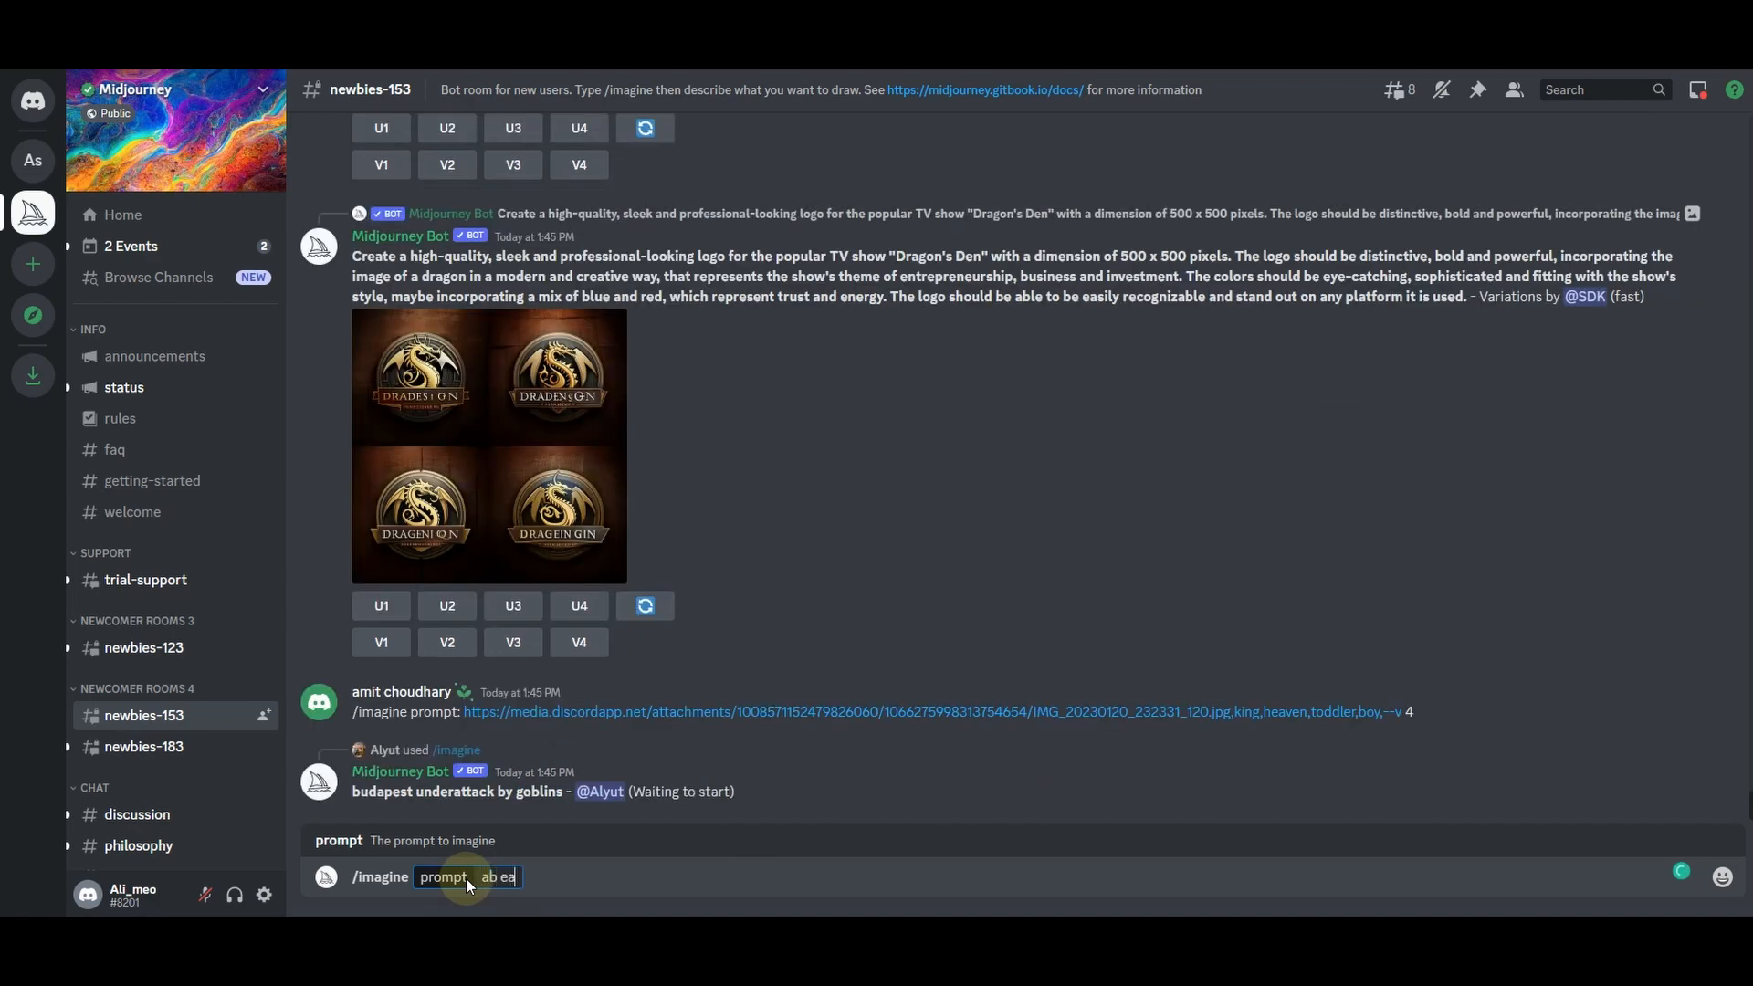
pyautogui.write('a beautiful website')
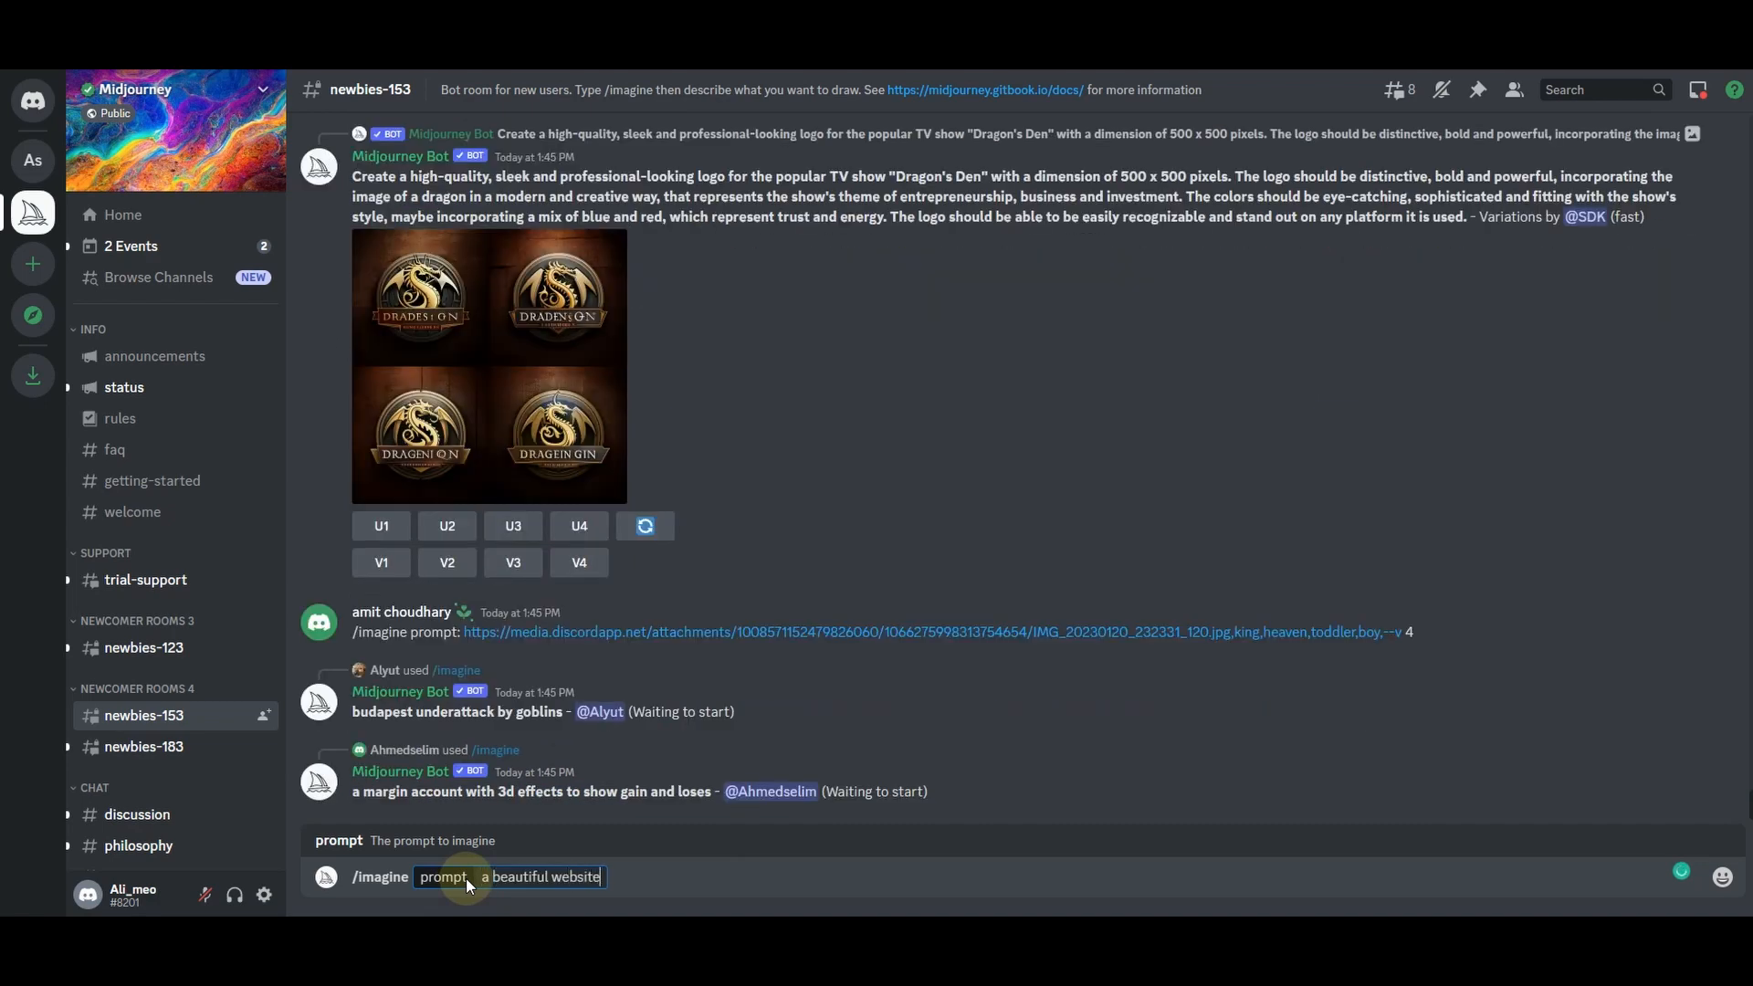
pyautogui.write('landing page for squarespace, brand, premium, ui, ux, u')
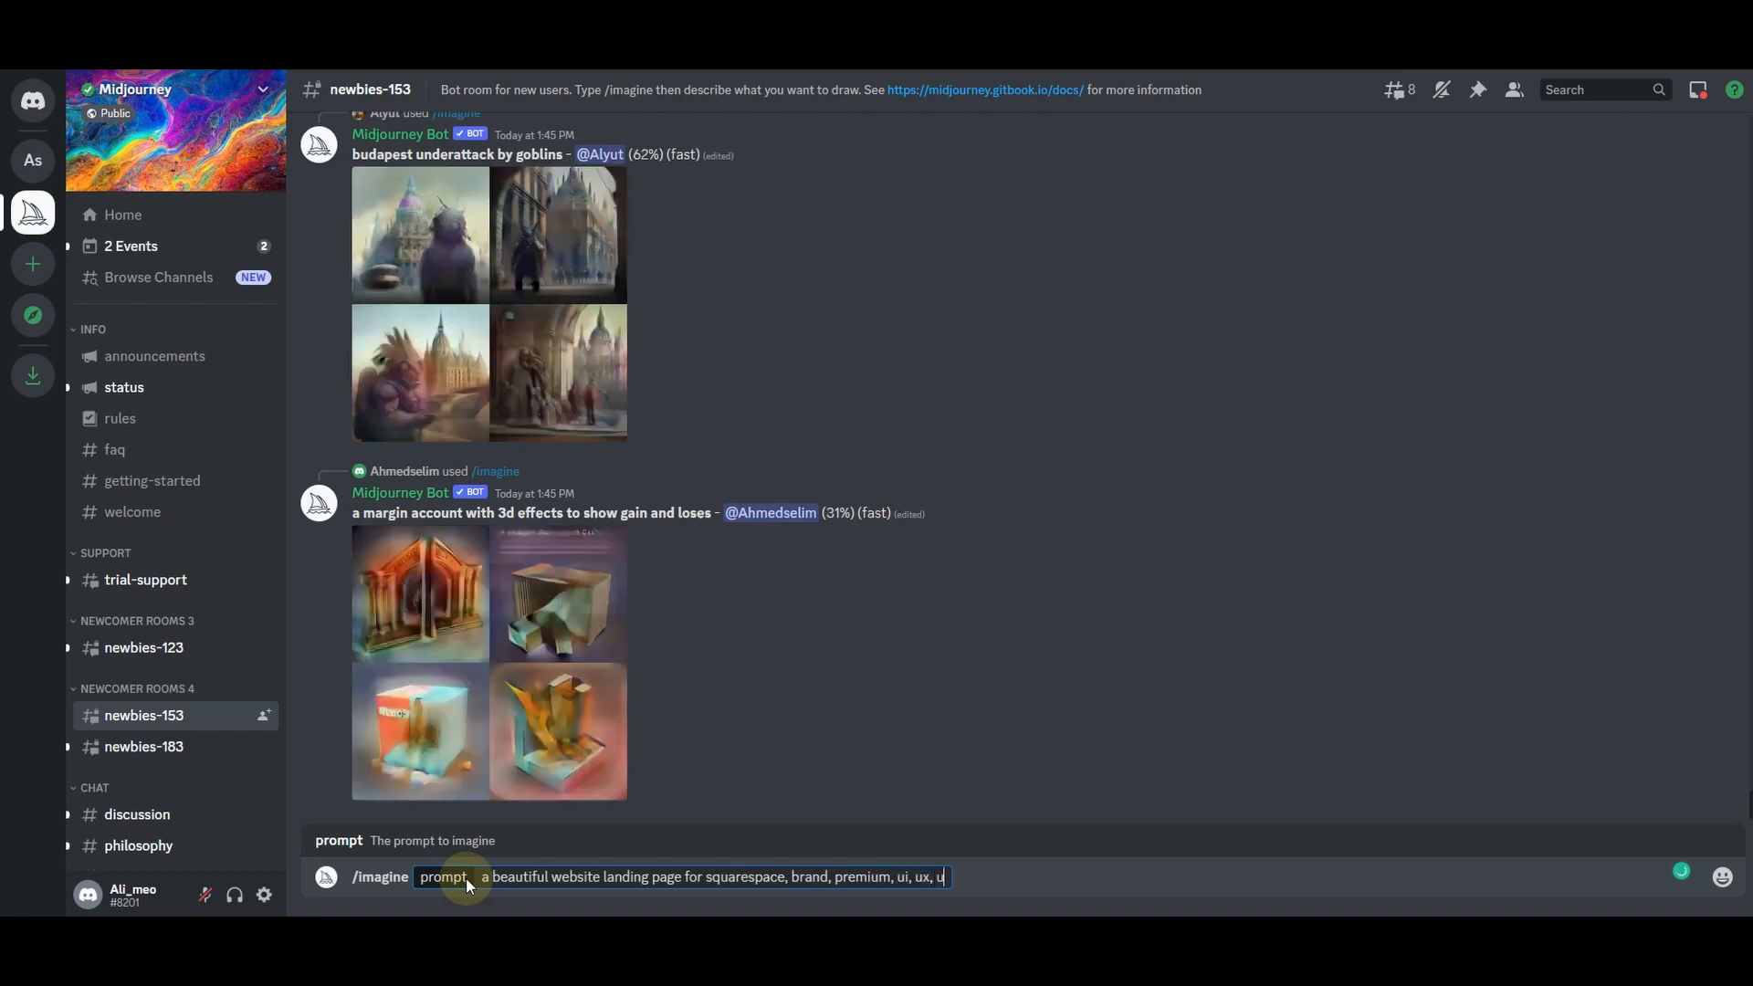
pyautogui.write('i/ux, aspect: 3:2')
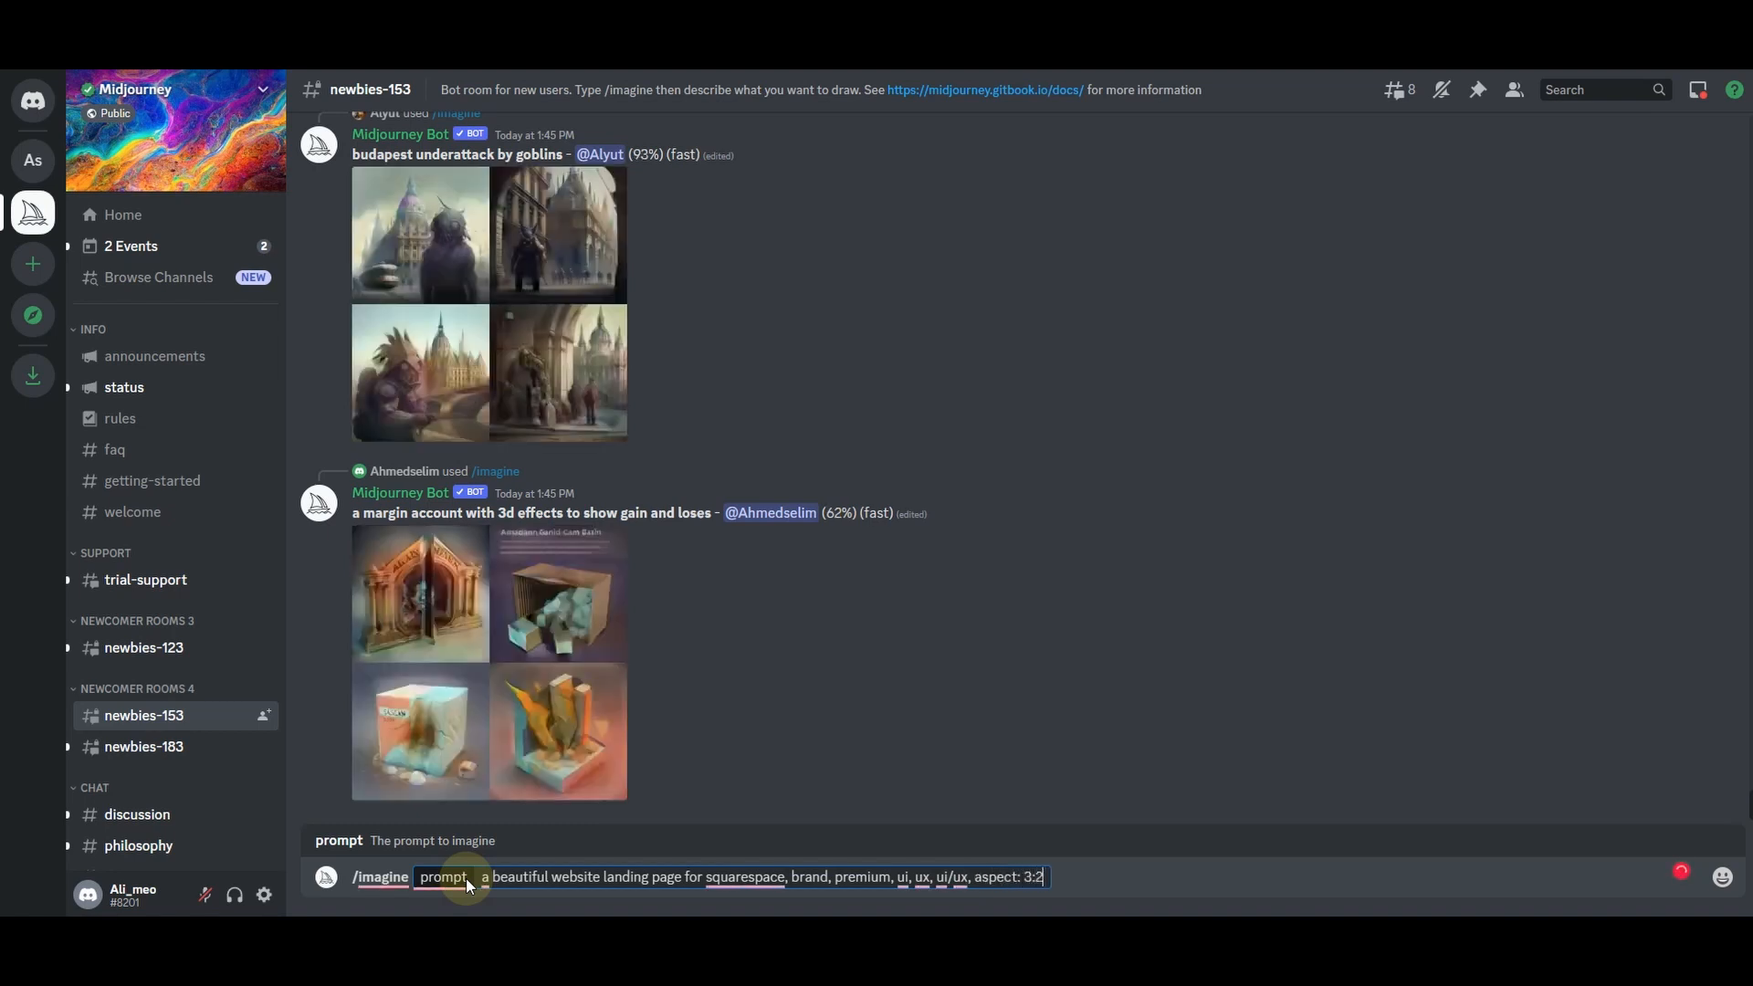
pyautogui.scroll(-3)
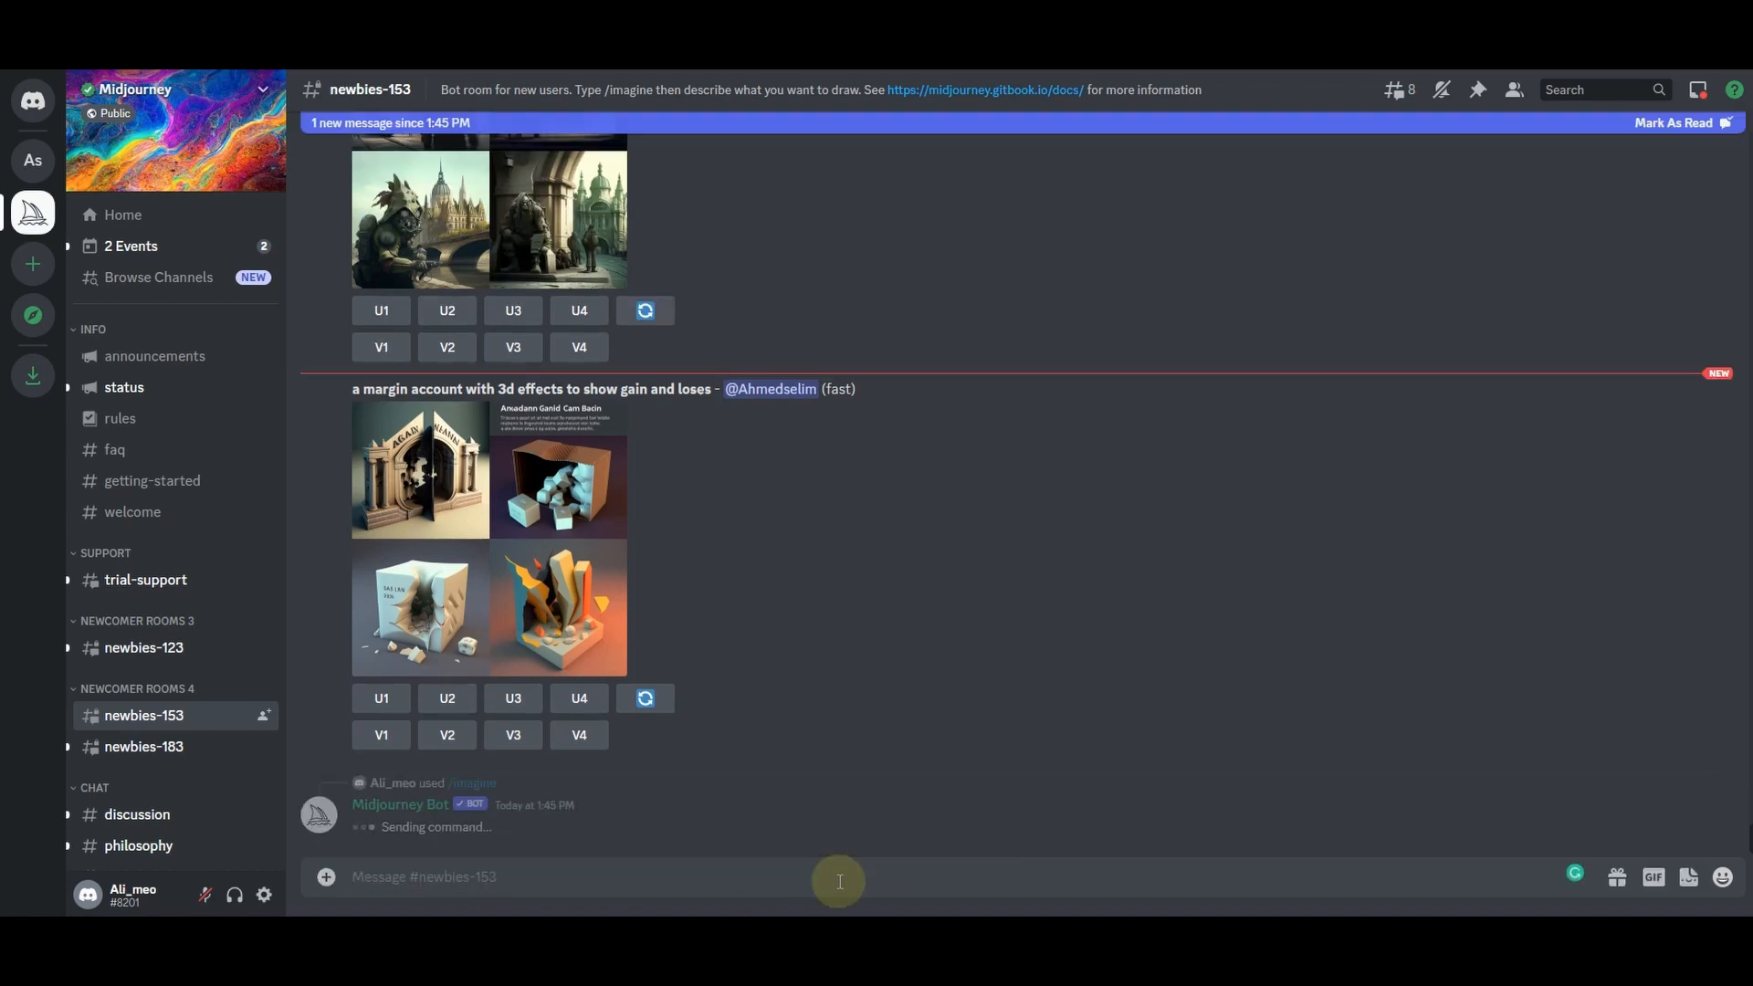
pyautogui.moveTo(548, 846)
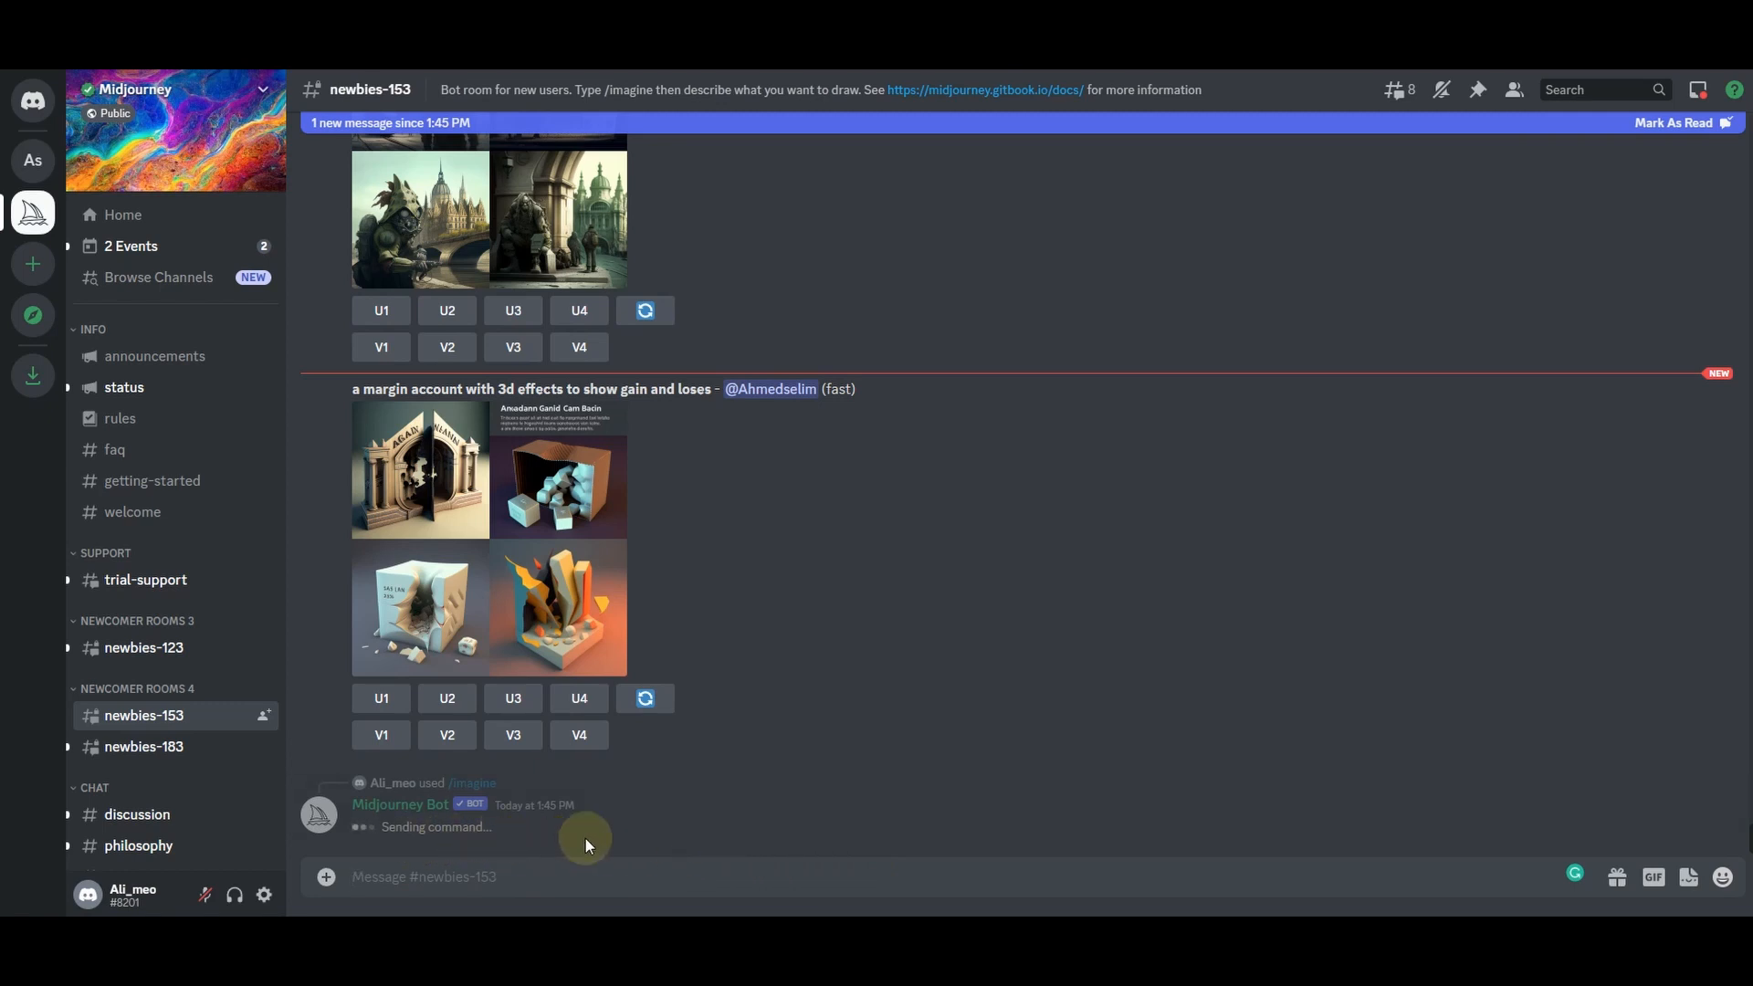
# Scroll down to the four-image grid of website landing page mockups
pyautogui.scroll(-3)
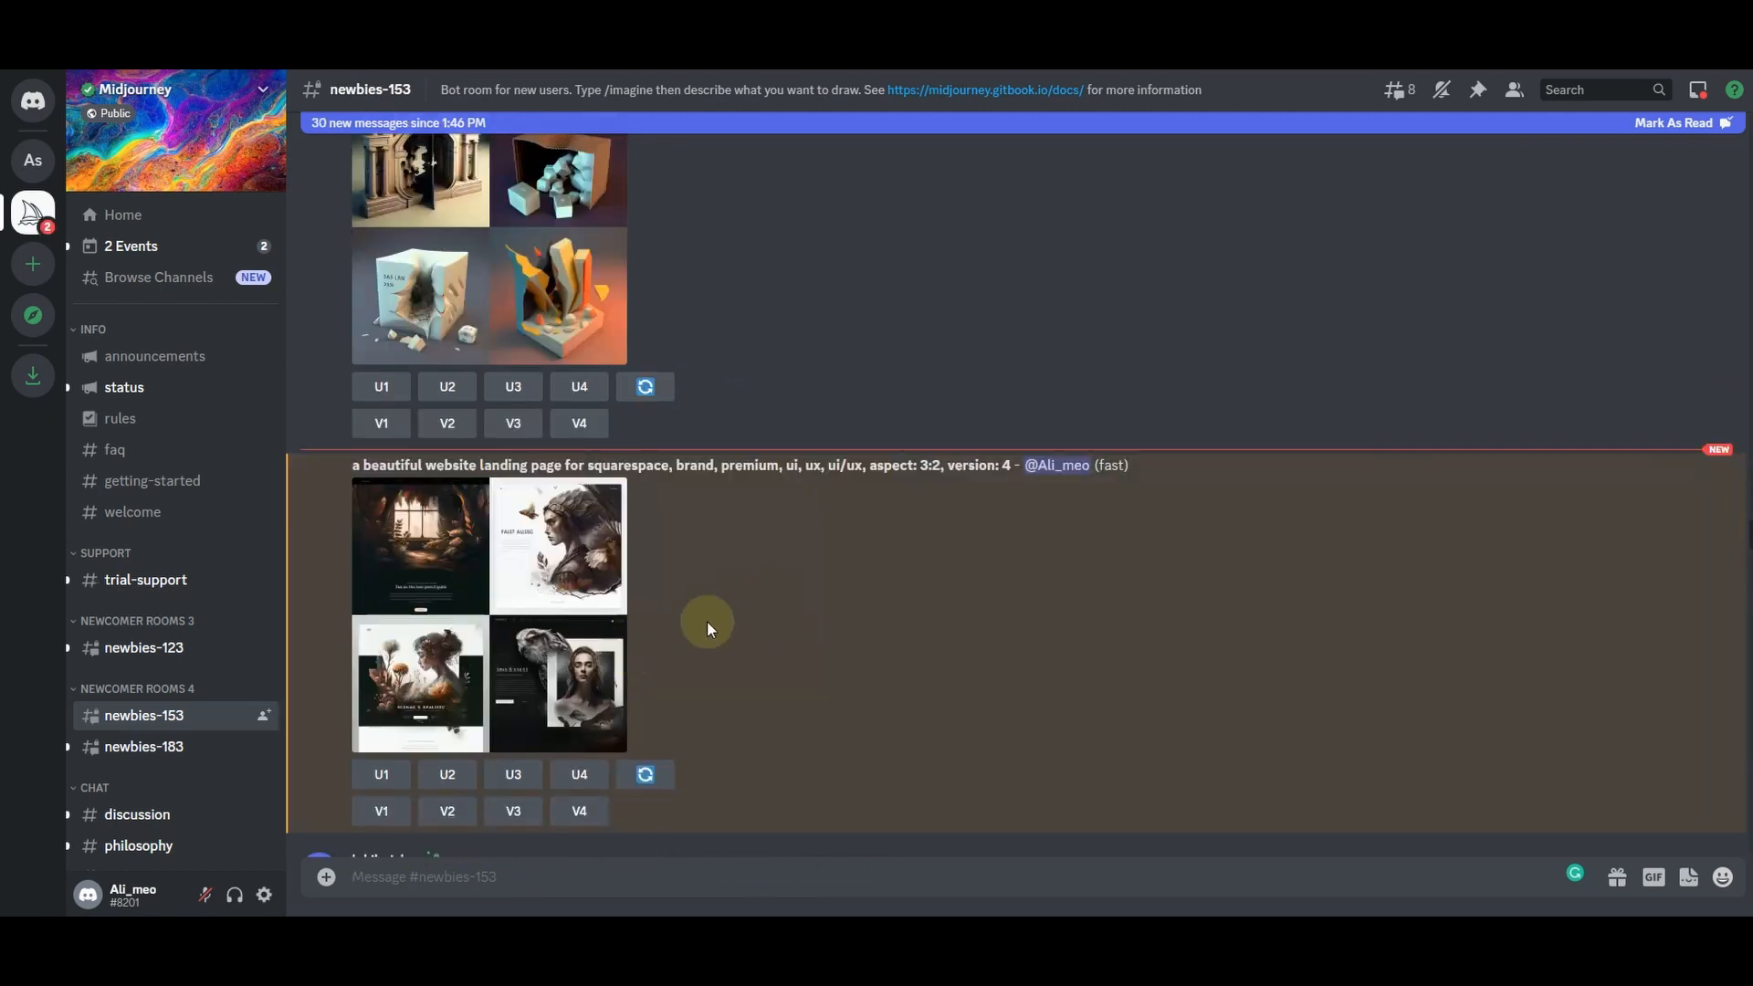
pyautogui.moveTo(547, 616)
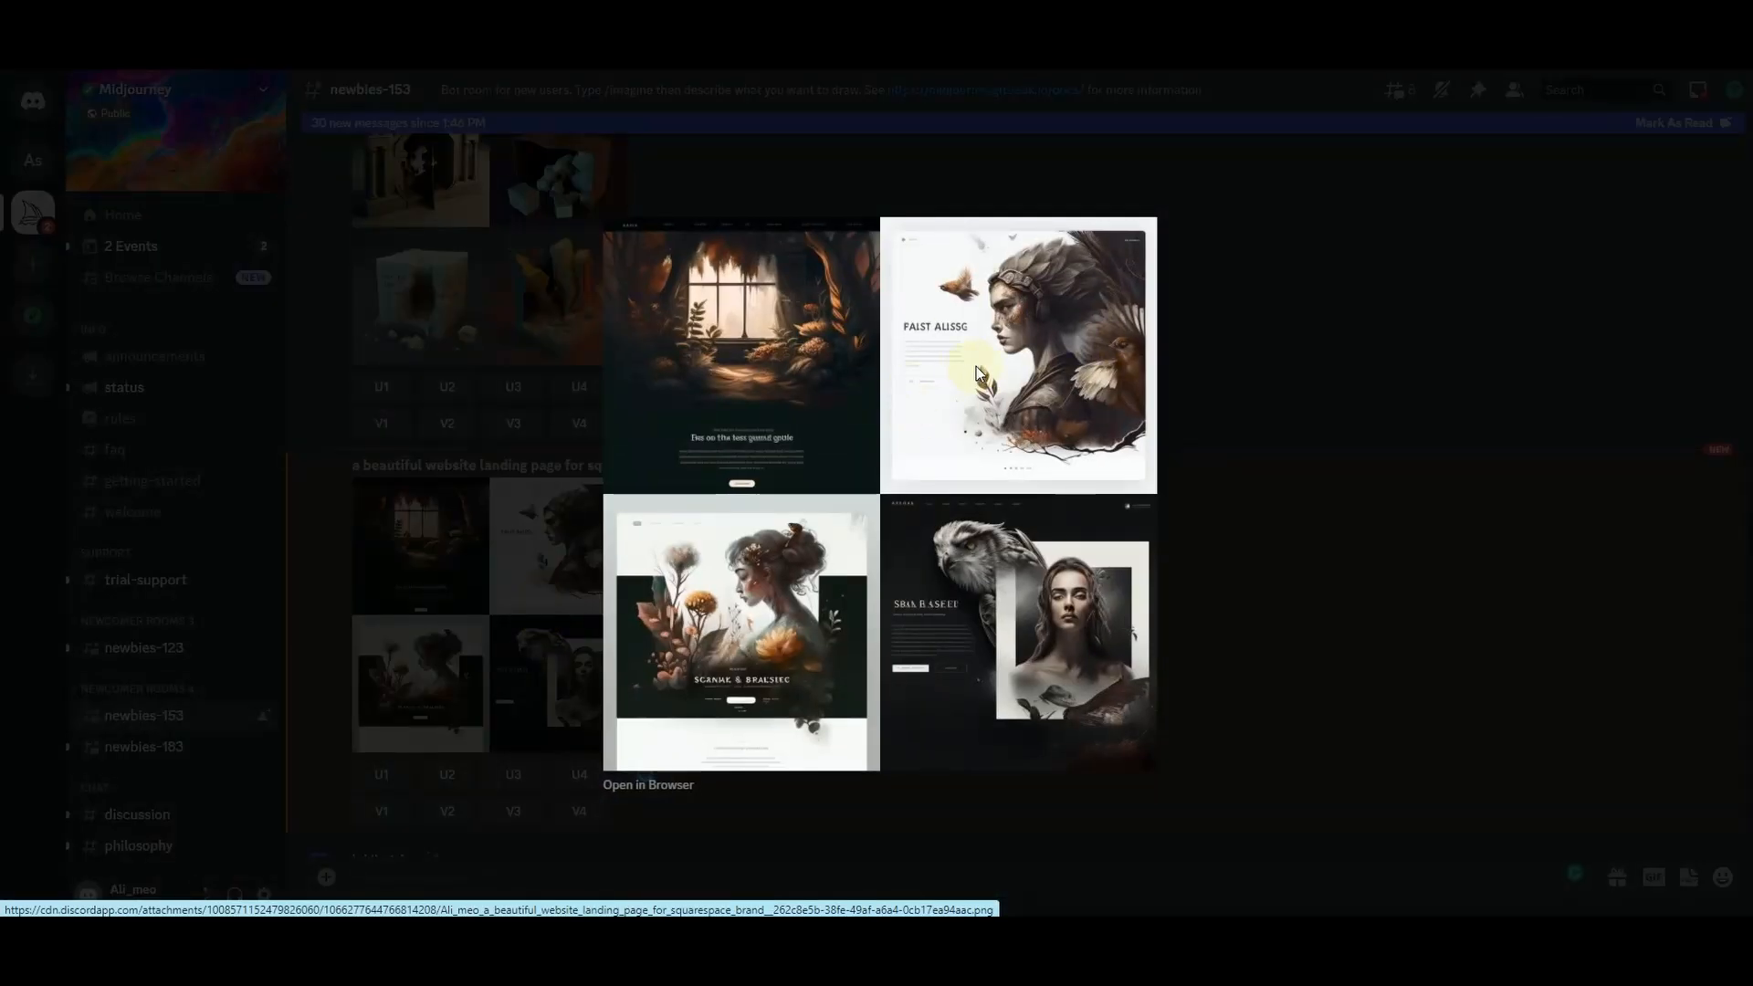
pyautogui.moveTo(698, 313)
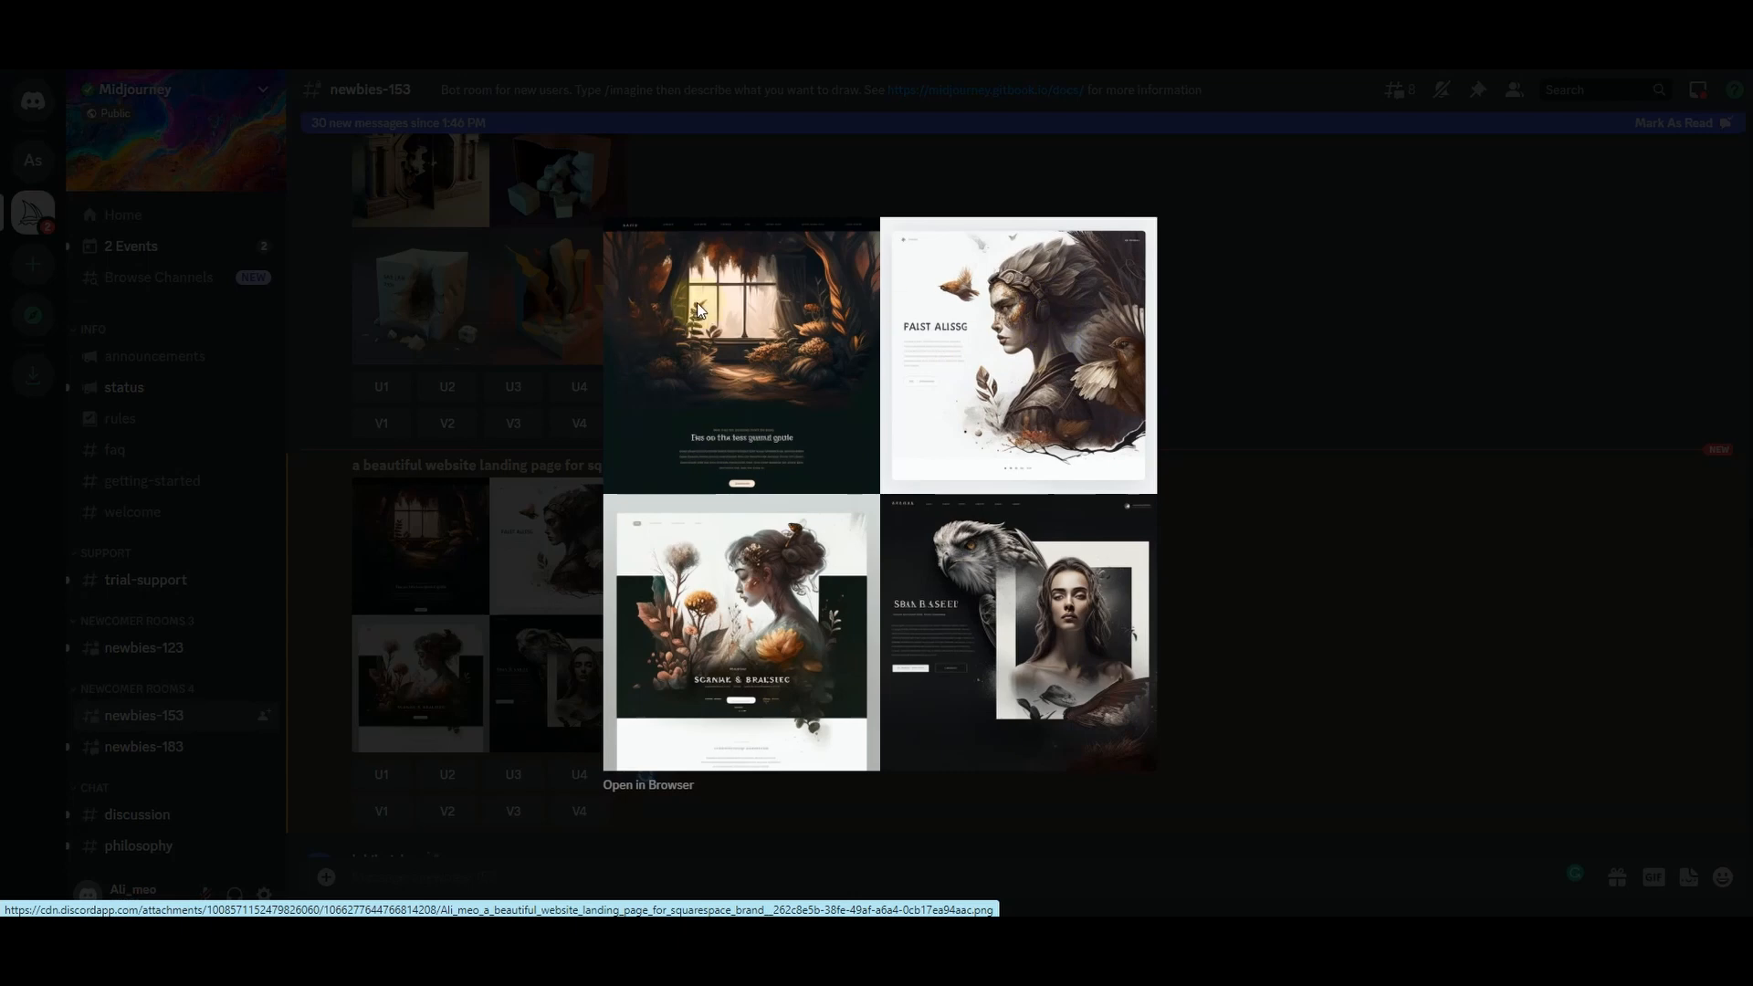
pyautogui.moveTo(1124, 665)
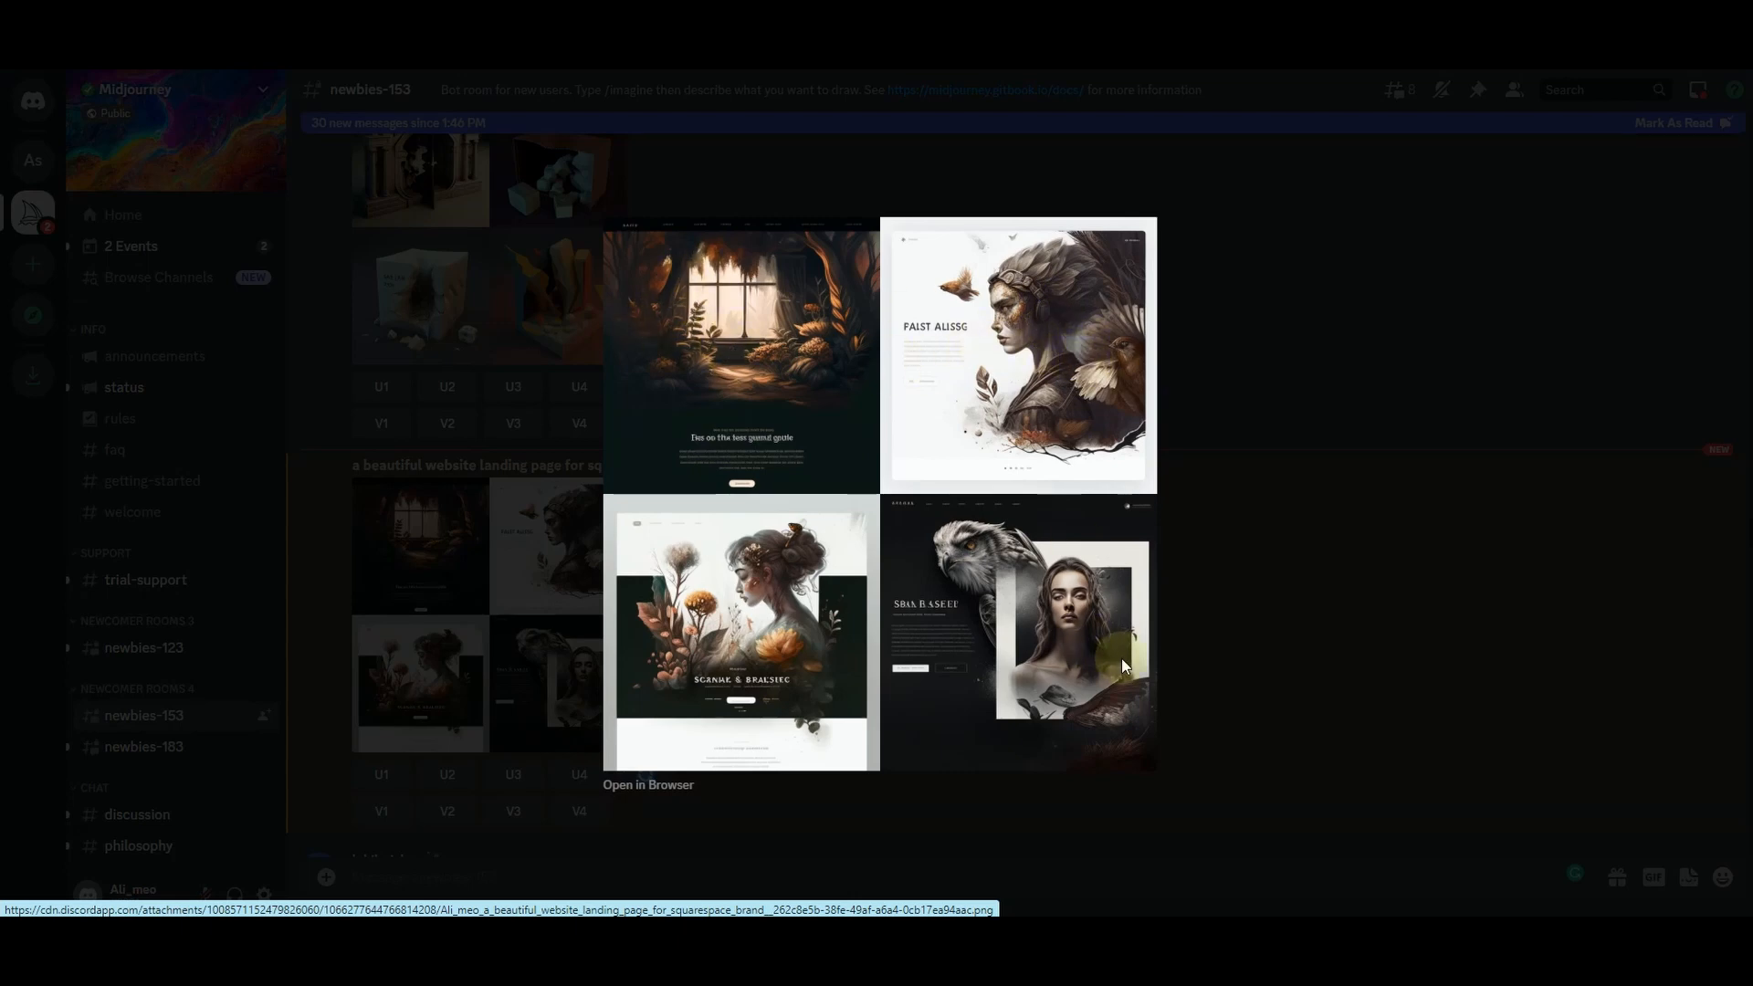
pyautogui.moveTo(691, 667)
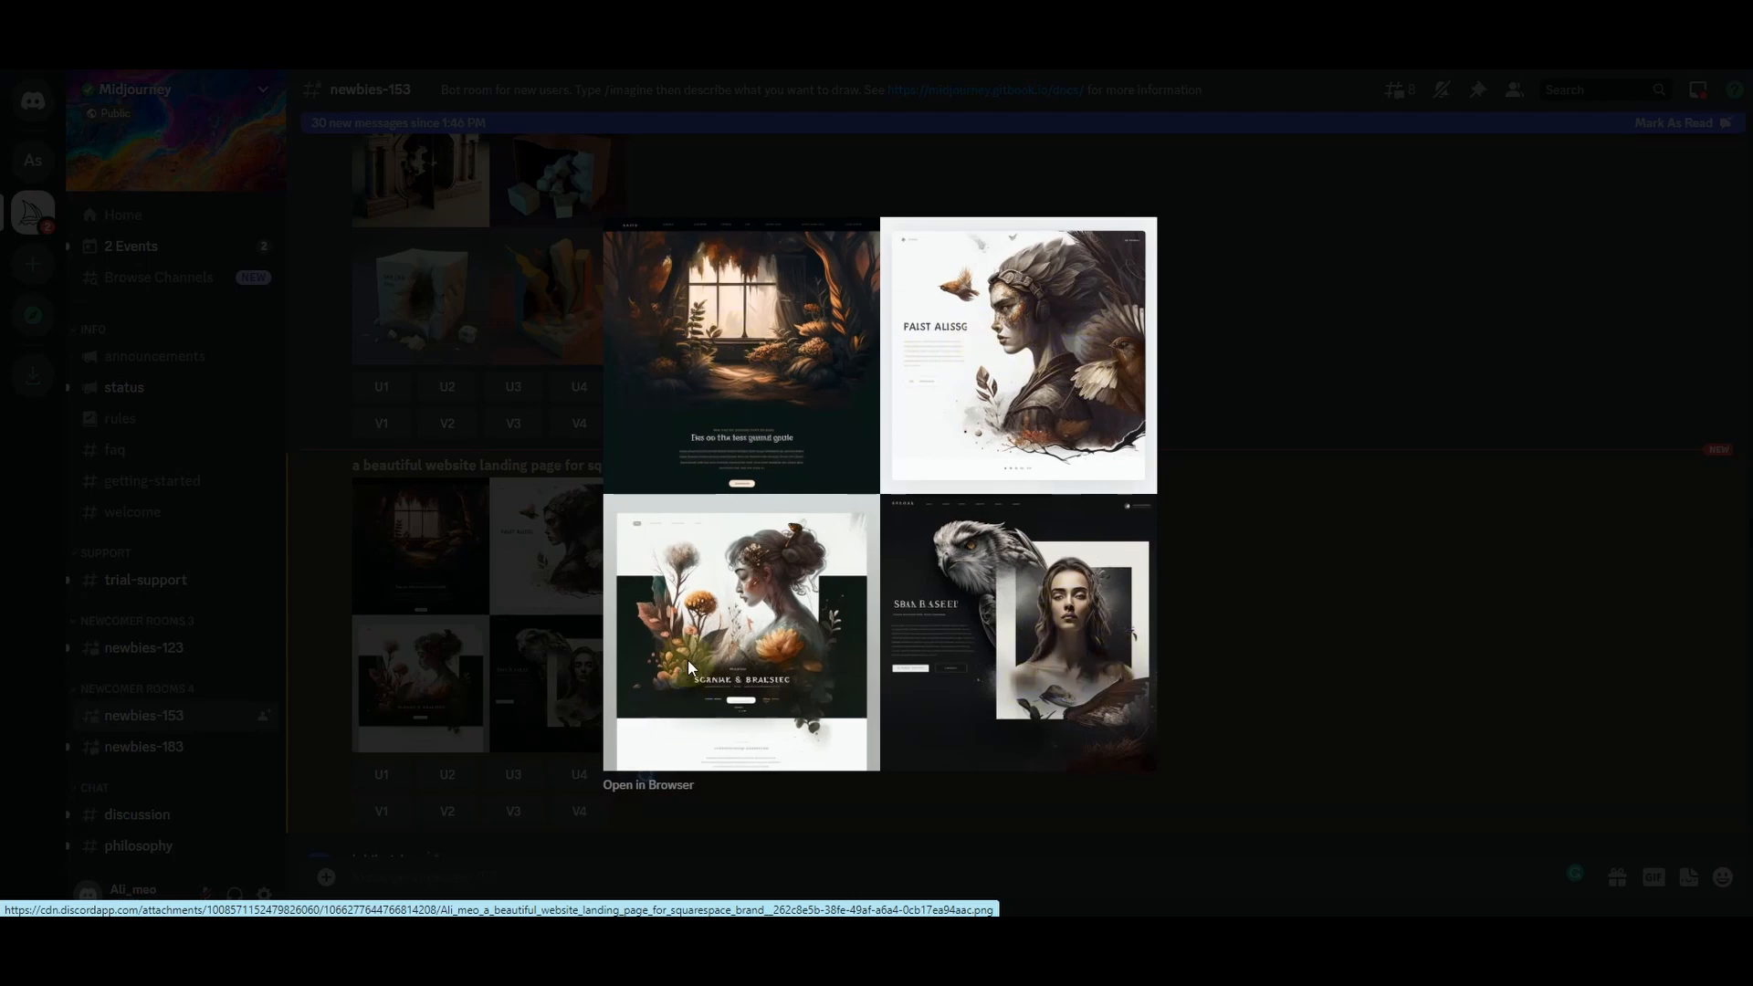
pyautogui.moveTo(1383, 582)
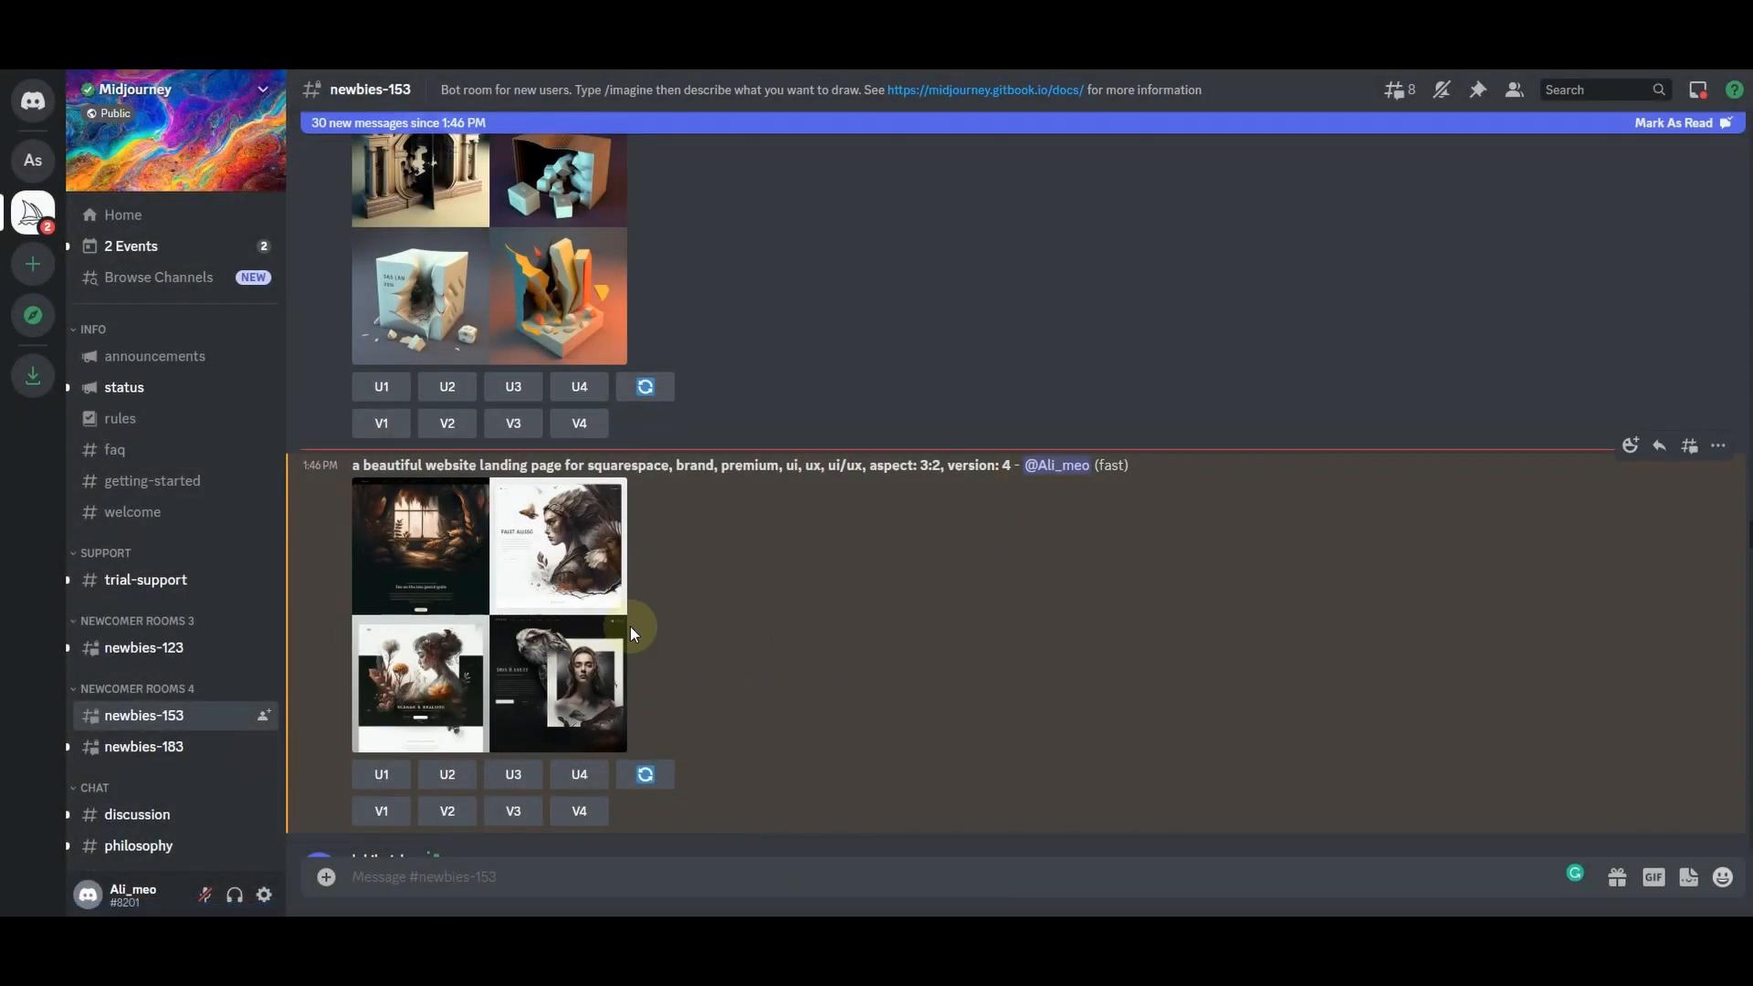
pyautogui.moveTo(363, 464)
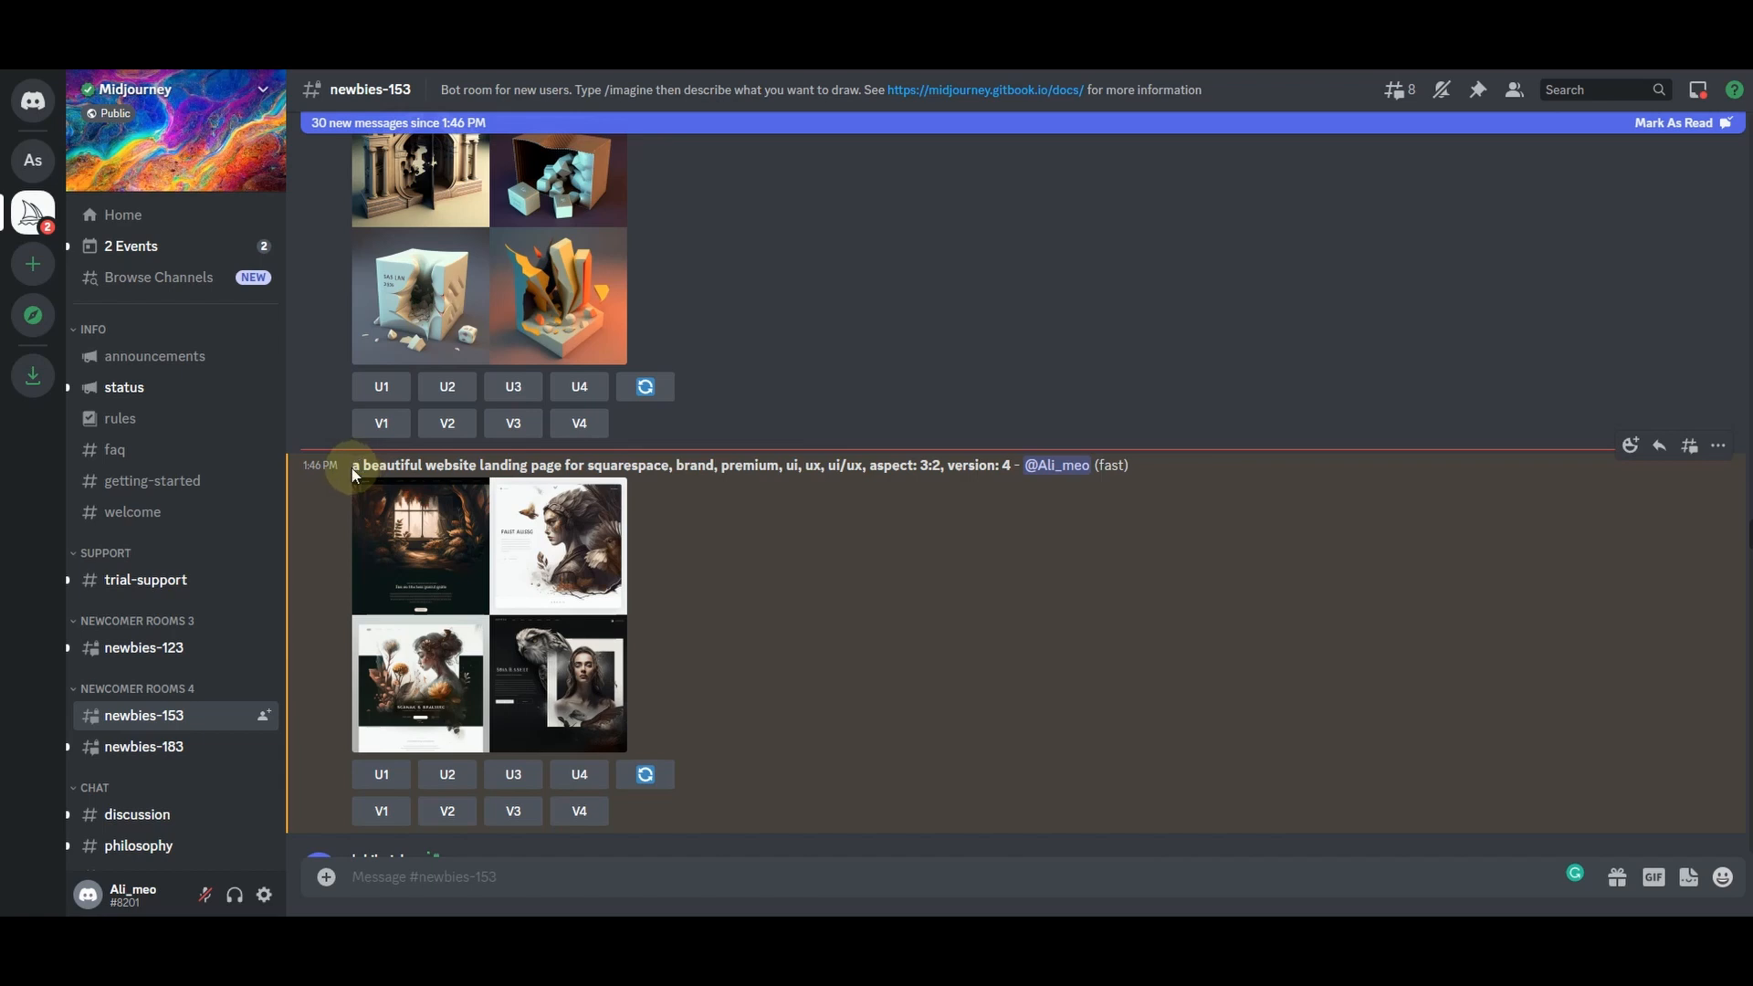
pyautogui.moveTo(532, 464)
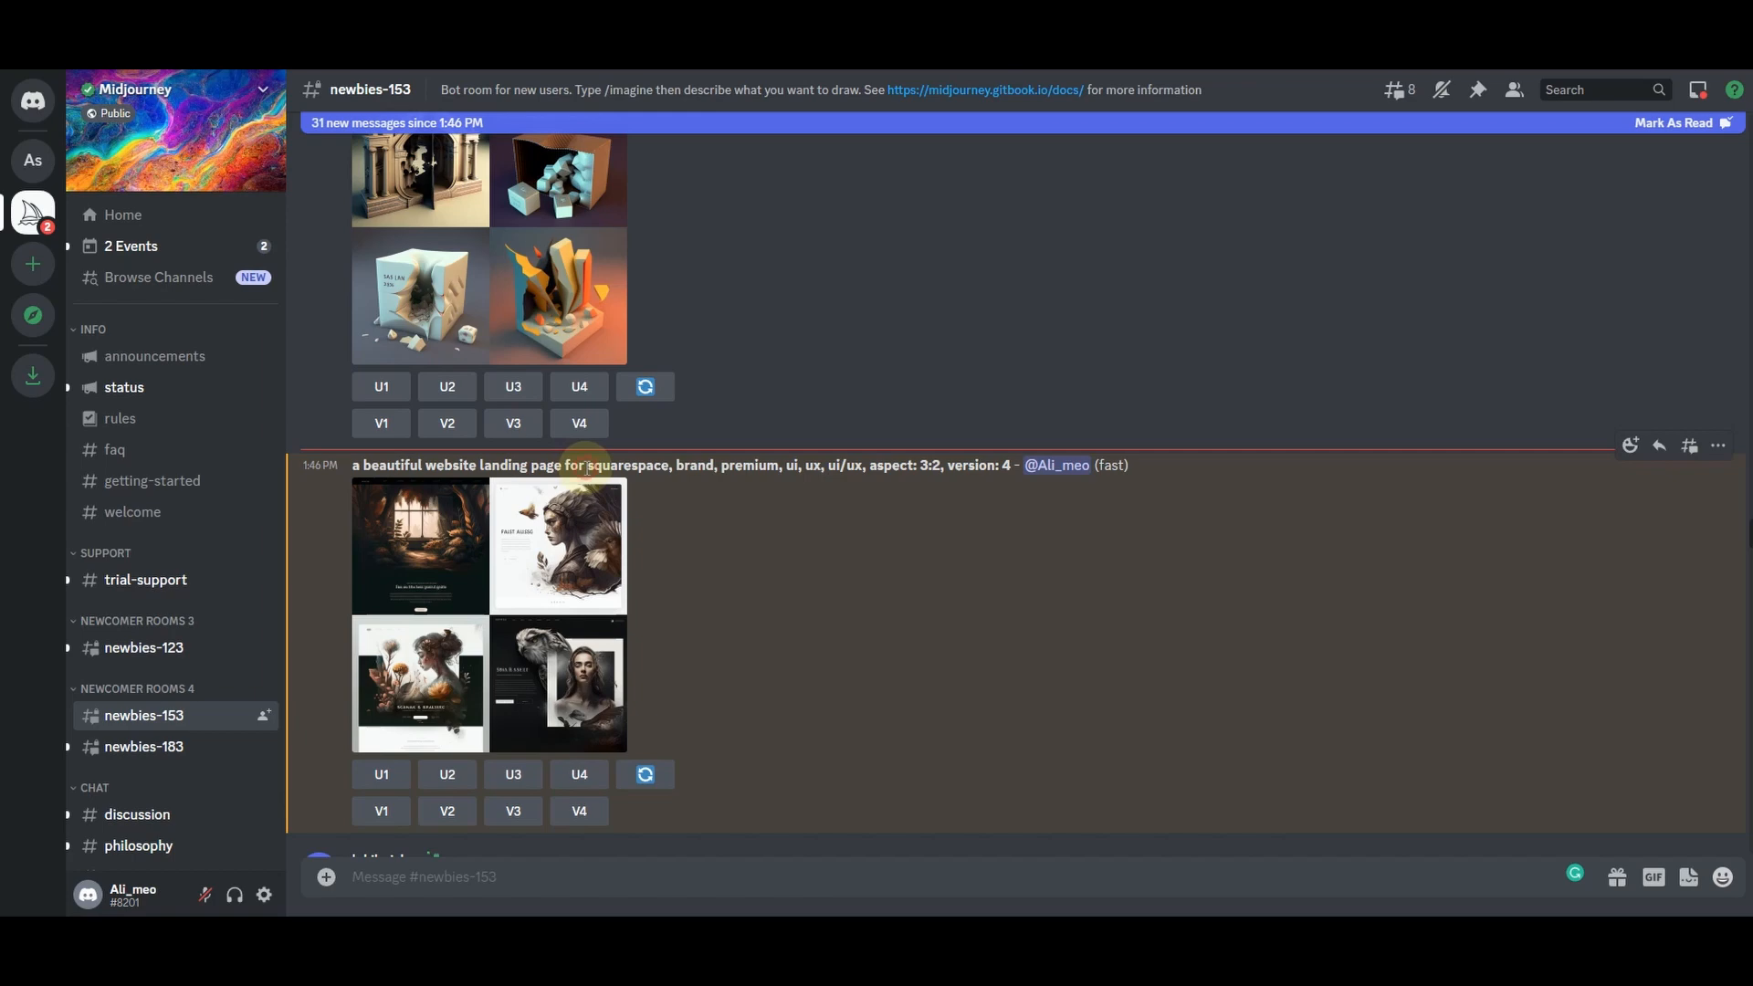
# Double-click the result message to select part of the landing page prompt
pyautogui.doubleClick(626, 465)
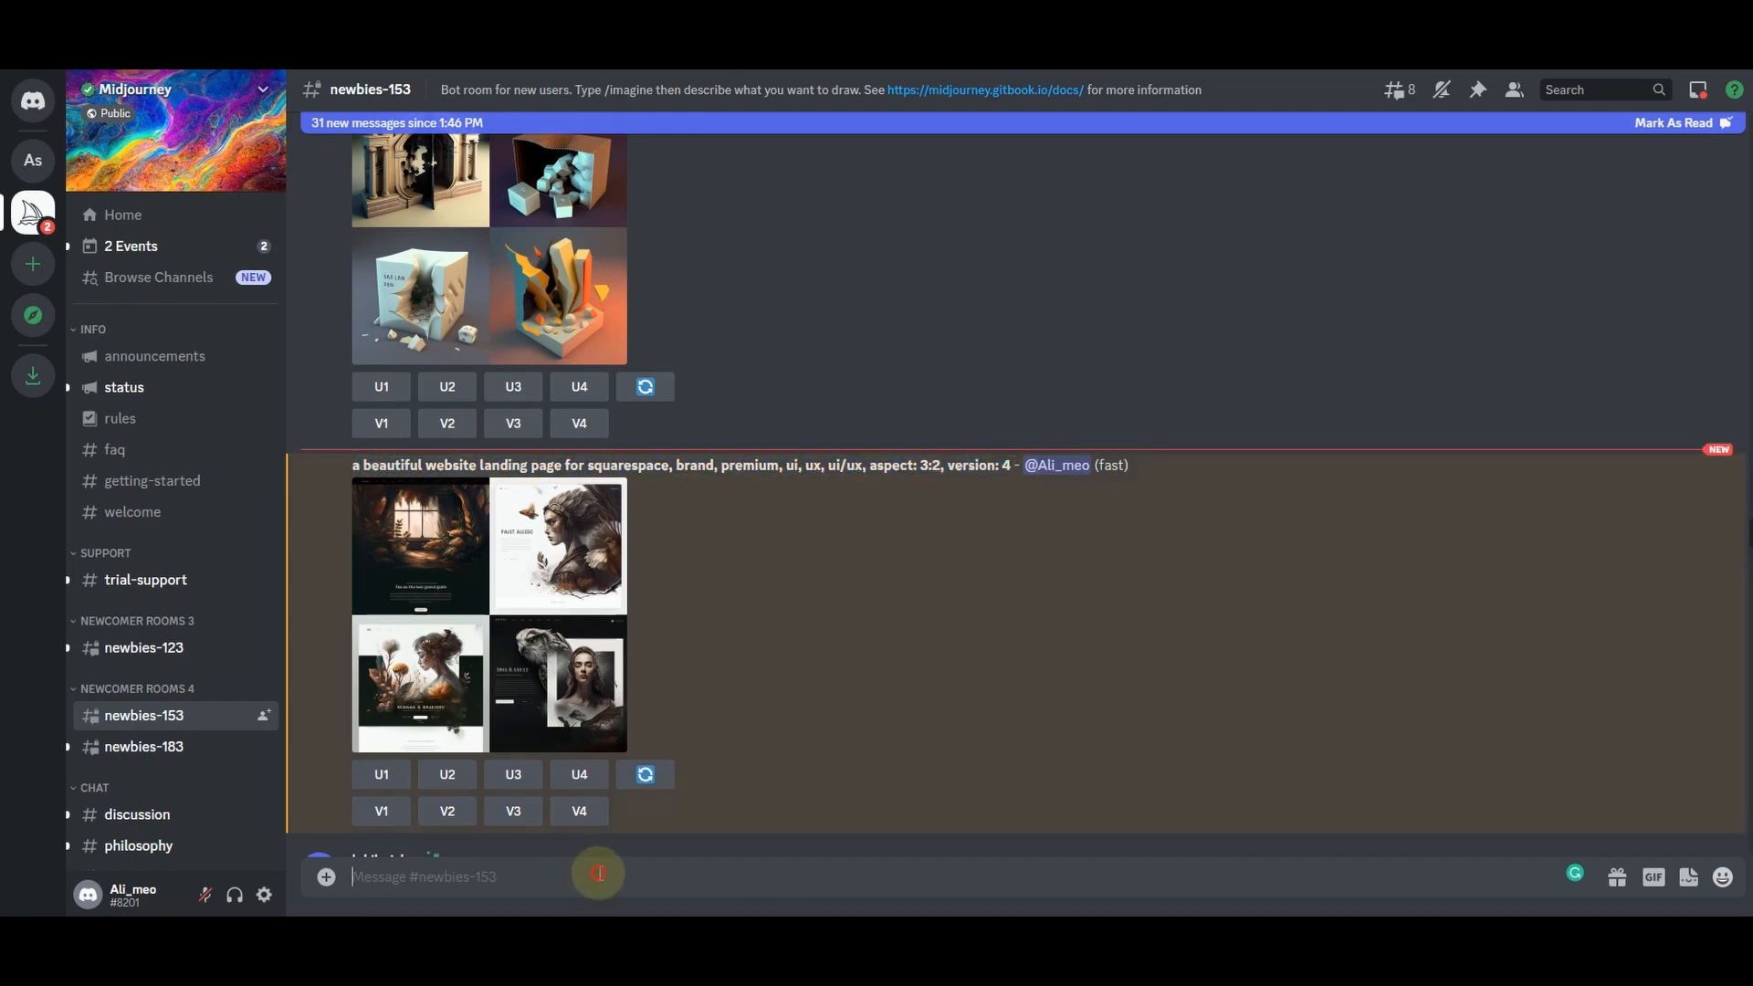
# Resend the Squarespace landing page prompt with 'watches' inserted after 'for'
pyautogui.write('/')
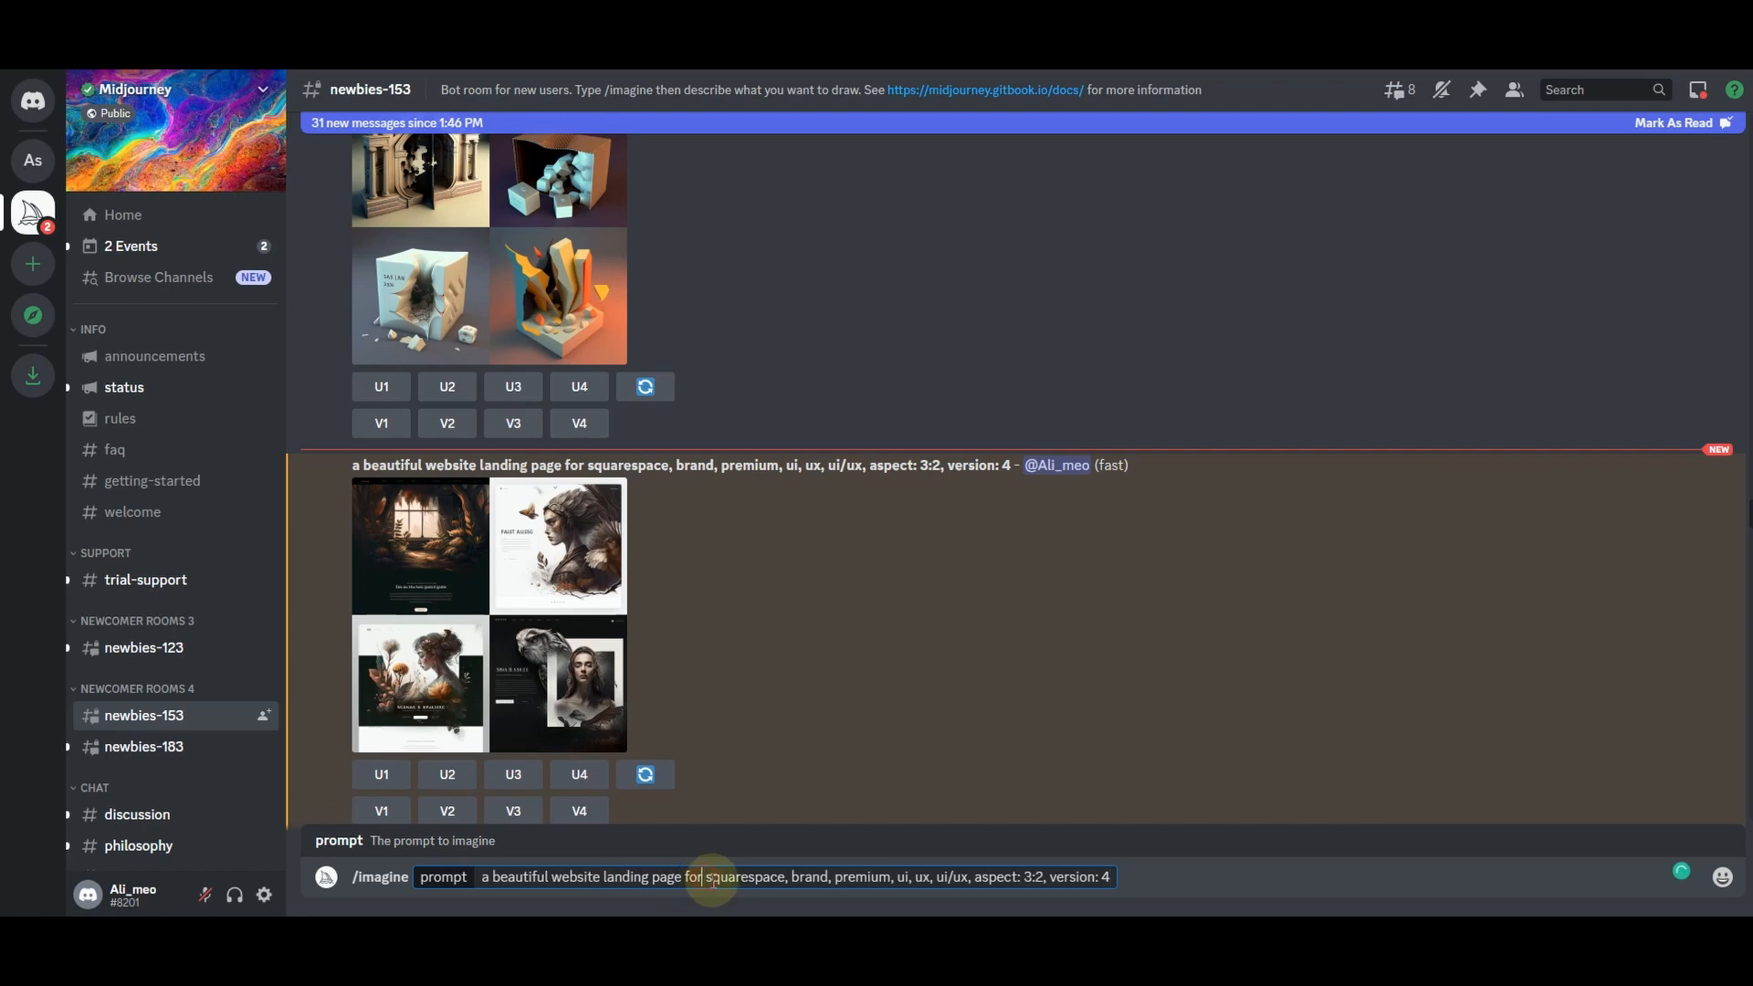
pyautogui.write('w')
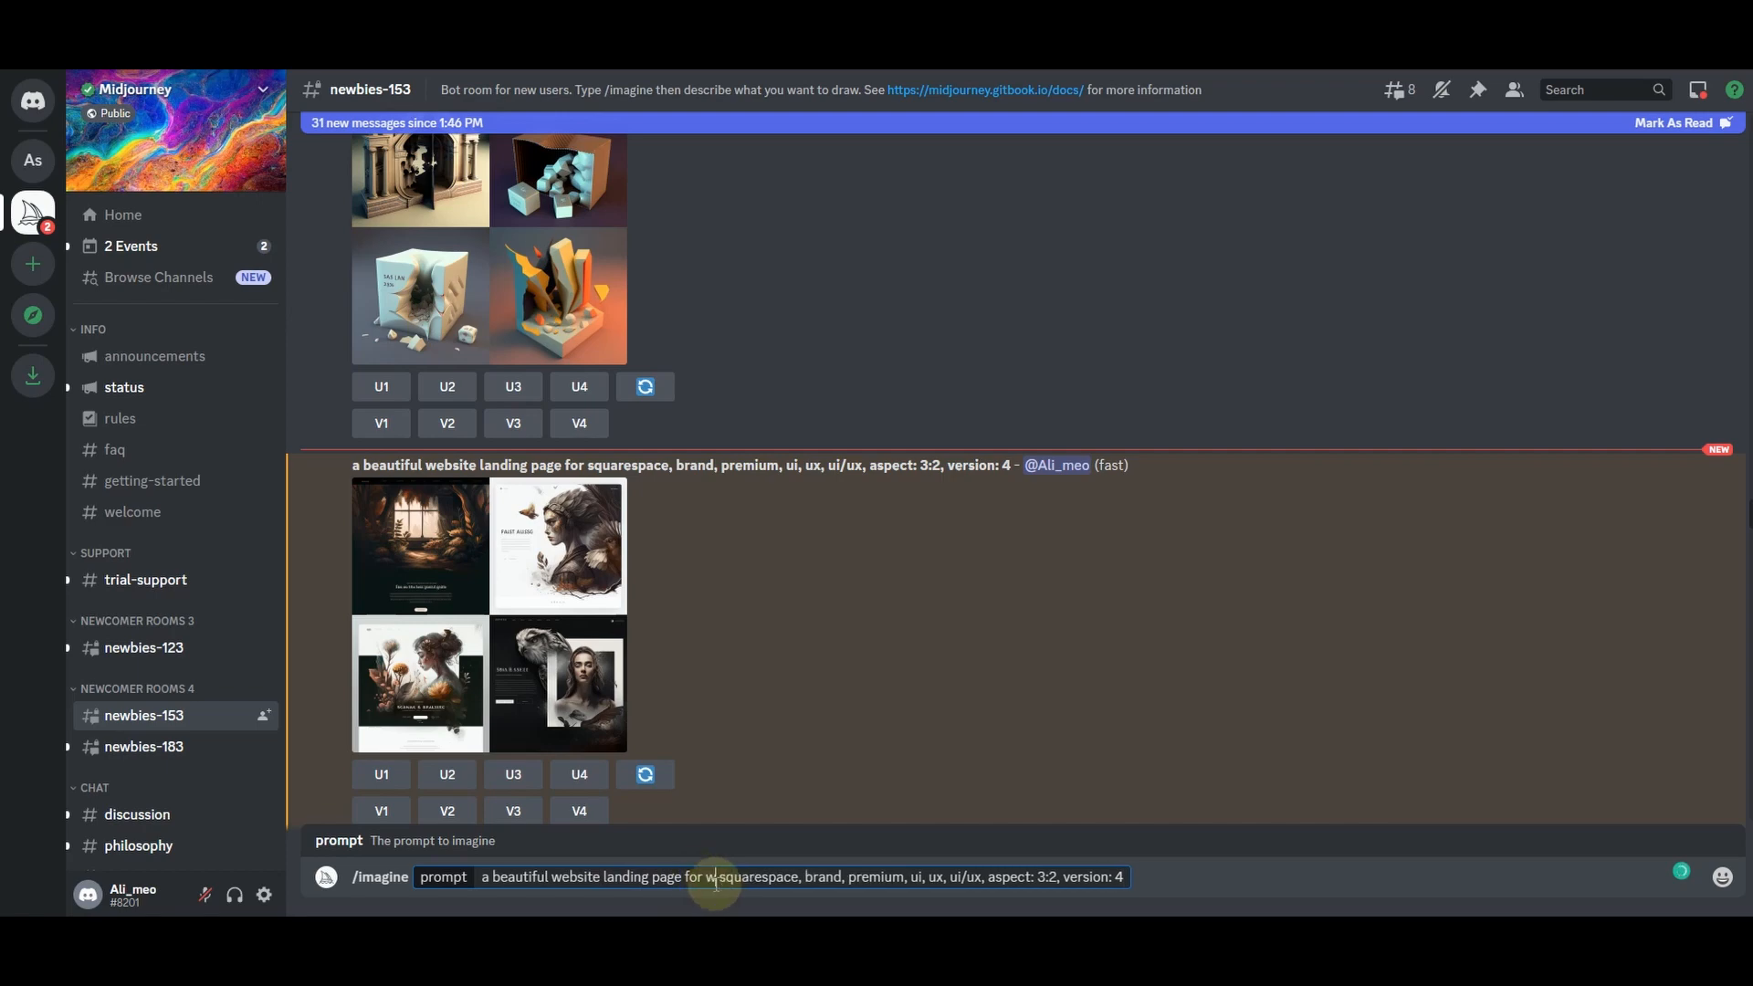
pyautogui.write('atc')
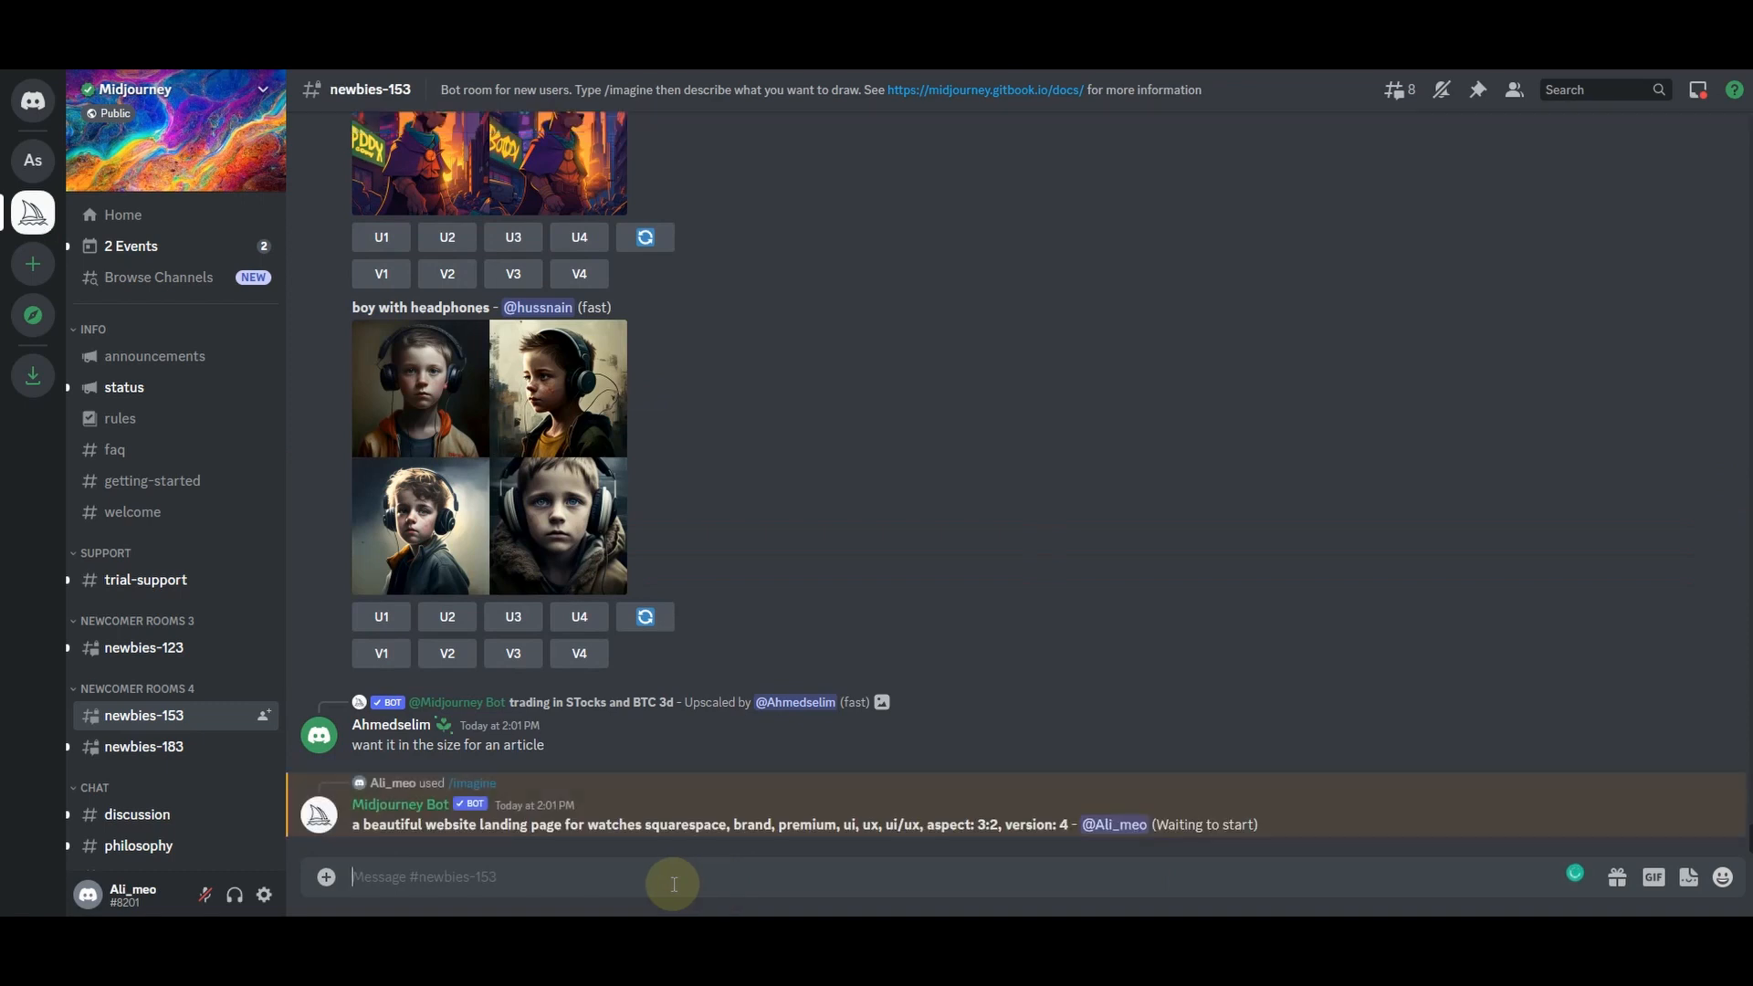
pyautogui.moveTo(835, 825)
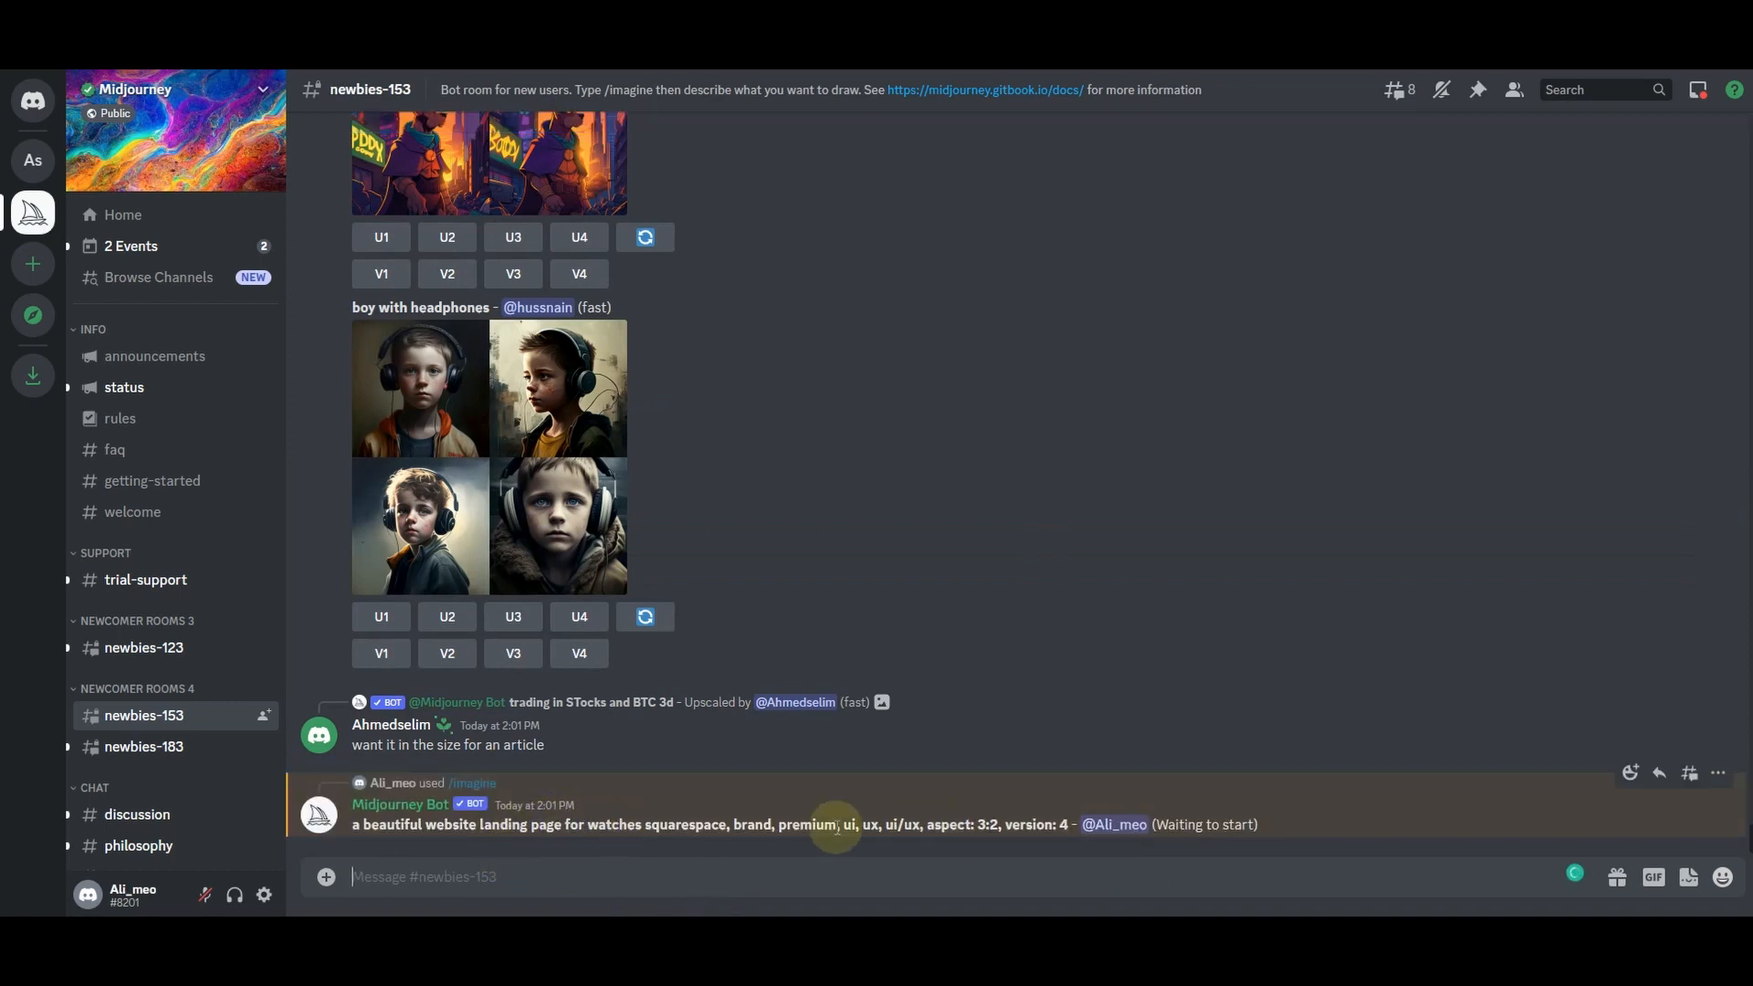
pyautogui.moveTo(1101, 793)
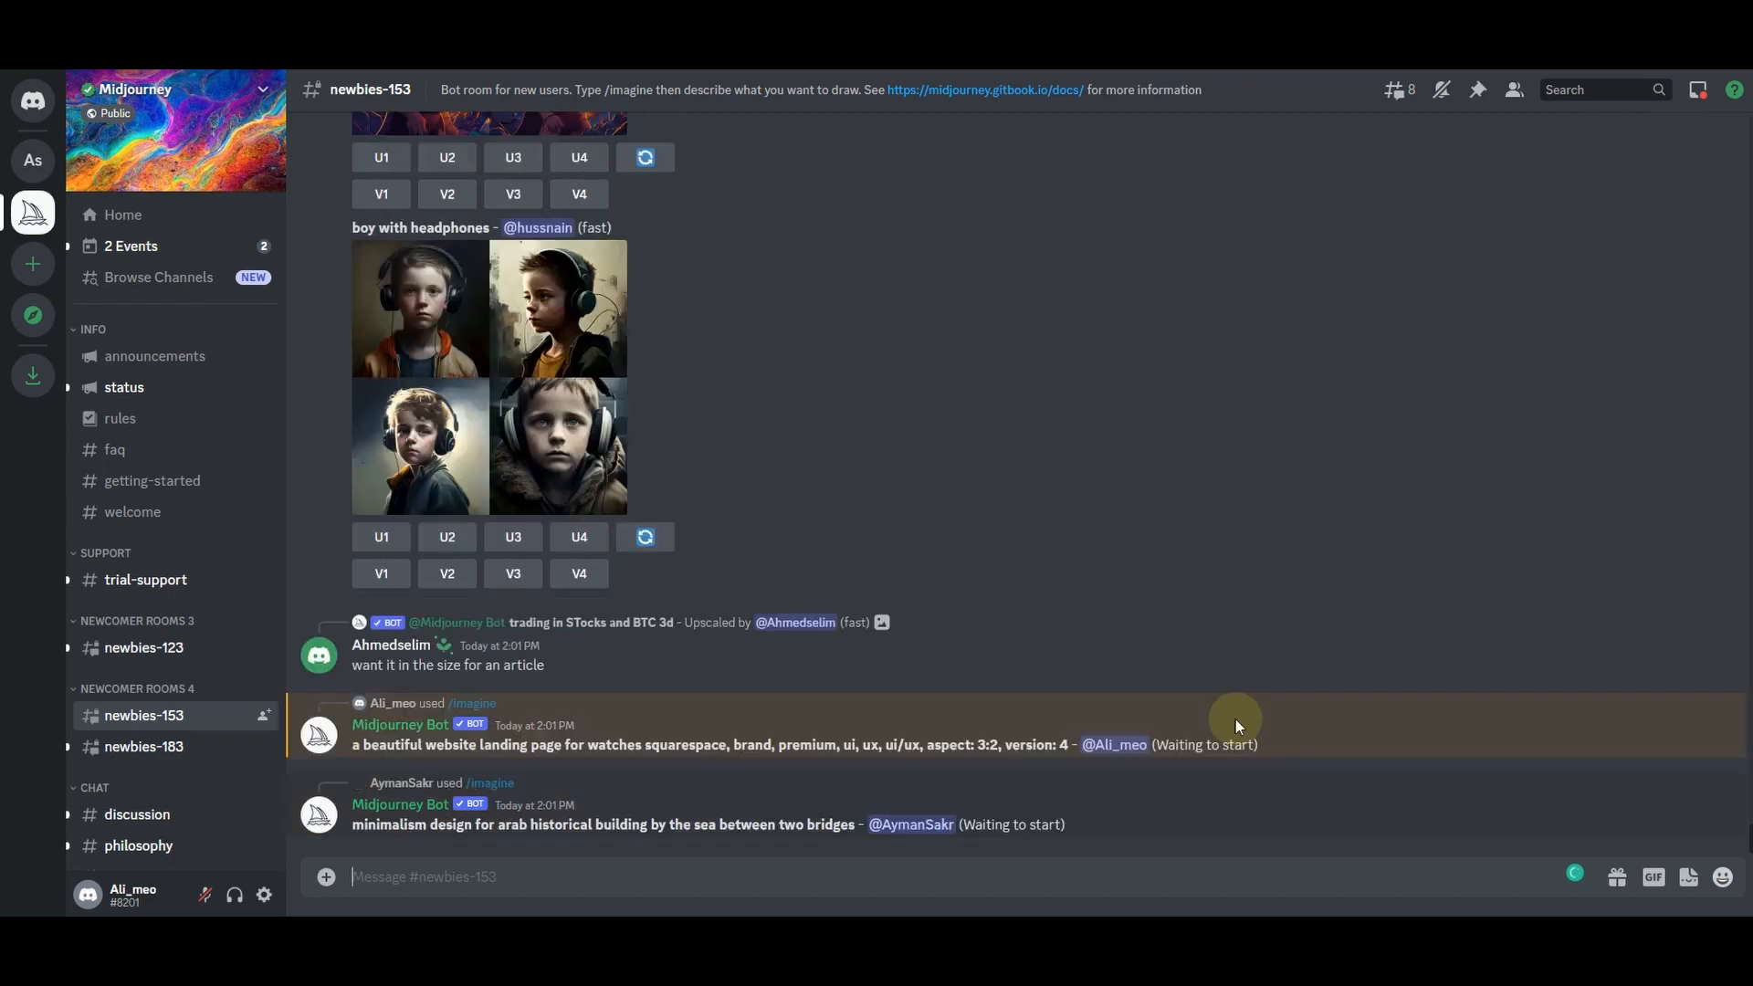
pyautogui.moveTo(1615, 89)
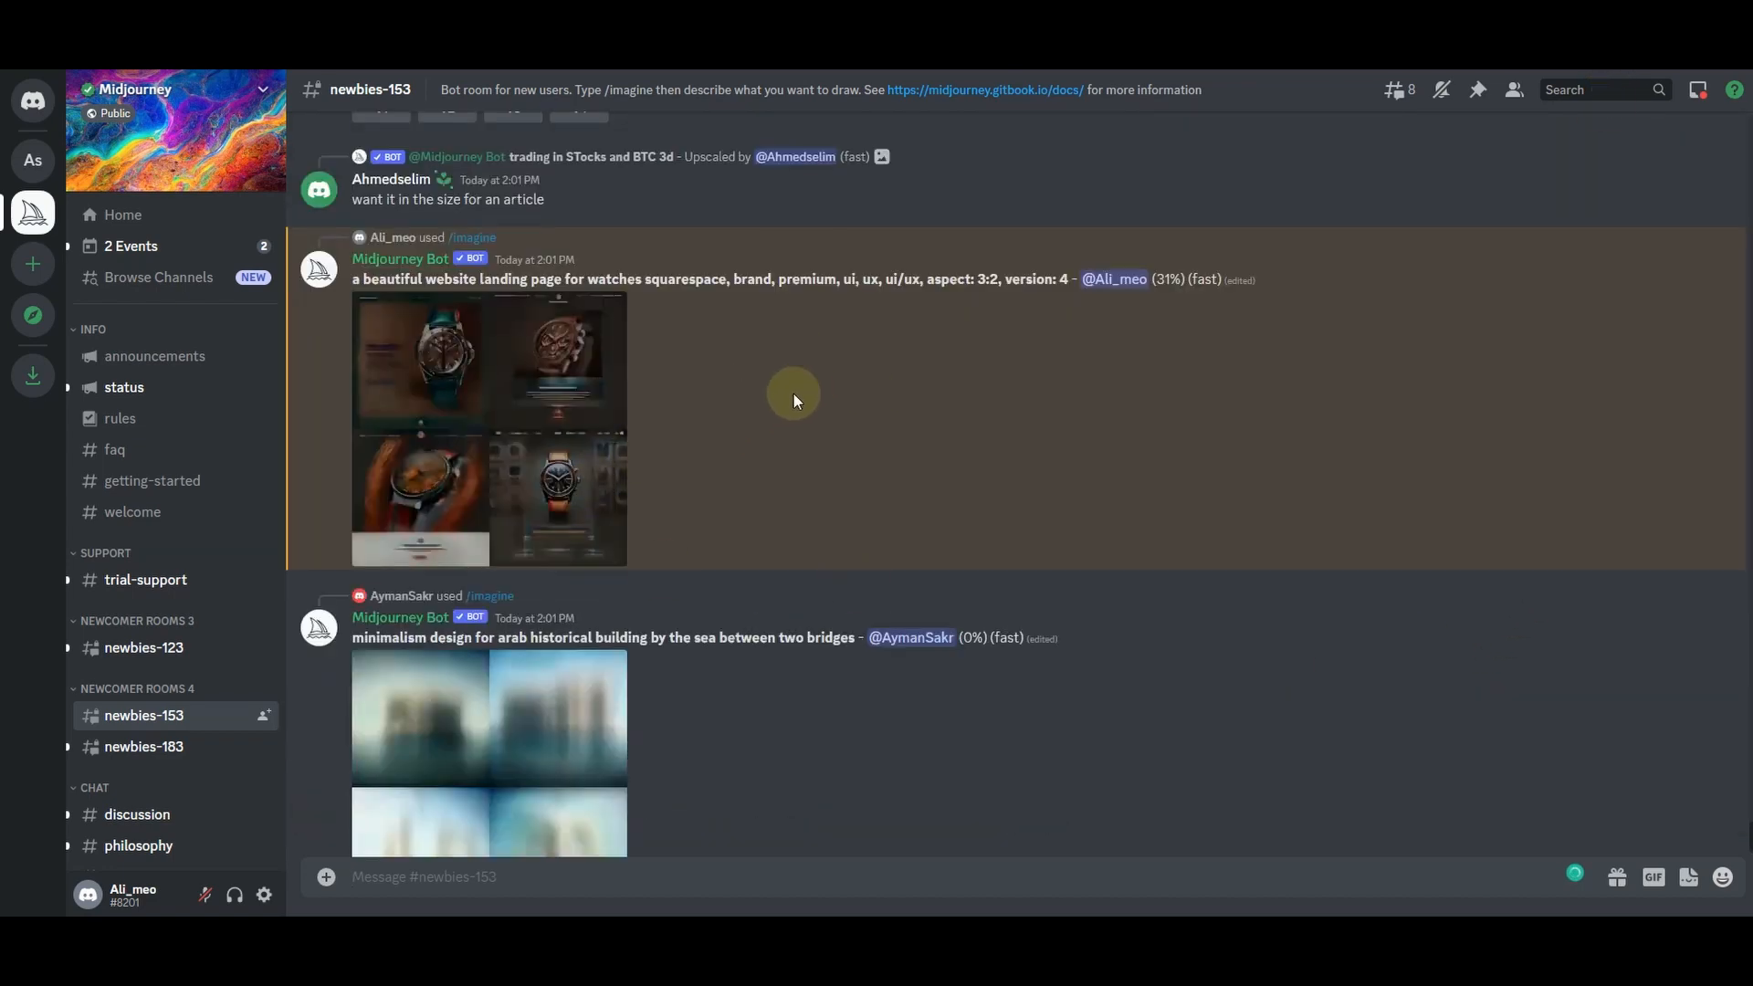
pyautogui.moveTo(861, 404)
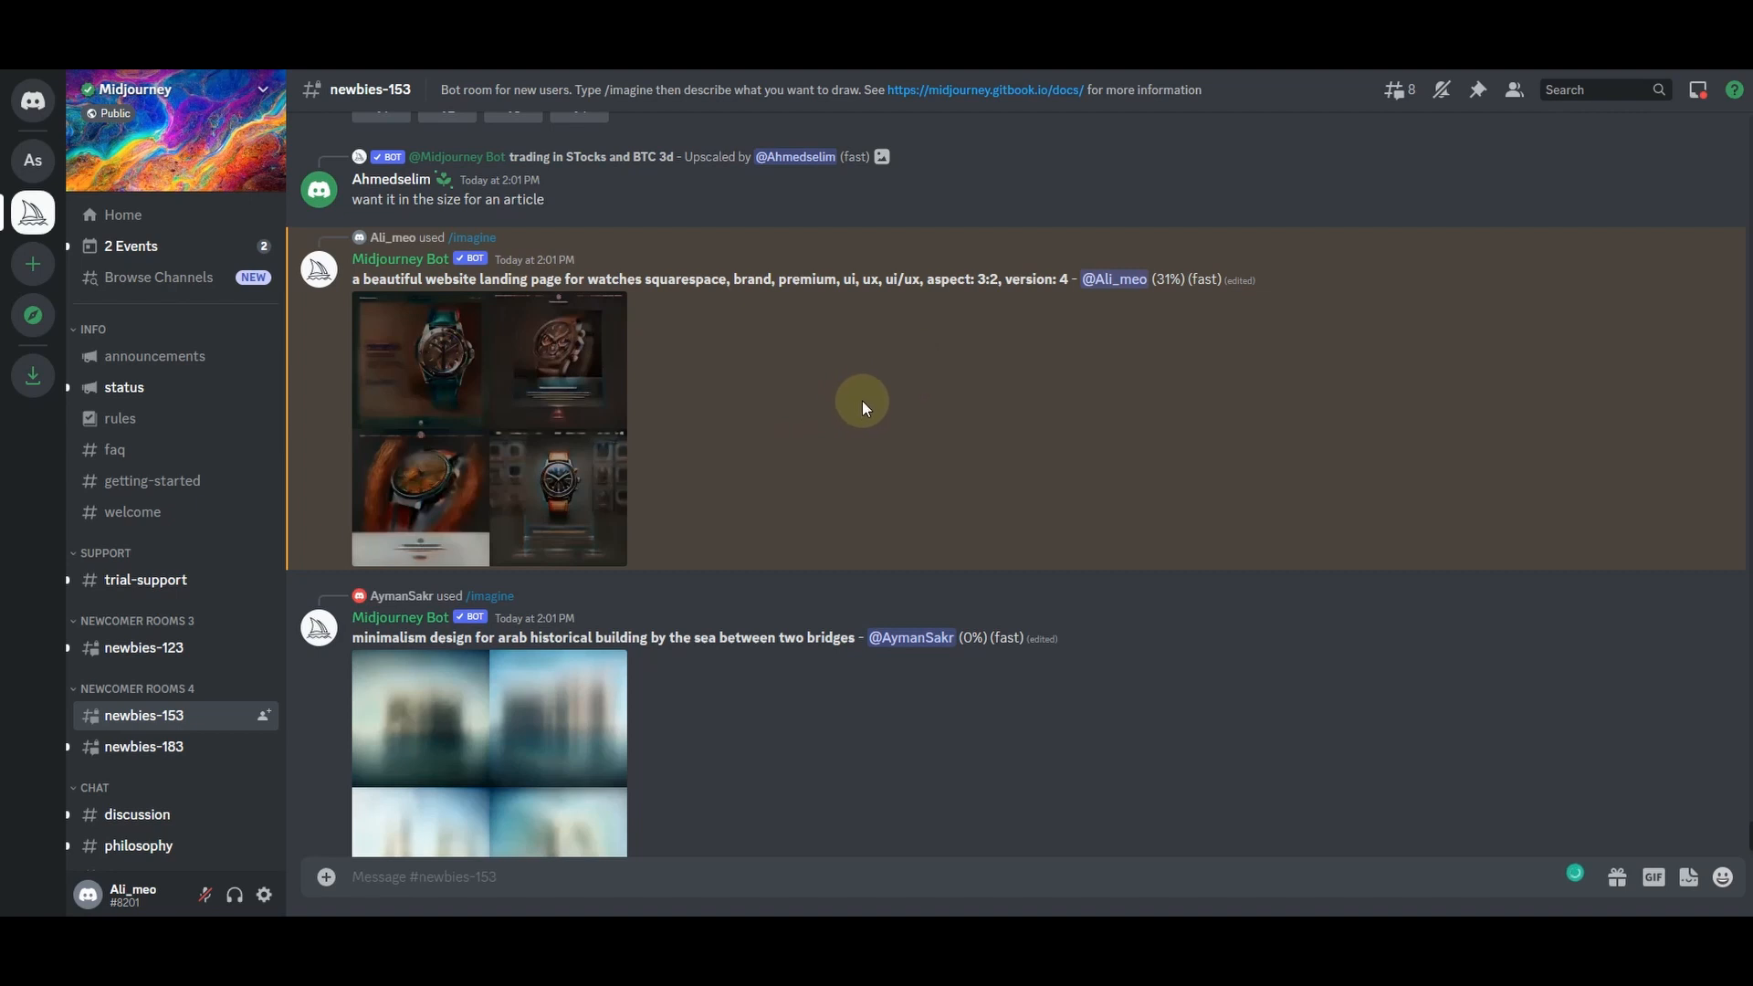
pyautogui.moveTo(1162, 278)
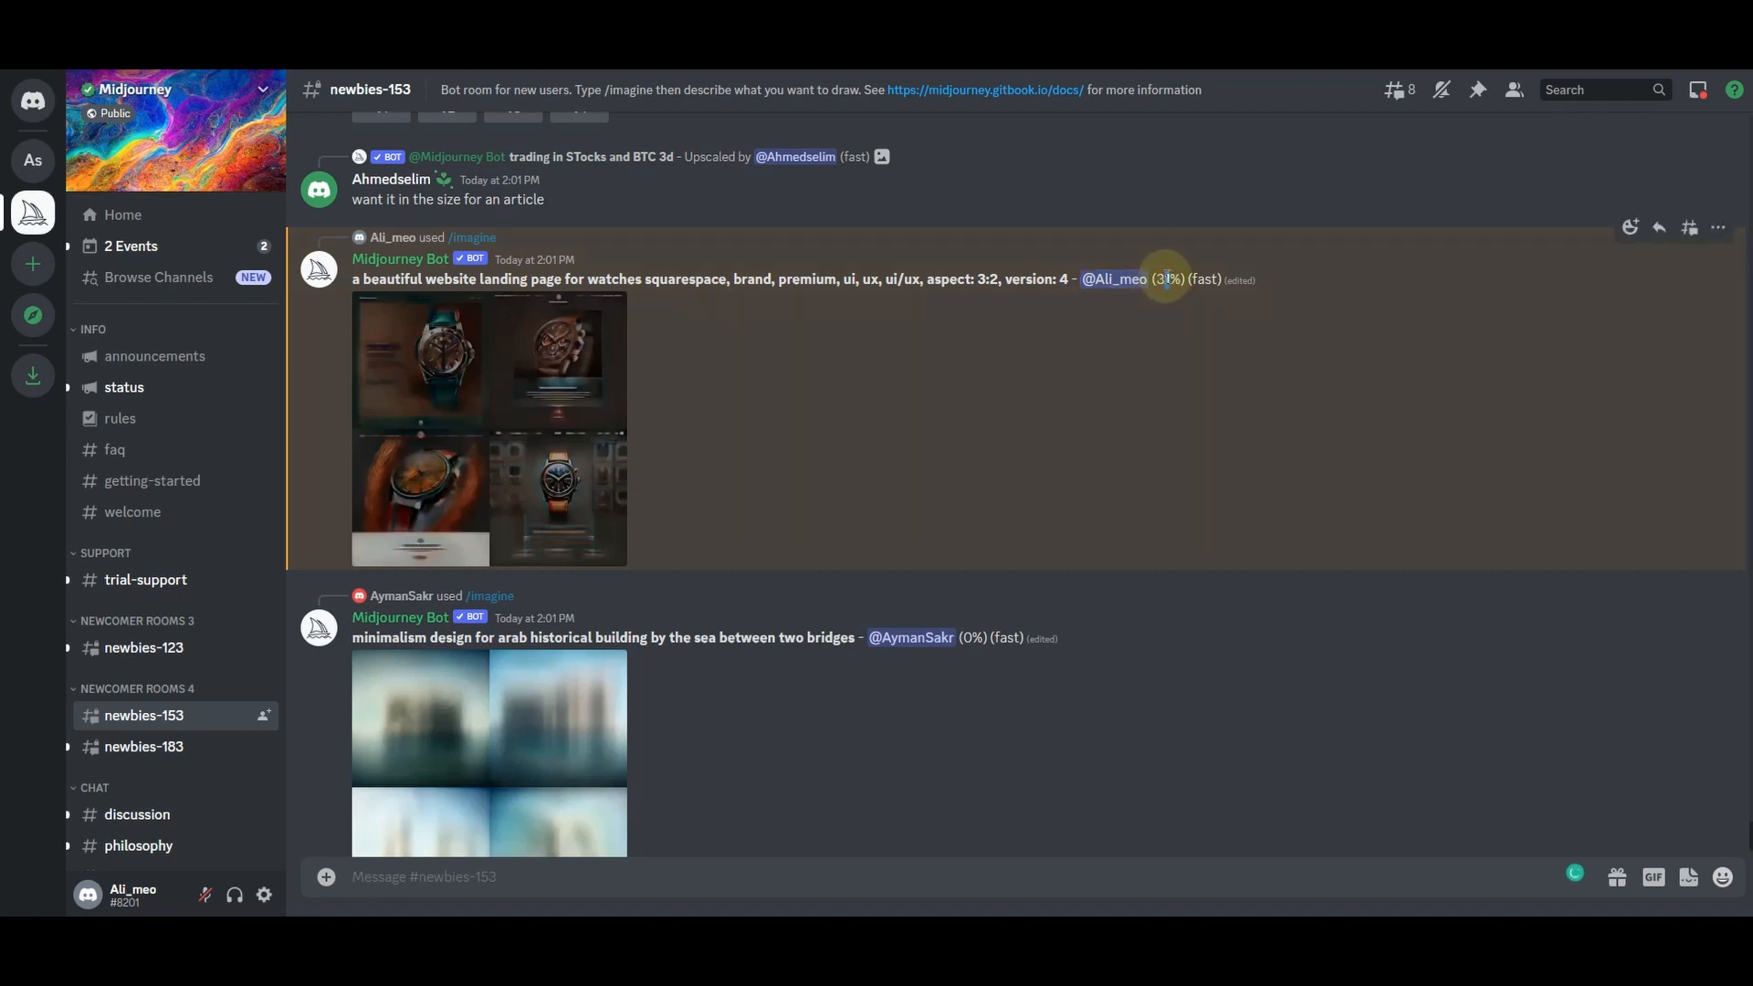
pyautogui.moveTo(1190, 302)
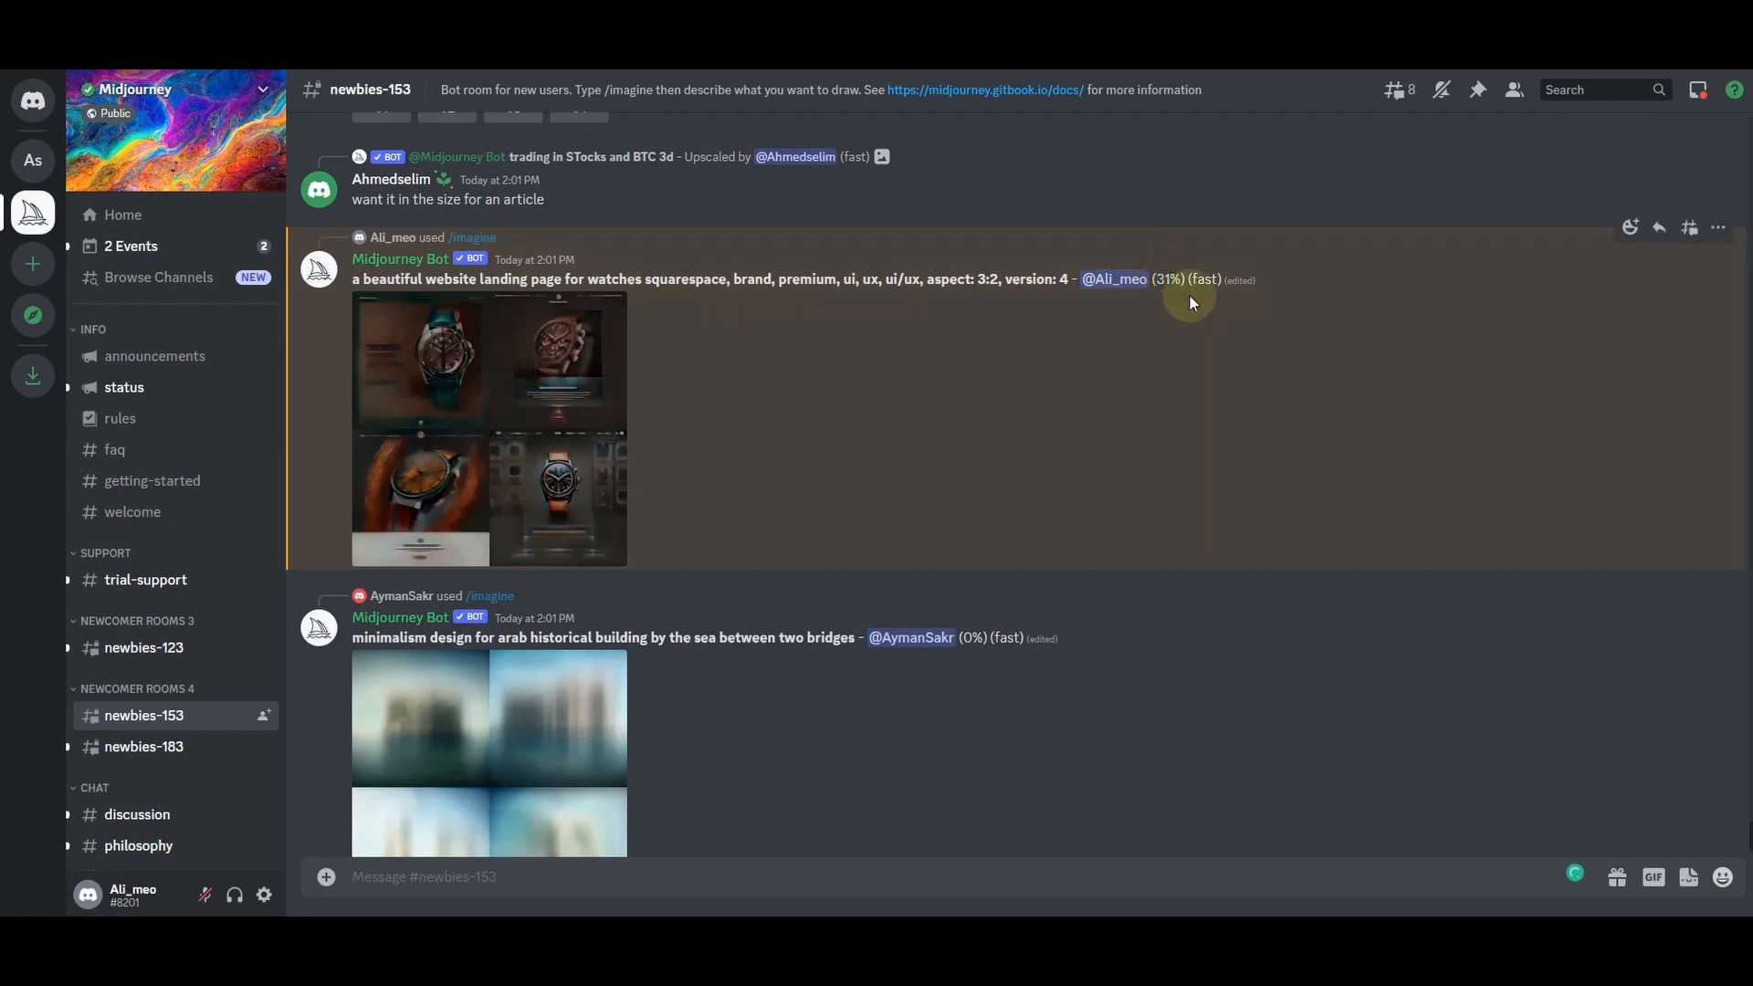
pyautogui.moveTo(1170, 434)
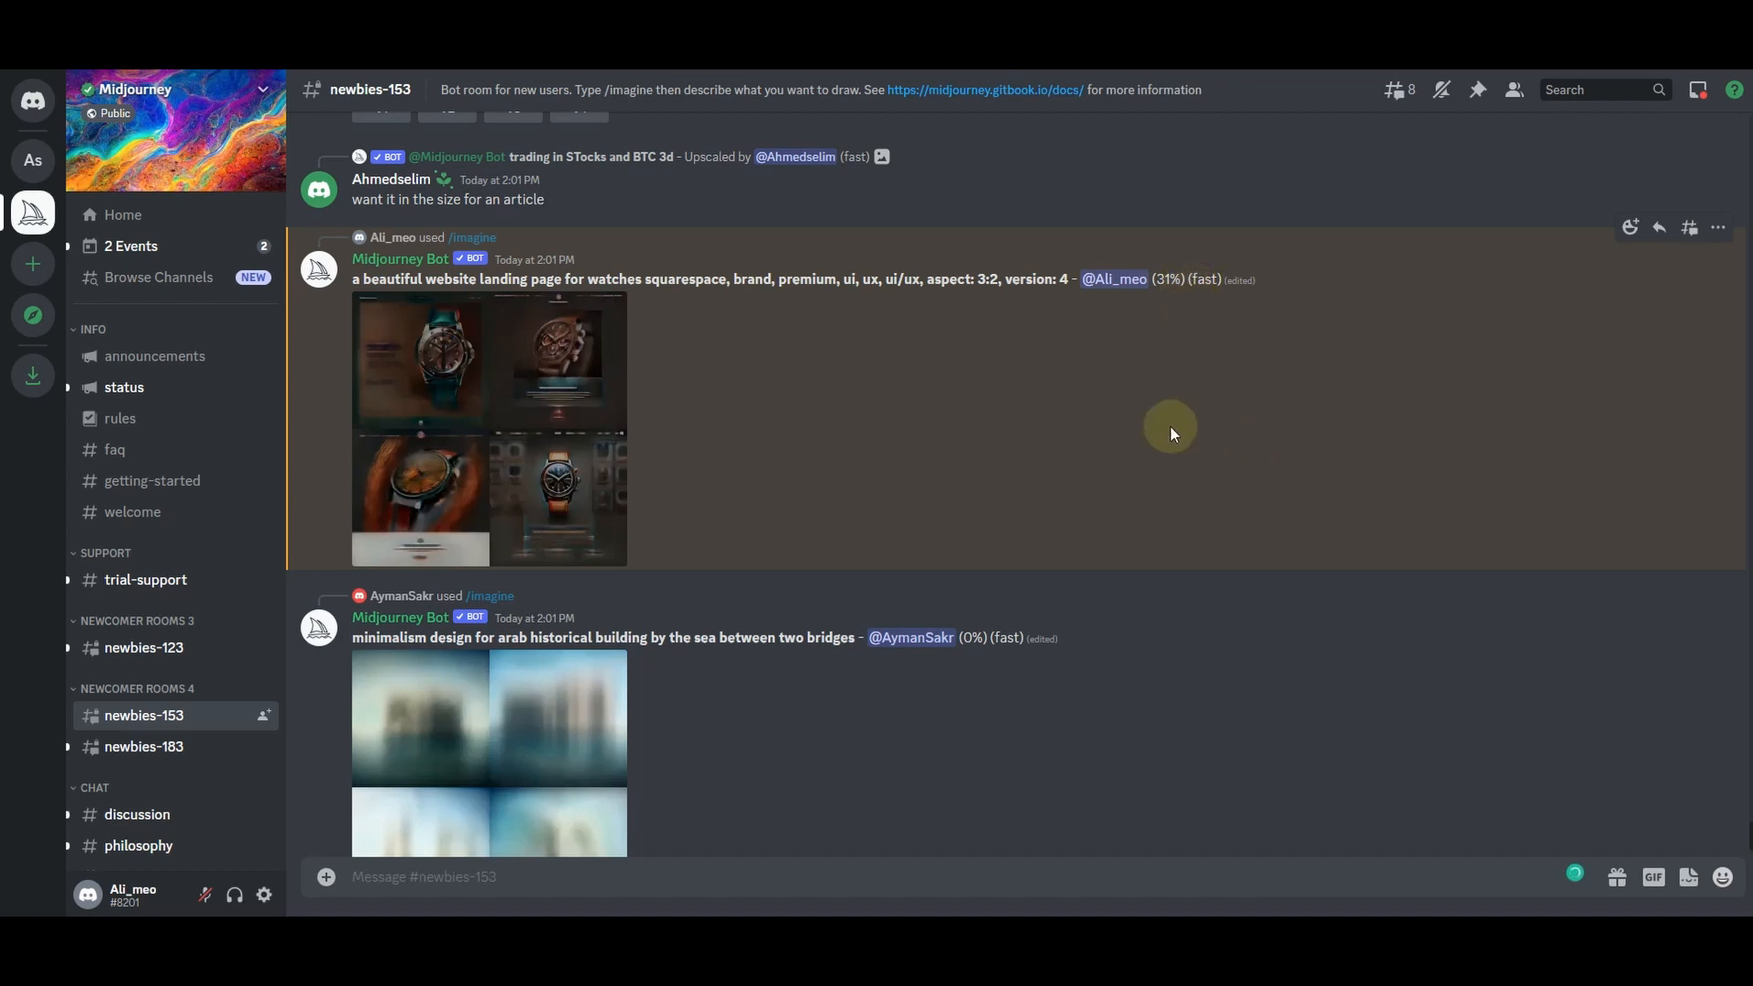
pyautogui.moveTo(1128, 436)
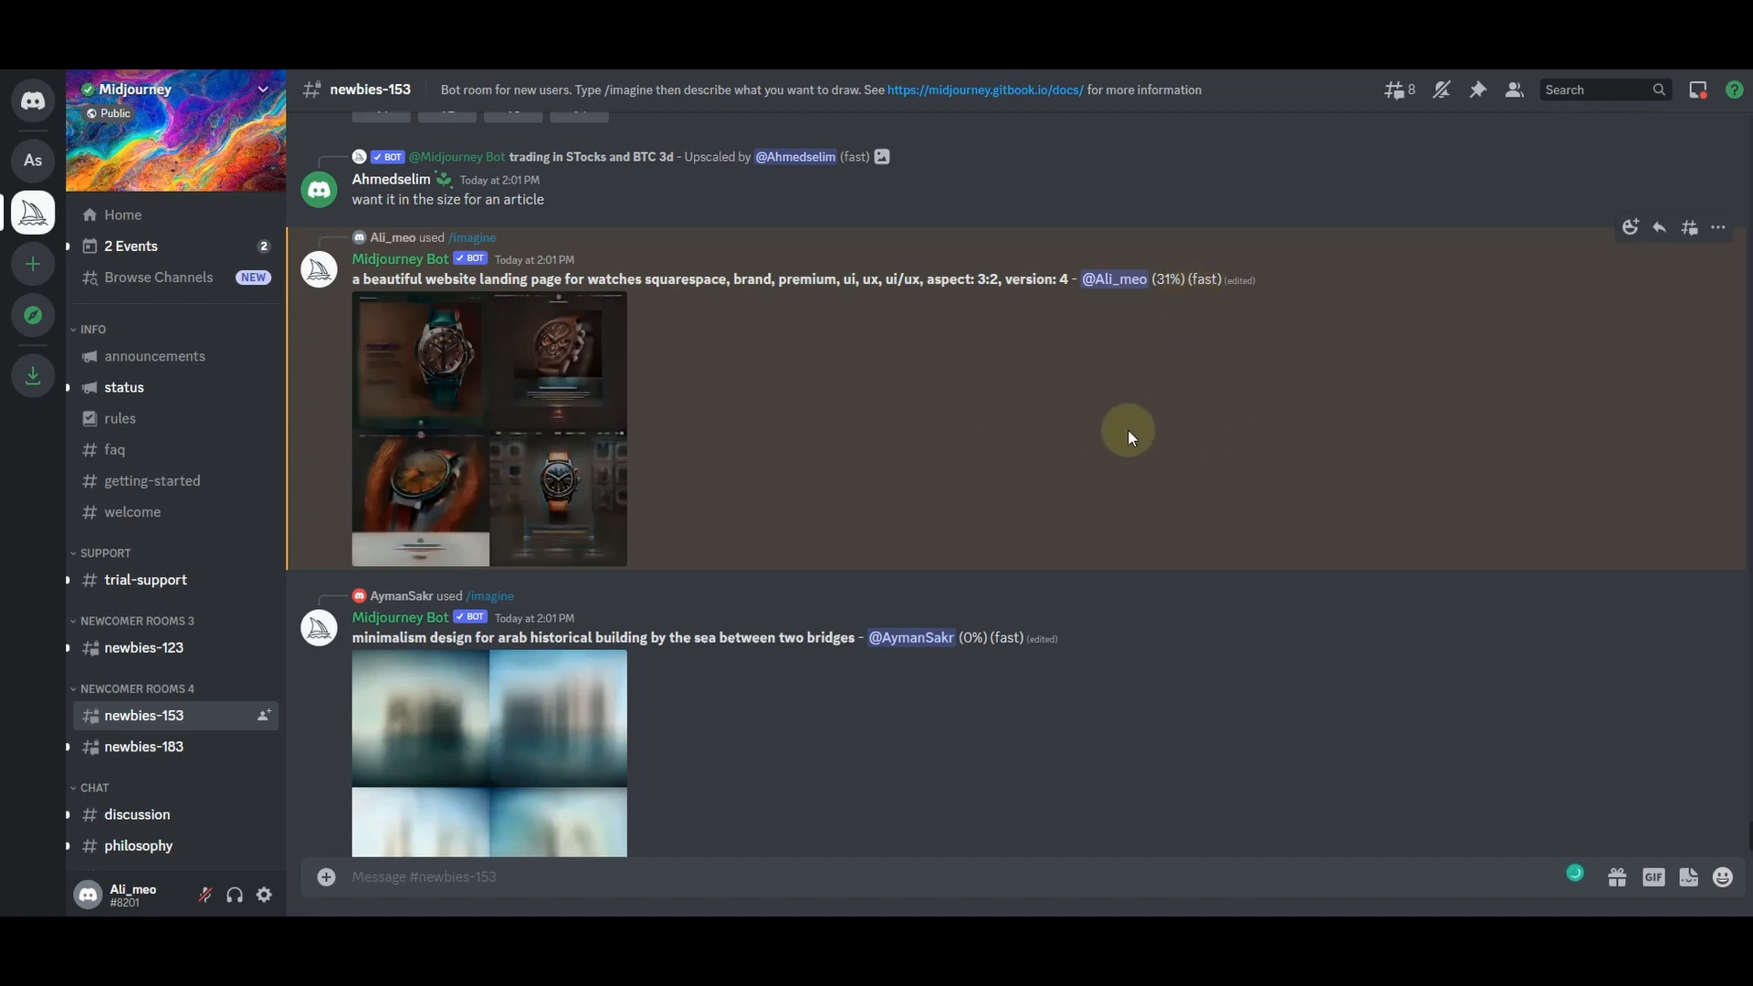
pyautogui.moveTo(1431, 389)
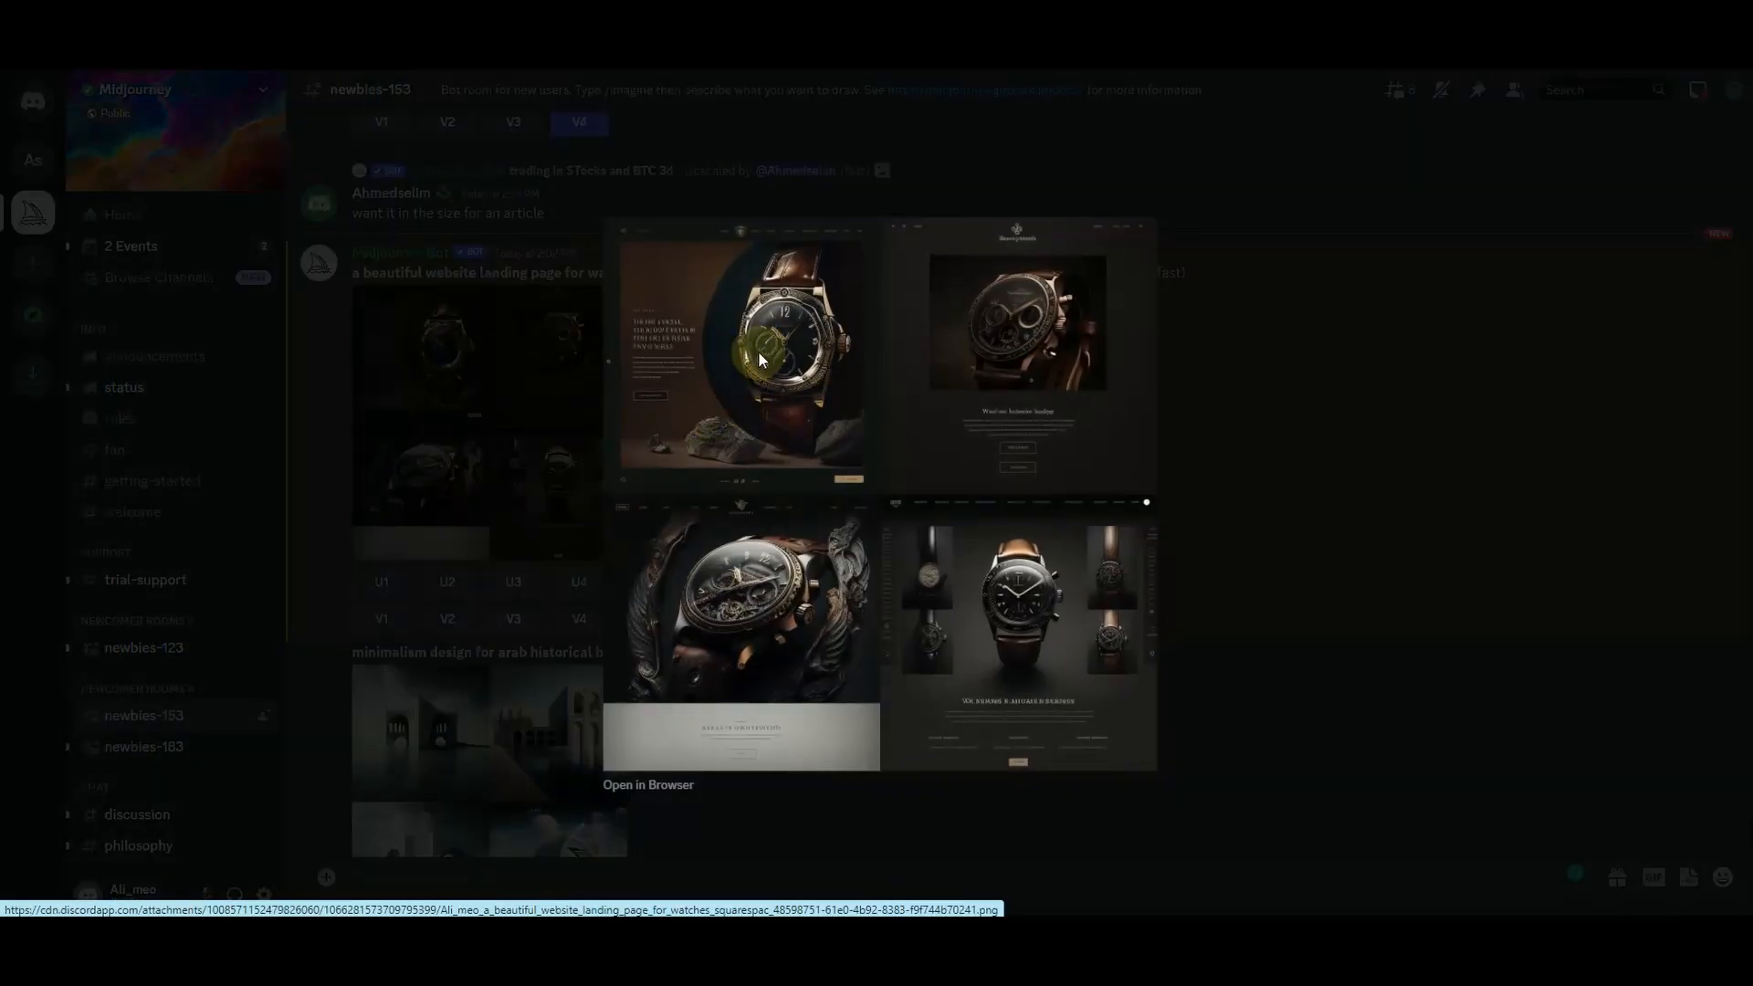
pyautogui.moveTo(823, 574)
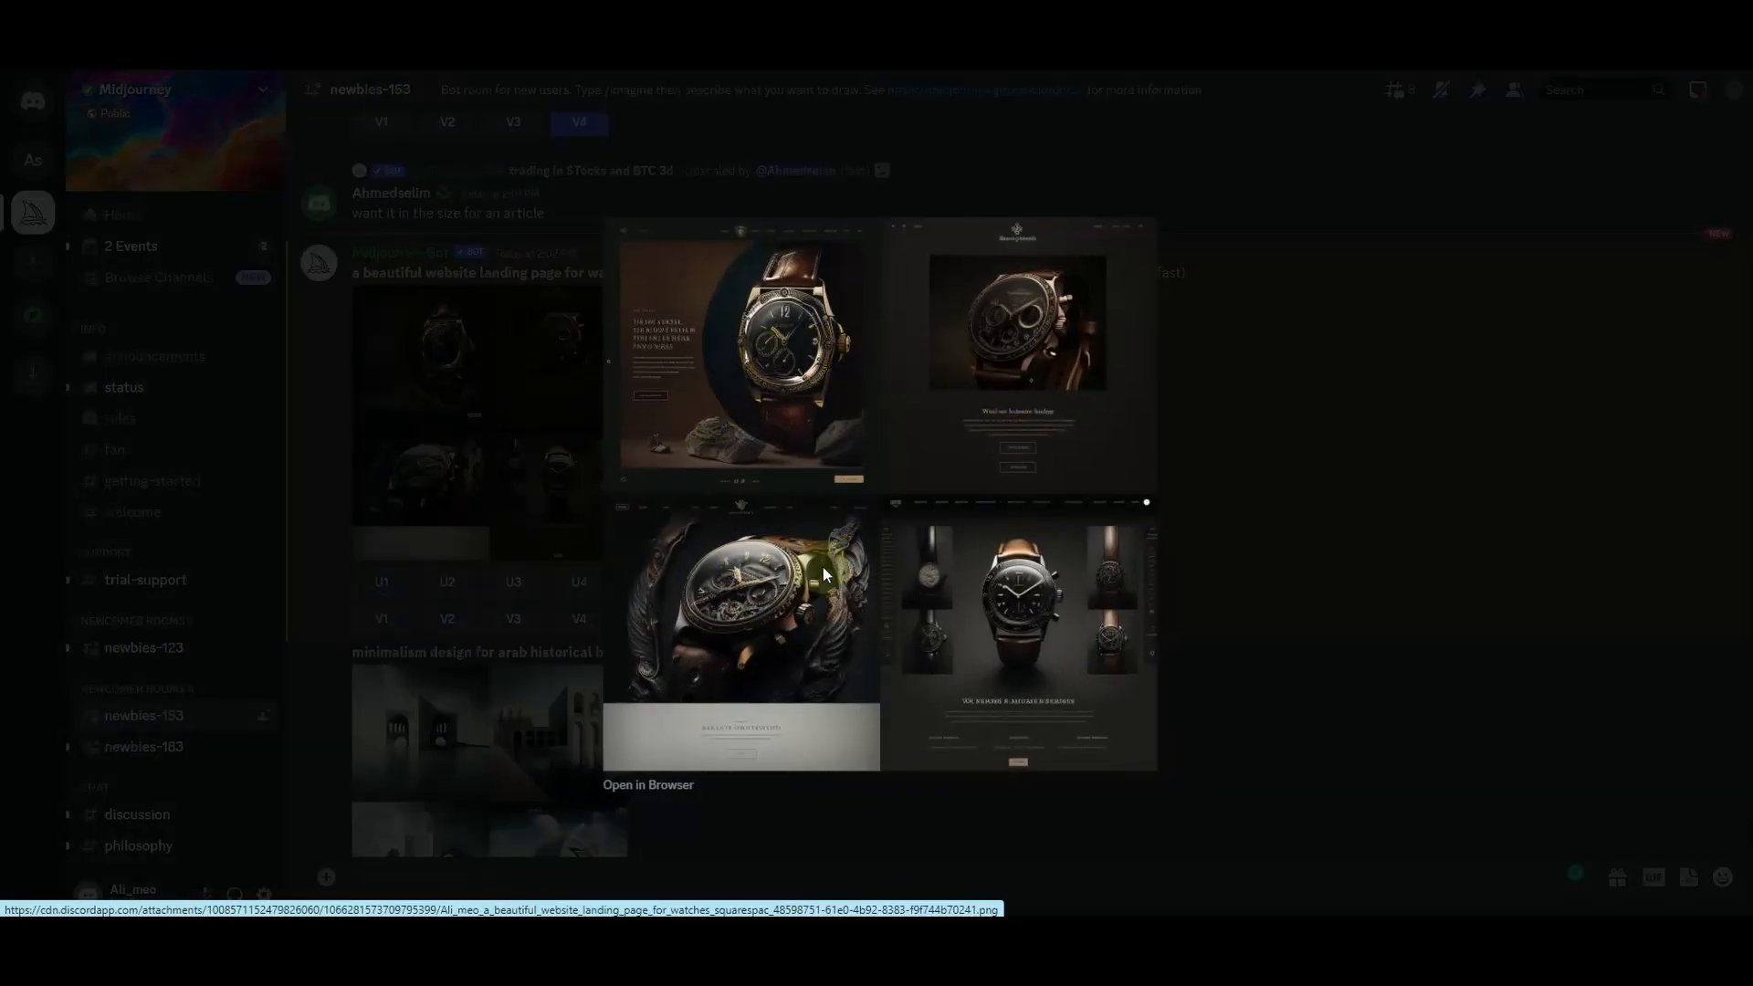
pyautogui.moveTo(632, 252)
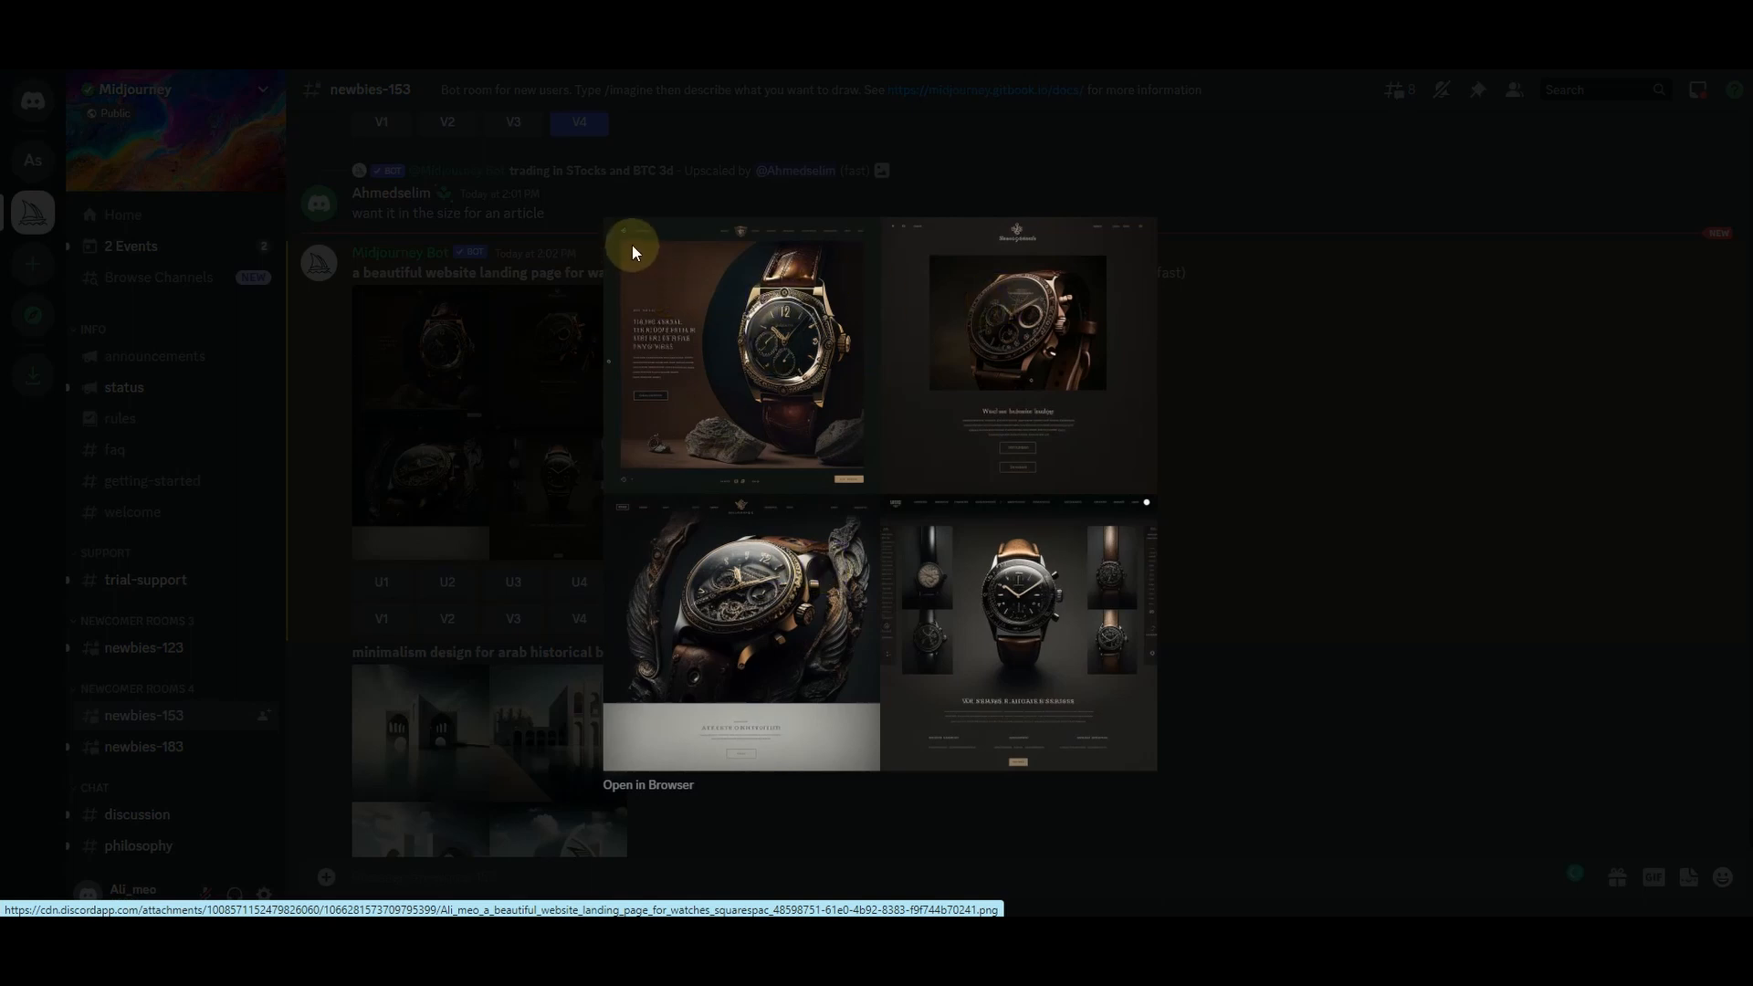
pyautogui.moveTo(653, 239)
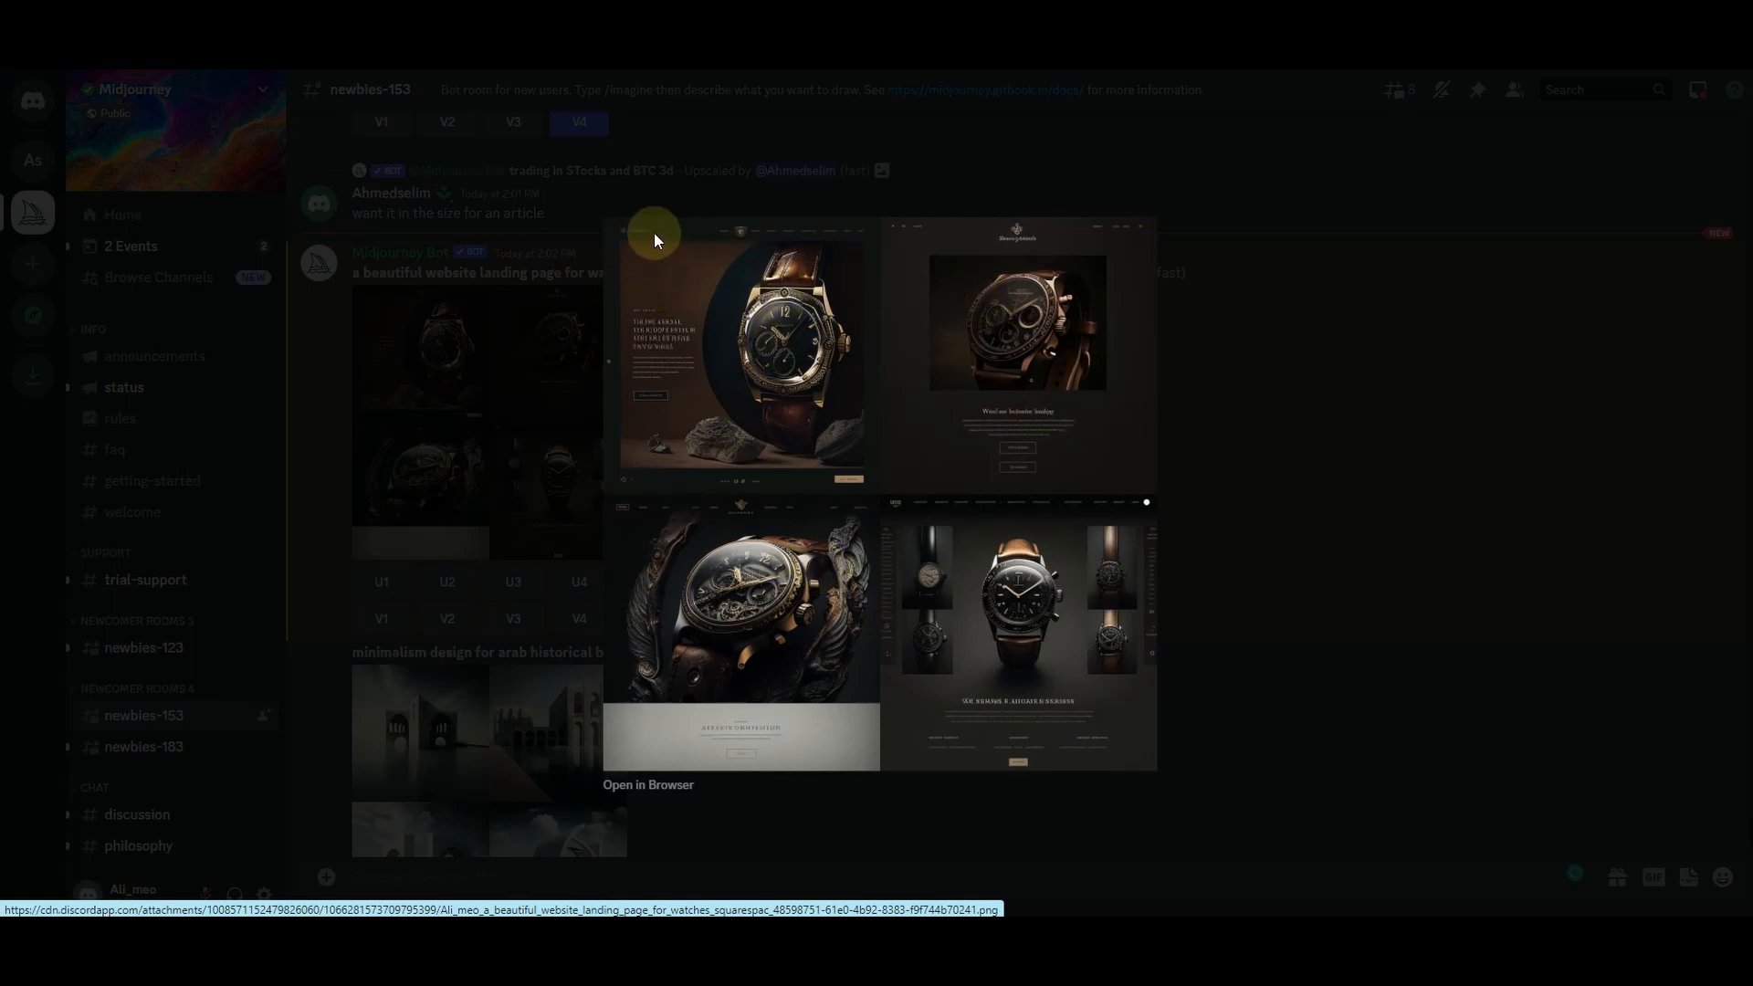
pyautogui.moveTo(722, 246)
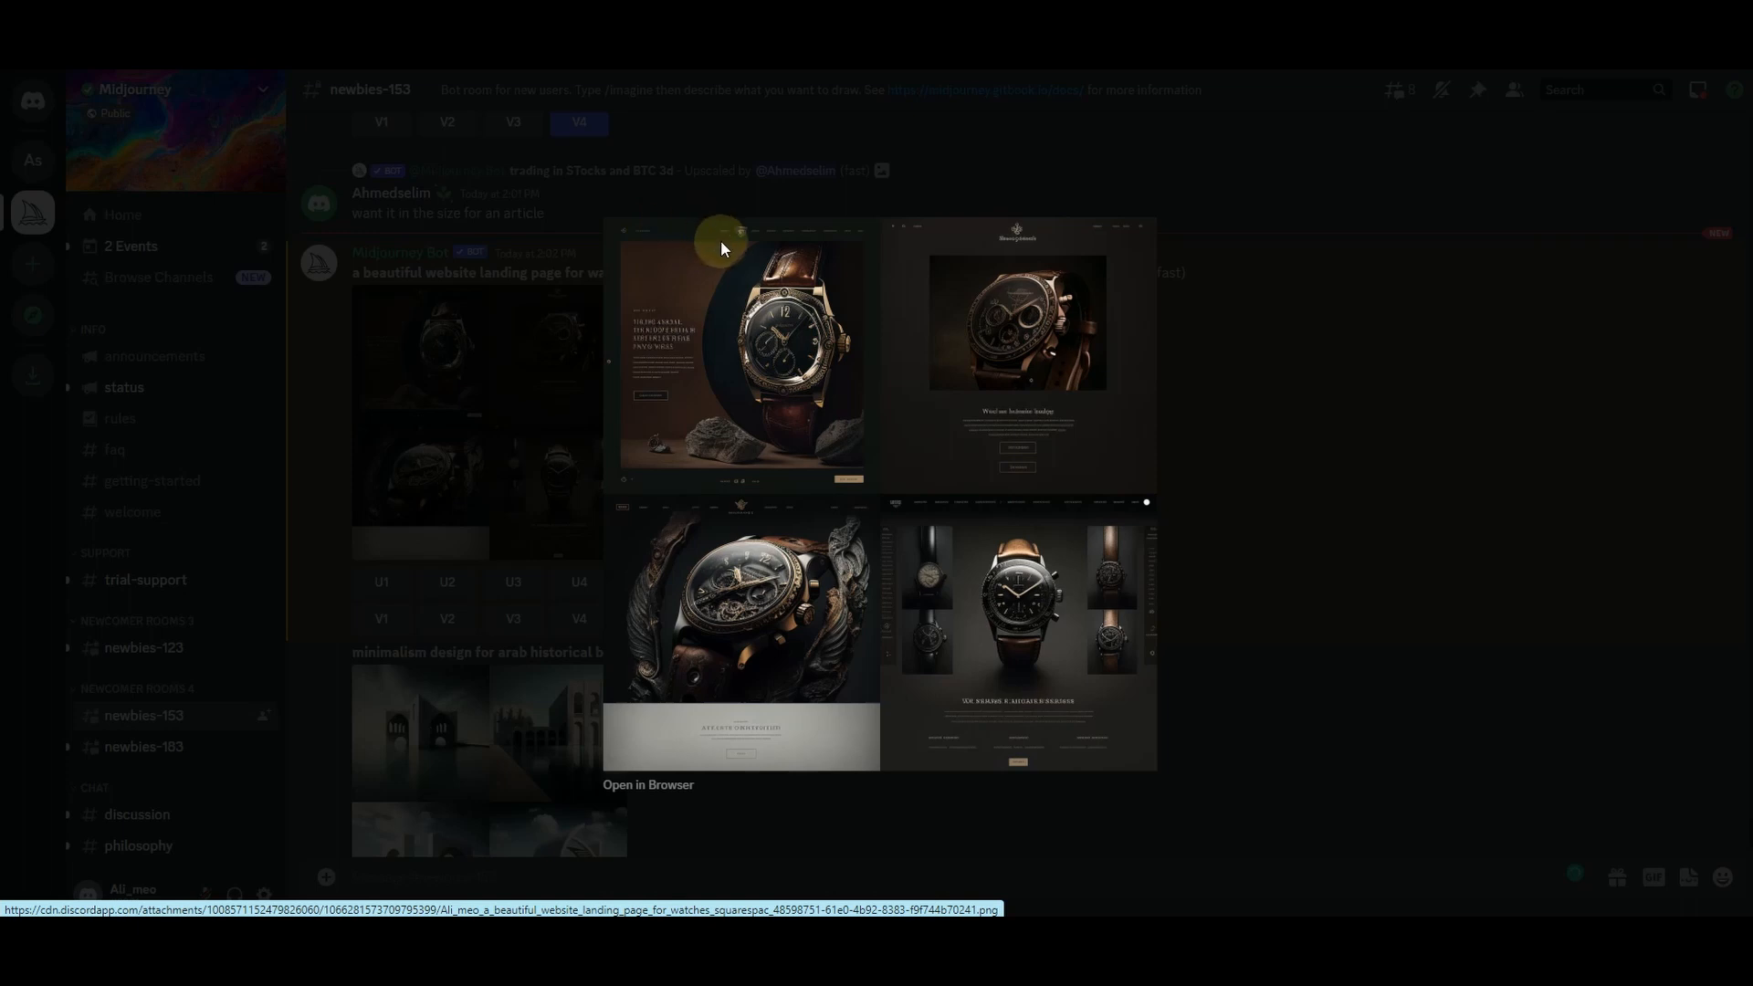
pyautogui.moveTo(841, 239)
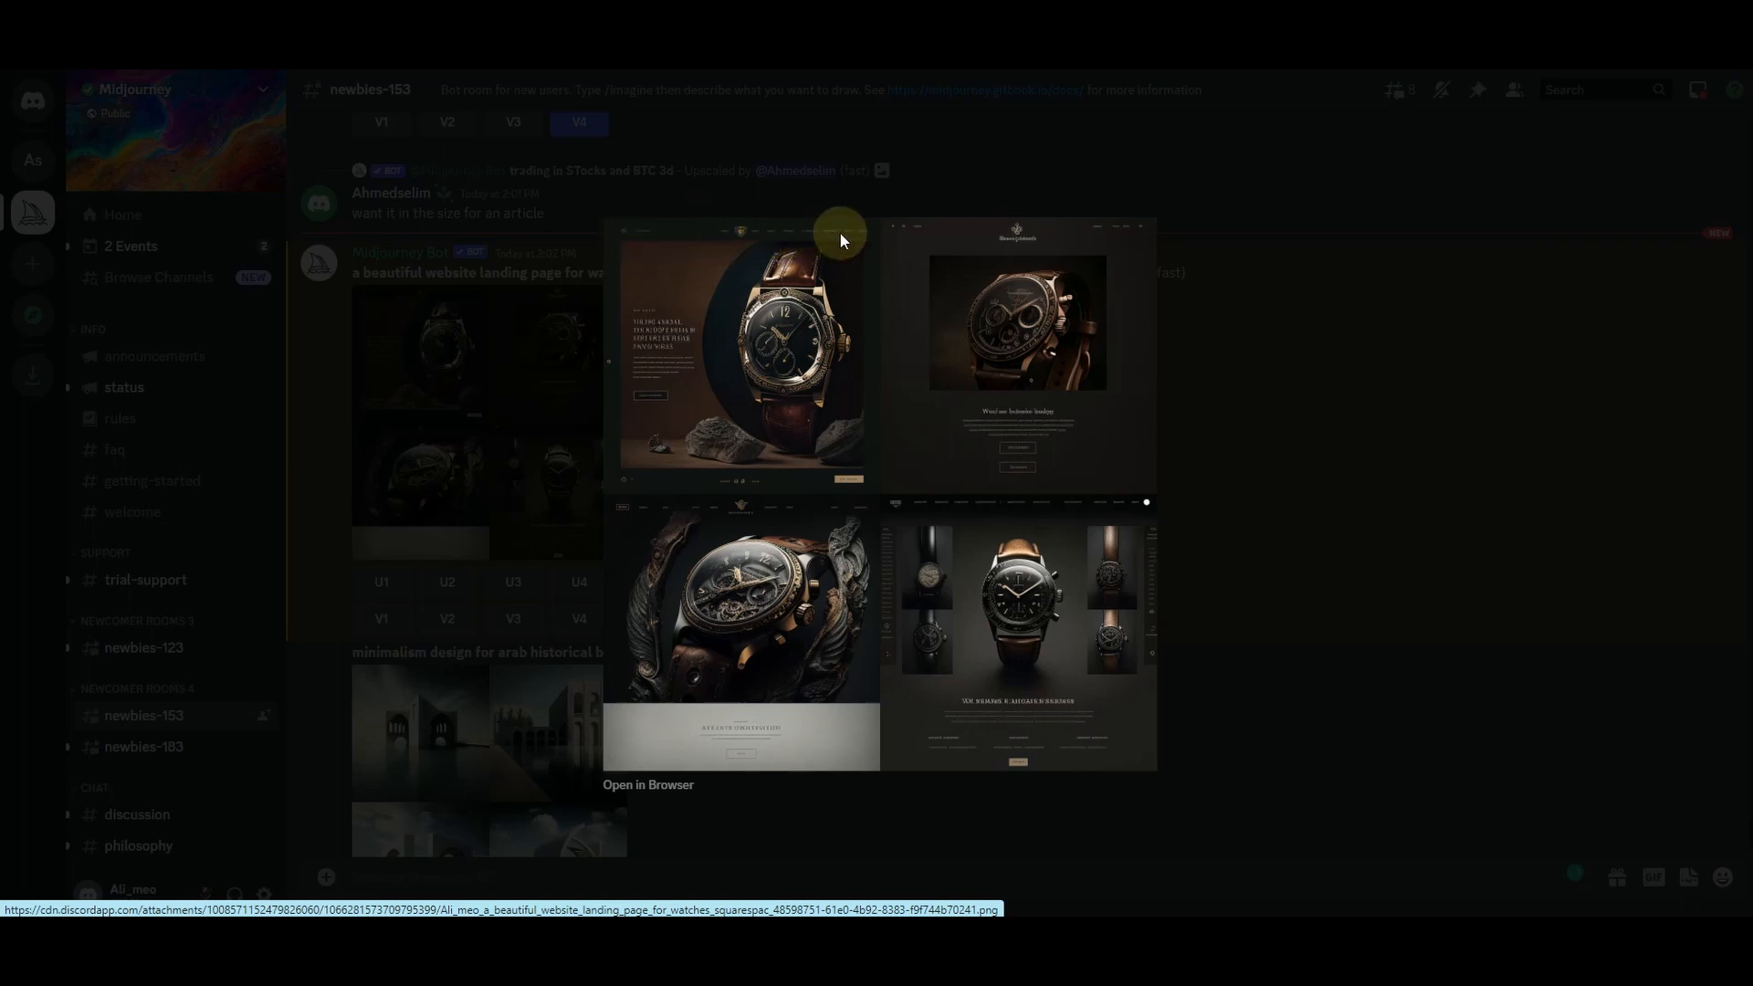
pyautogui.moveTo(786, 328)
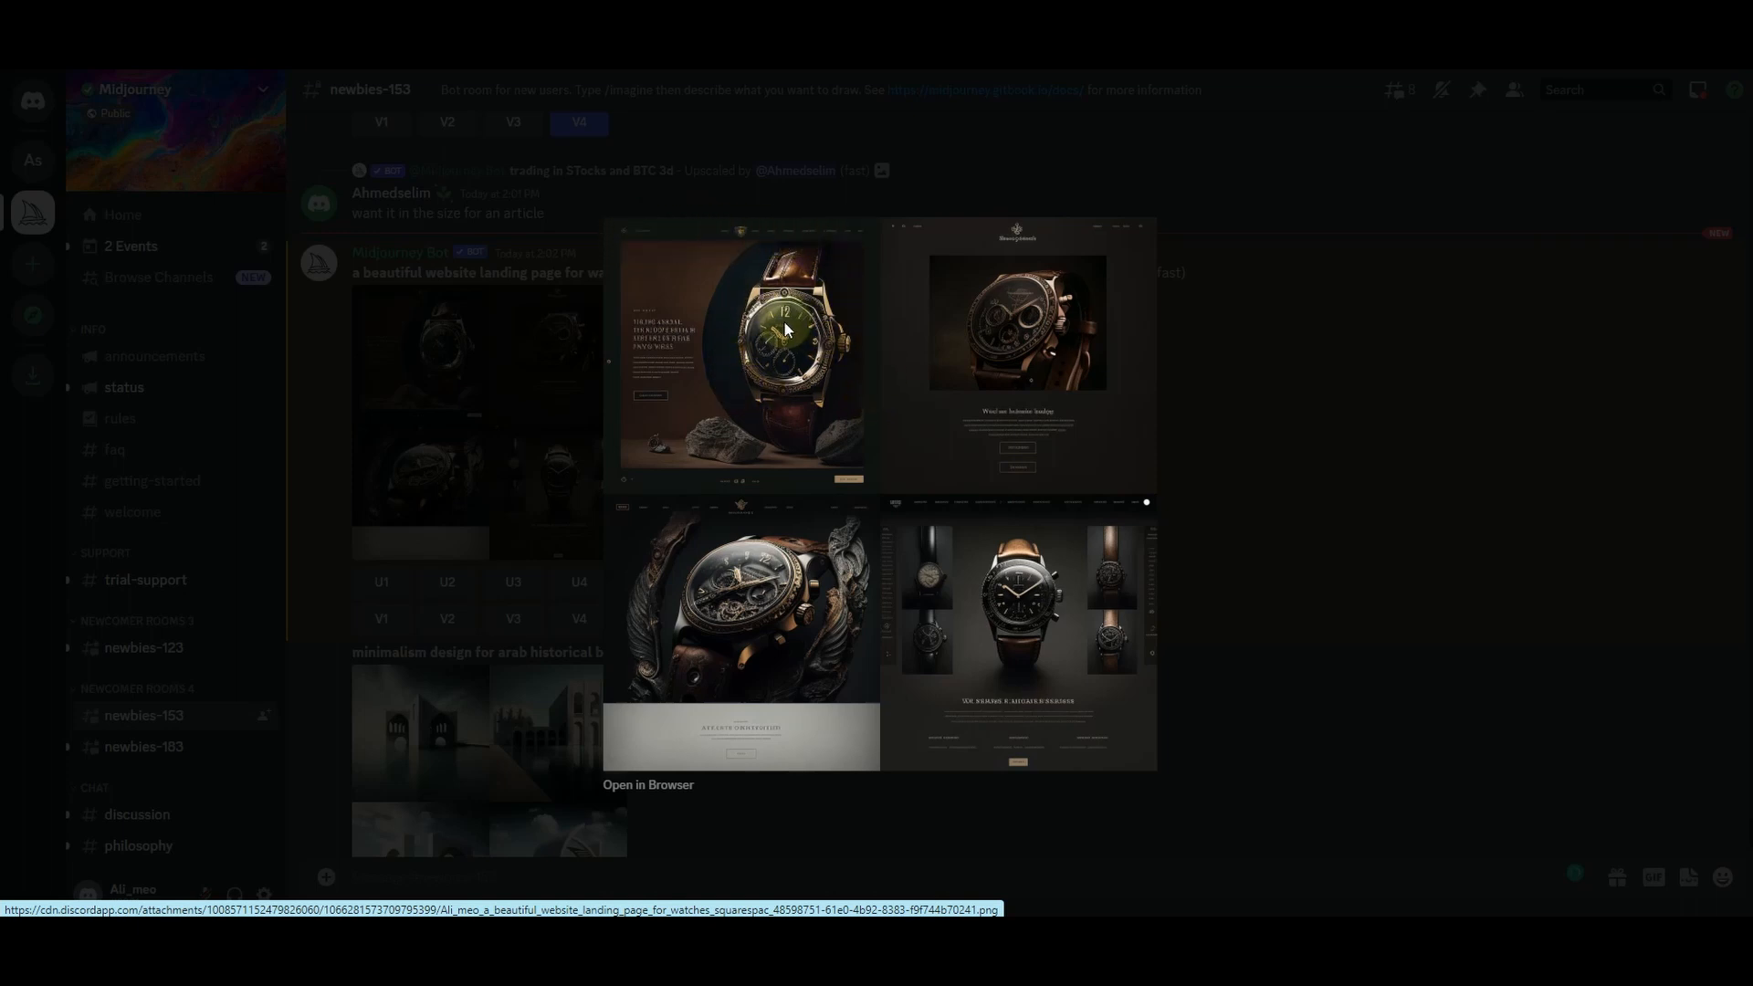
pyautogui.moveTo(661, 362)
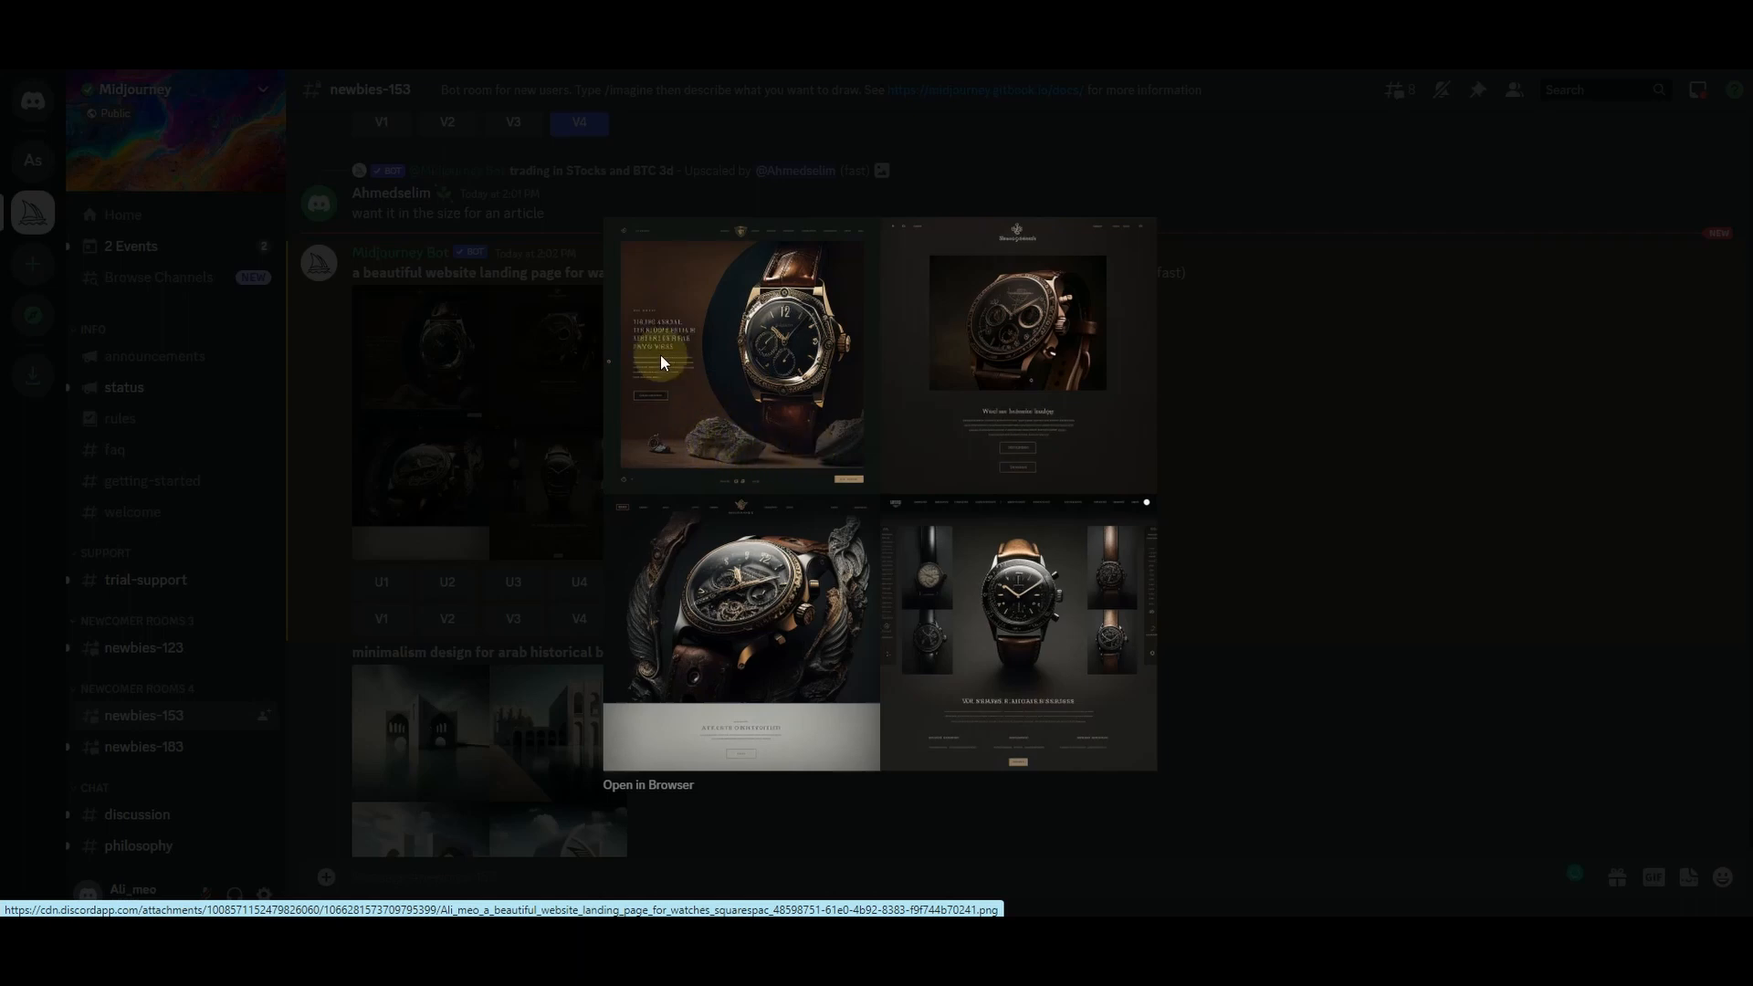
pyautogui.moveTo(643, 406)
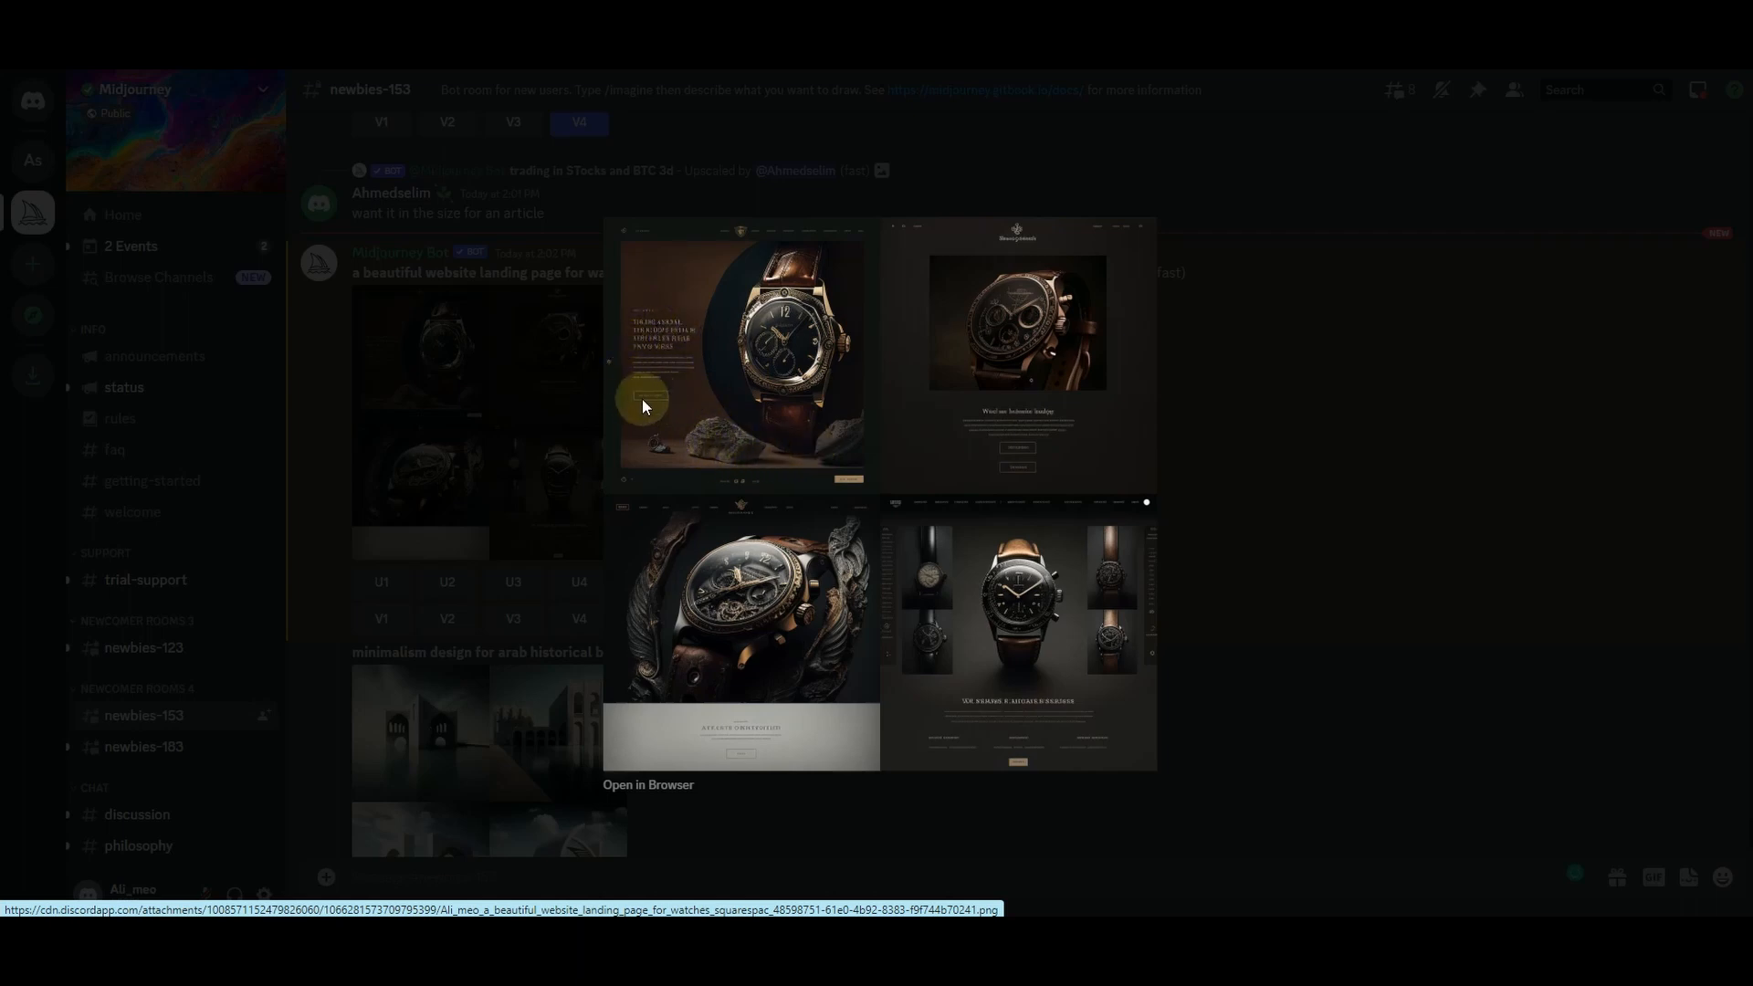
pyautogui.moveTo(698, 713)
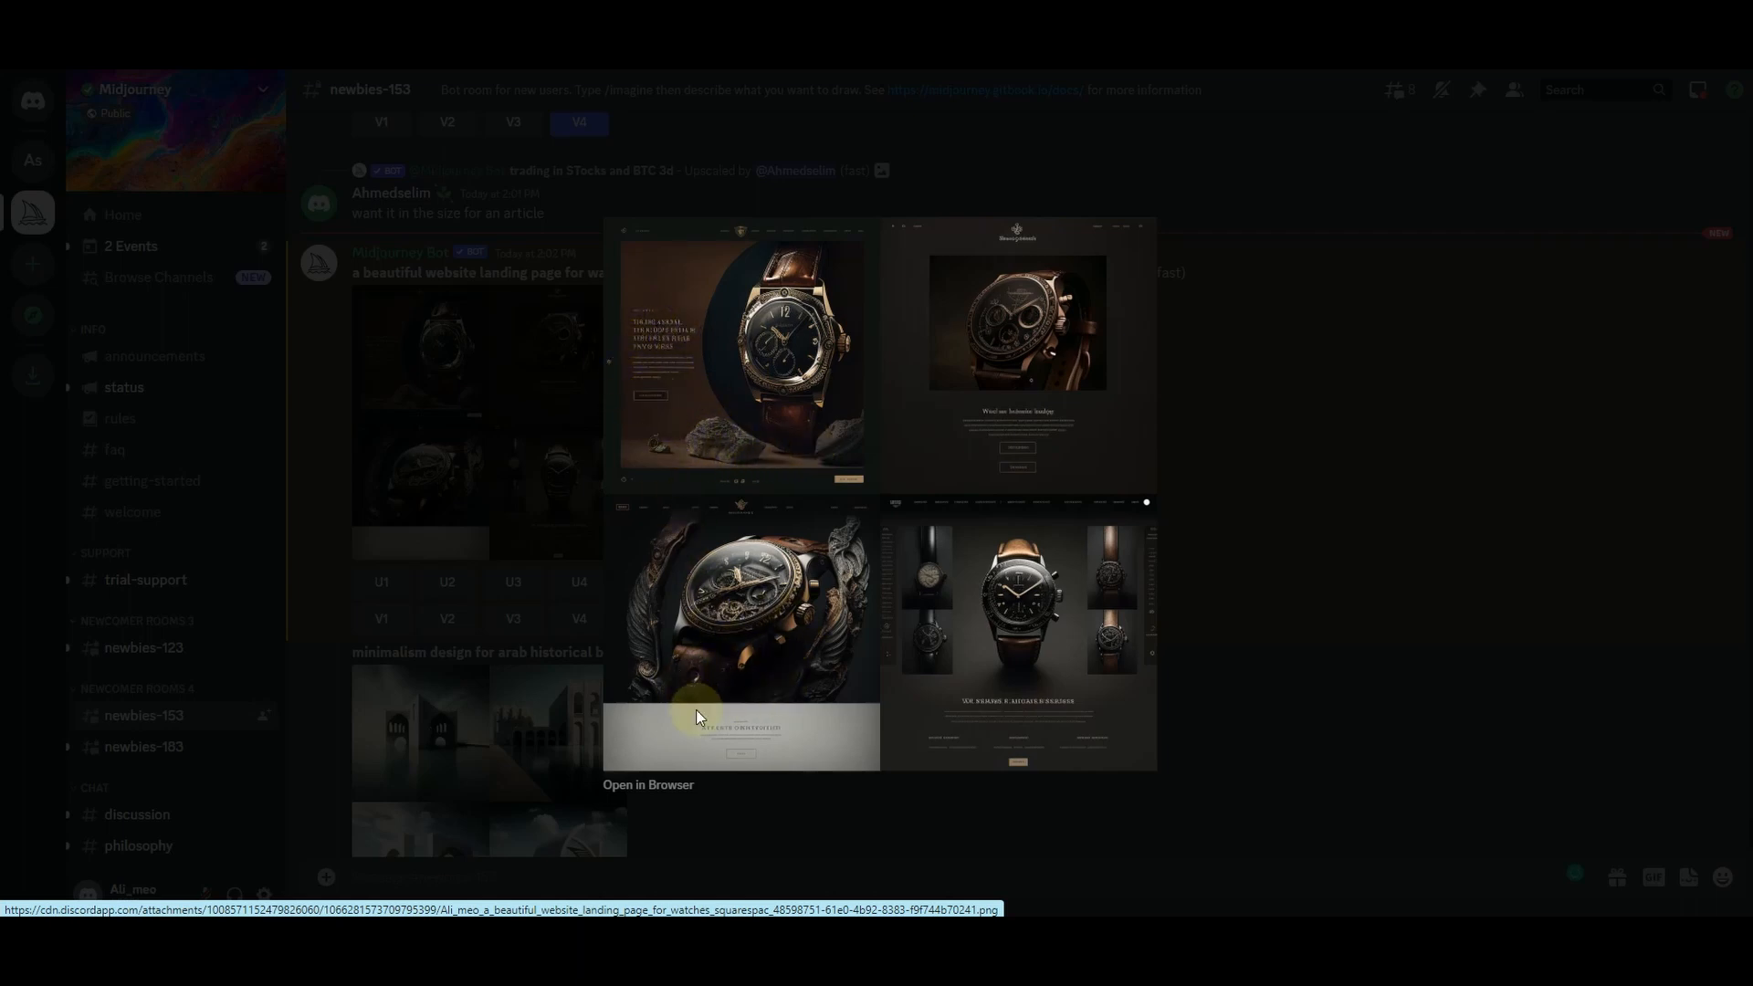
pyautogui.moveTo(995, 353)
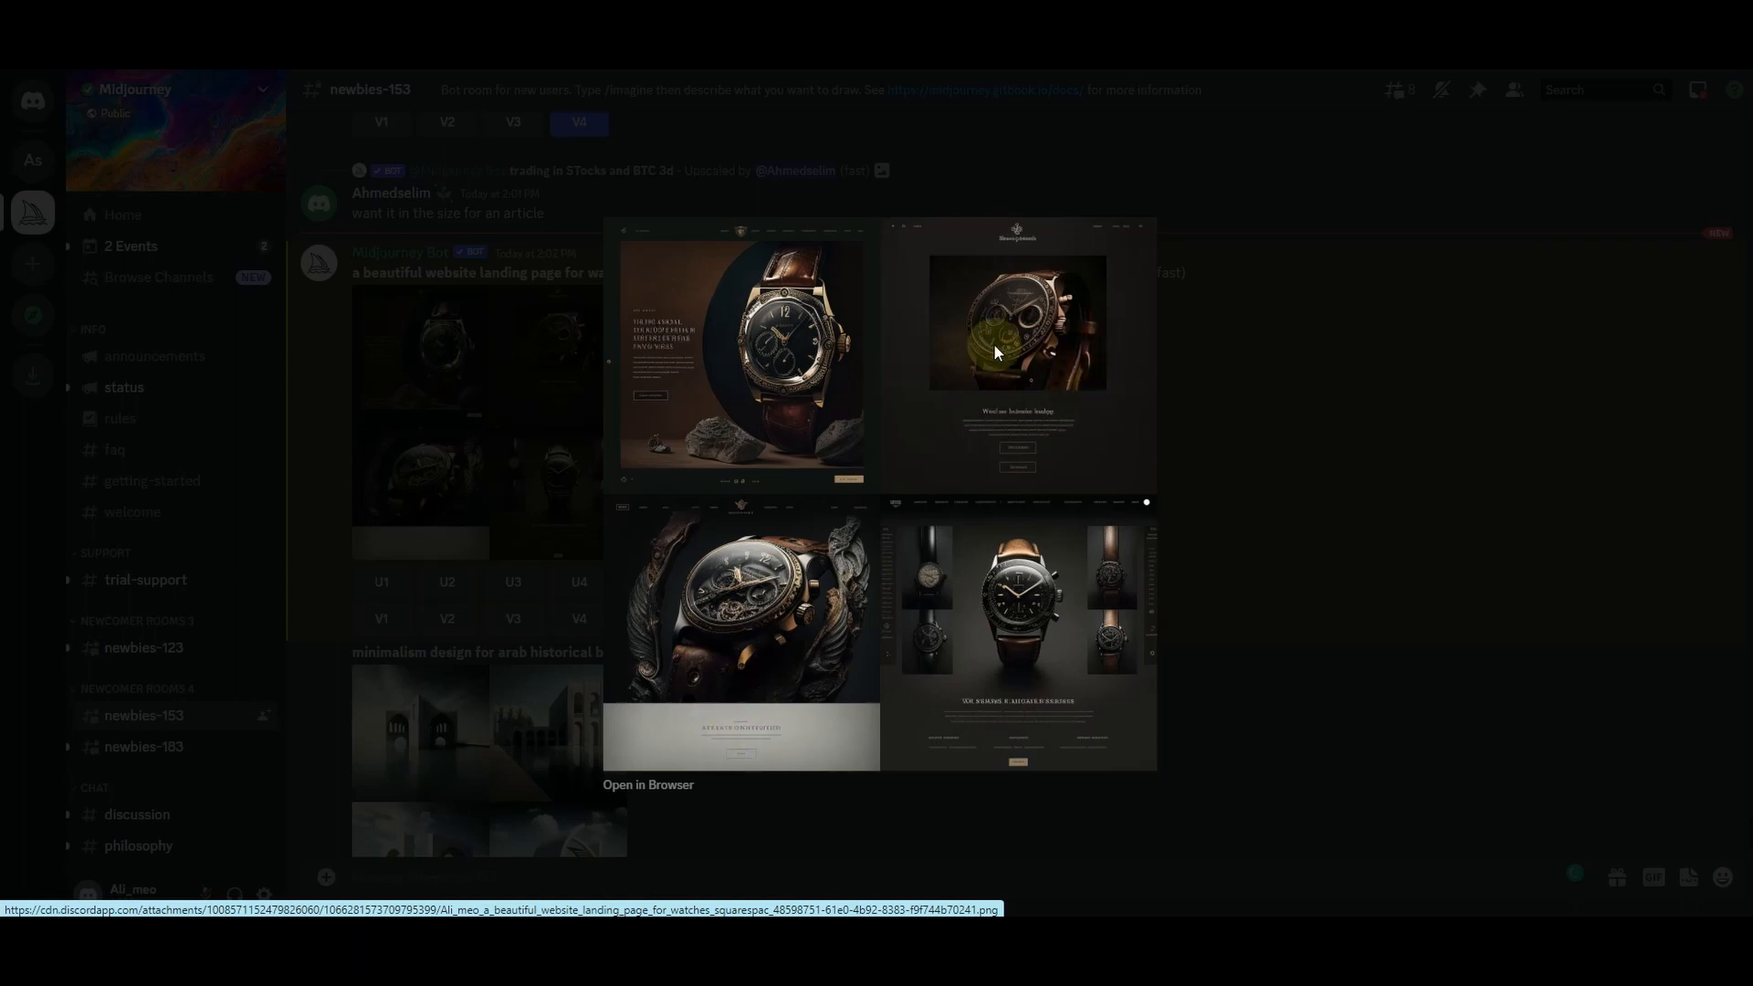
pyautogui.moveTo(1115, 641)
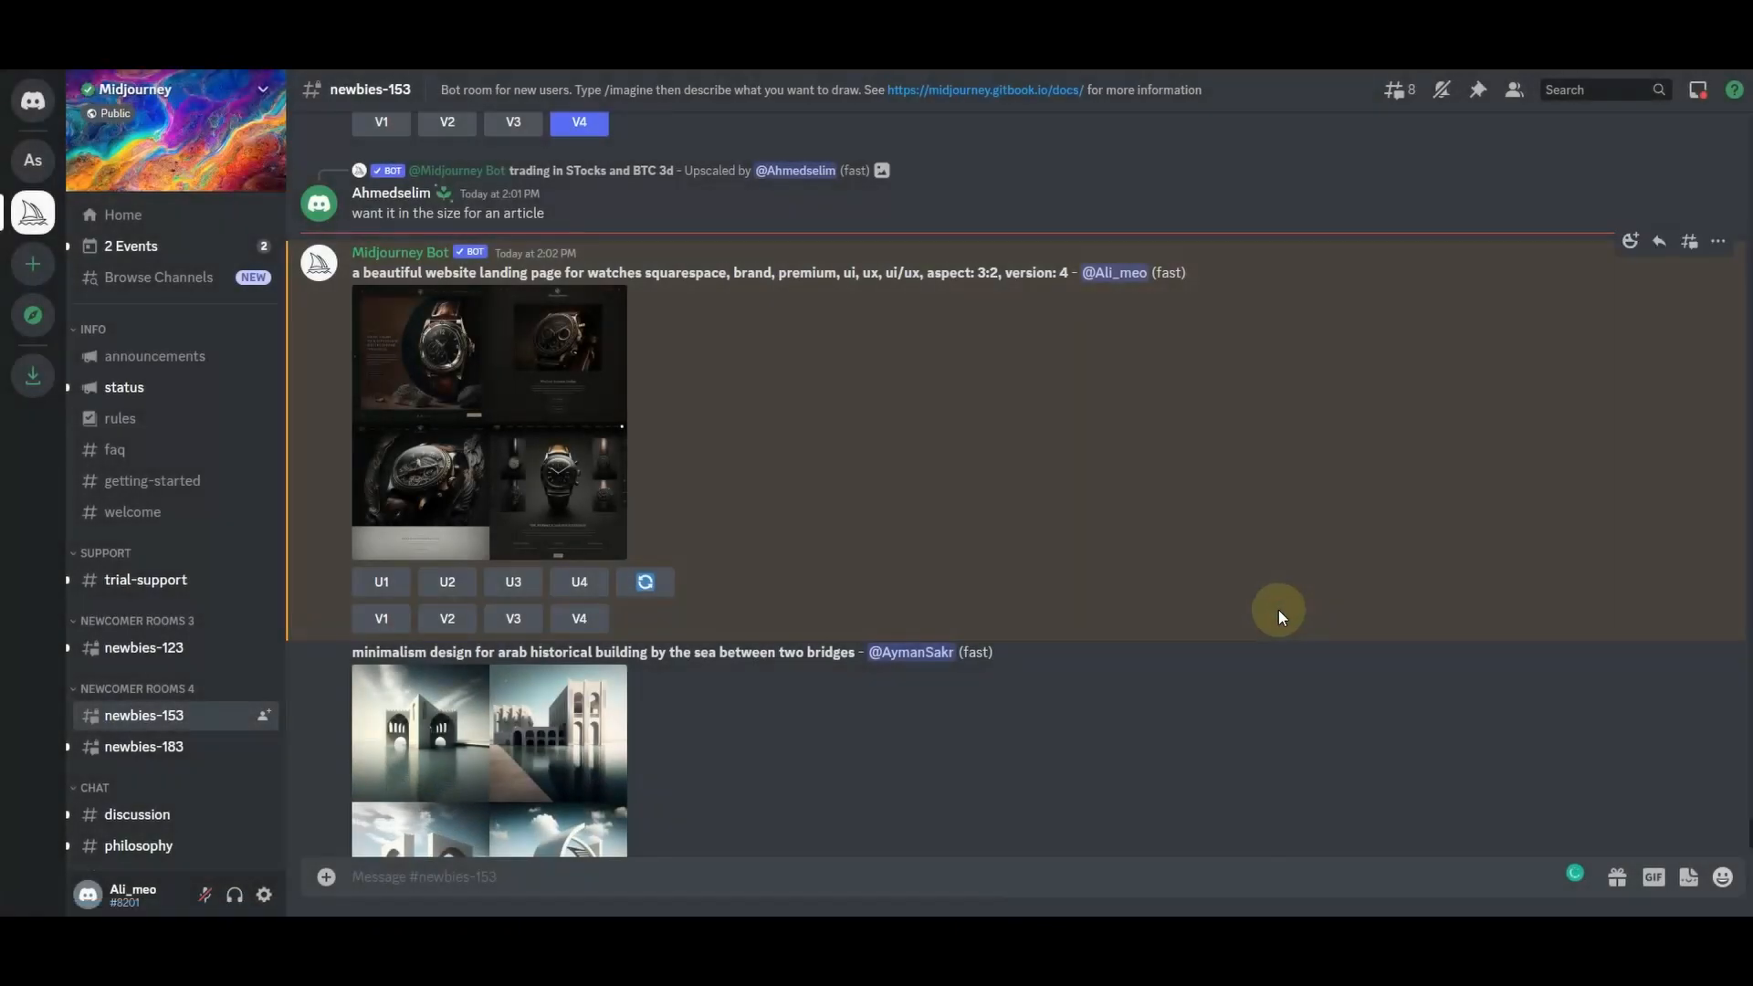
pyautogui.moveTo(939, 544)
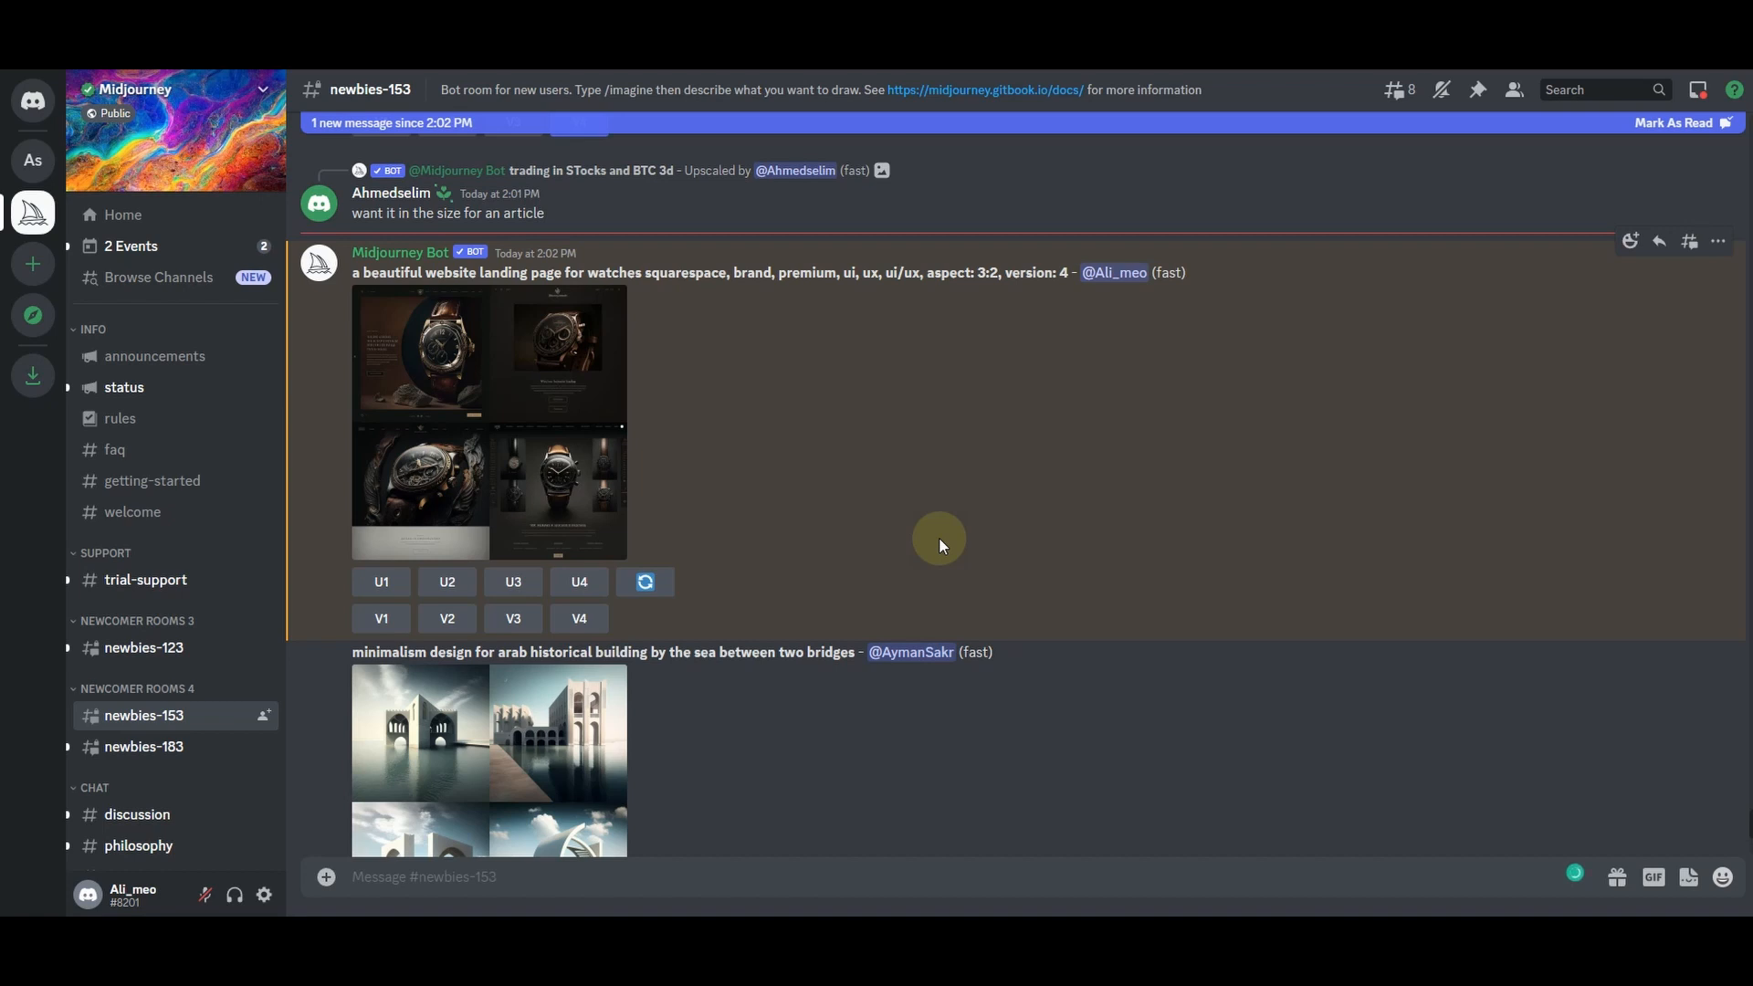
pyautogui.moveTo(1558, 368)
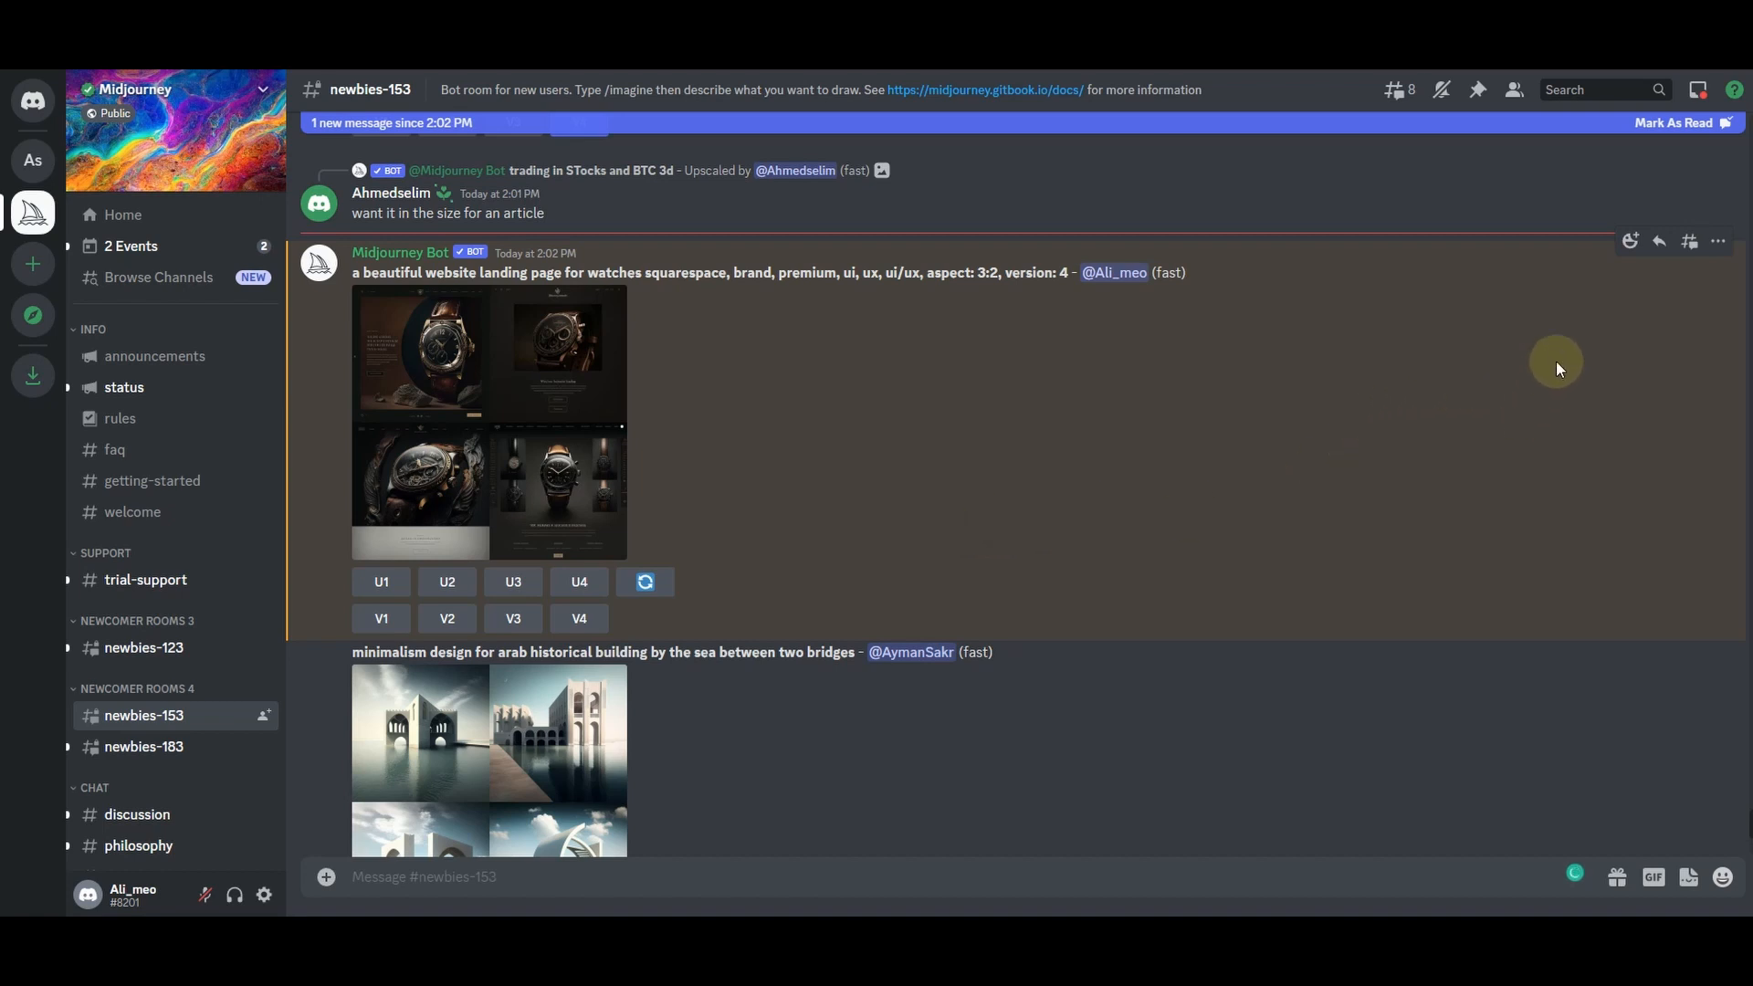